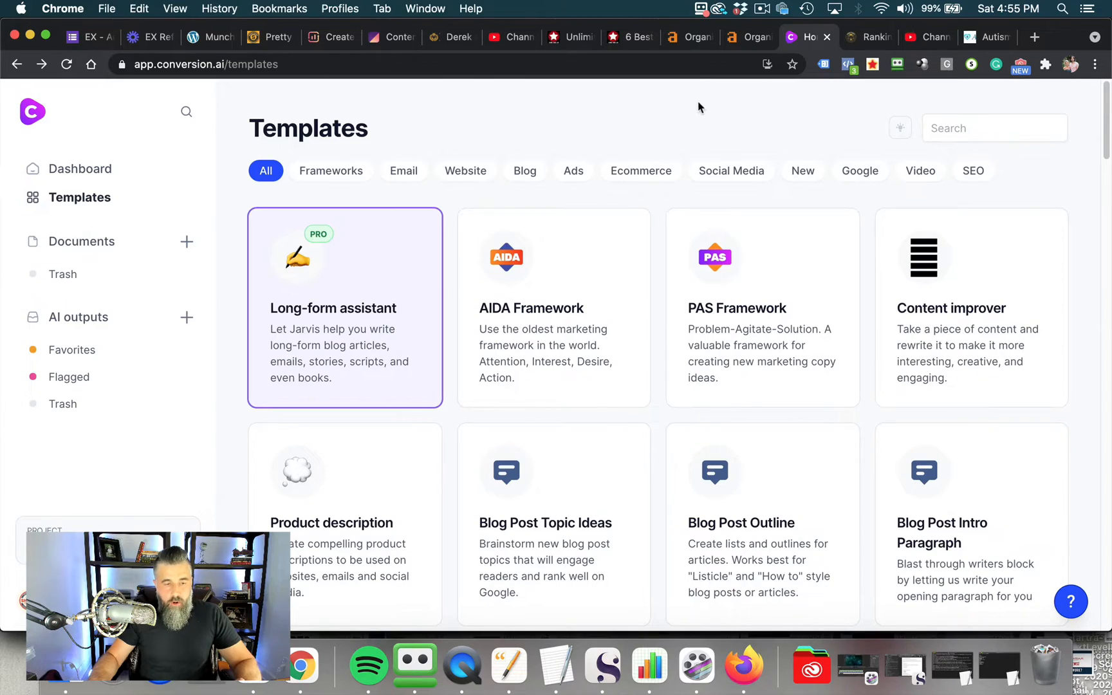
pyautogui.moveTo(216, 152)
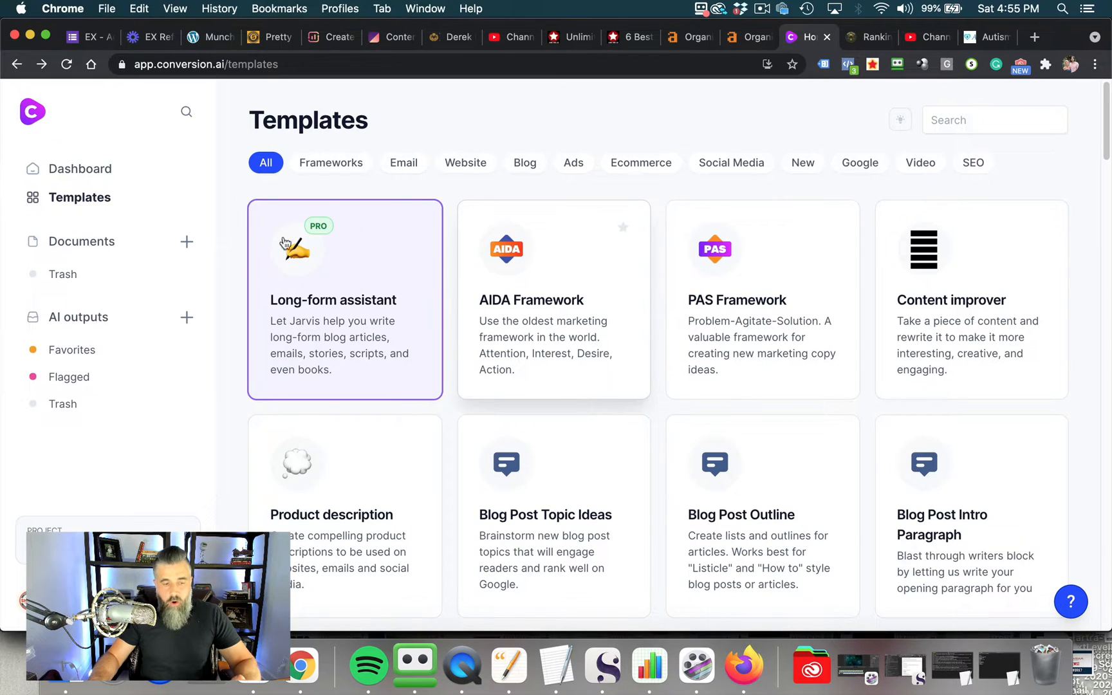
# Scroll through the Templates catalogue to browse the available copywriting templates
pyautogui.scroll(-3)
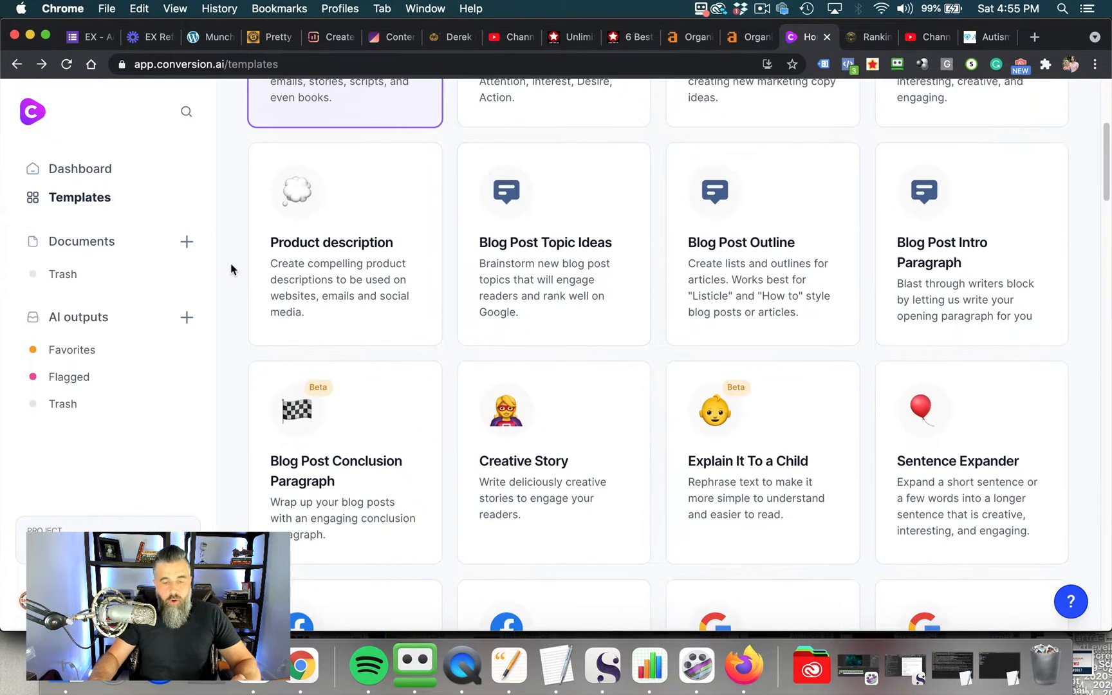
pyautogui.moveTo(858, 249)
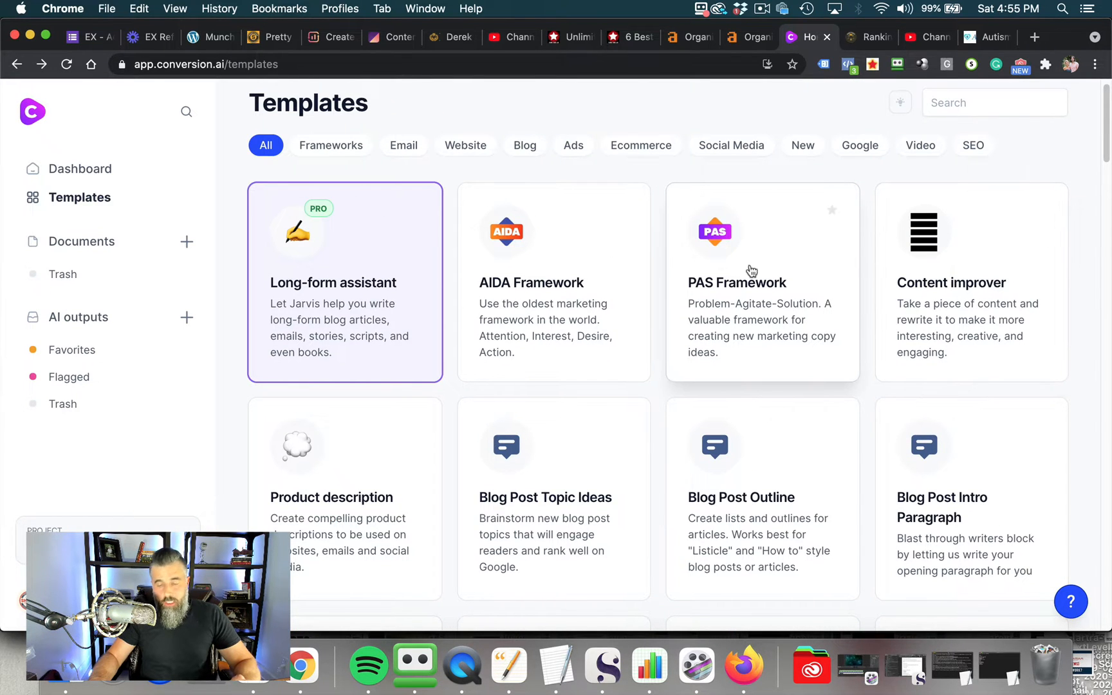
pyautogui.scroll(-3)
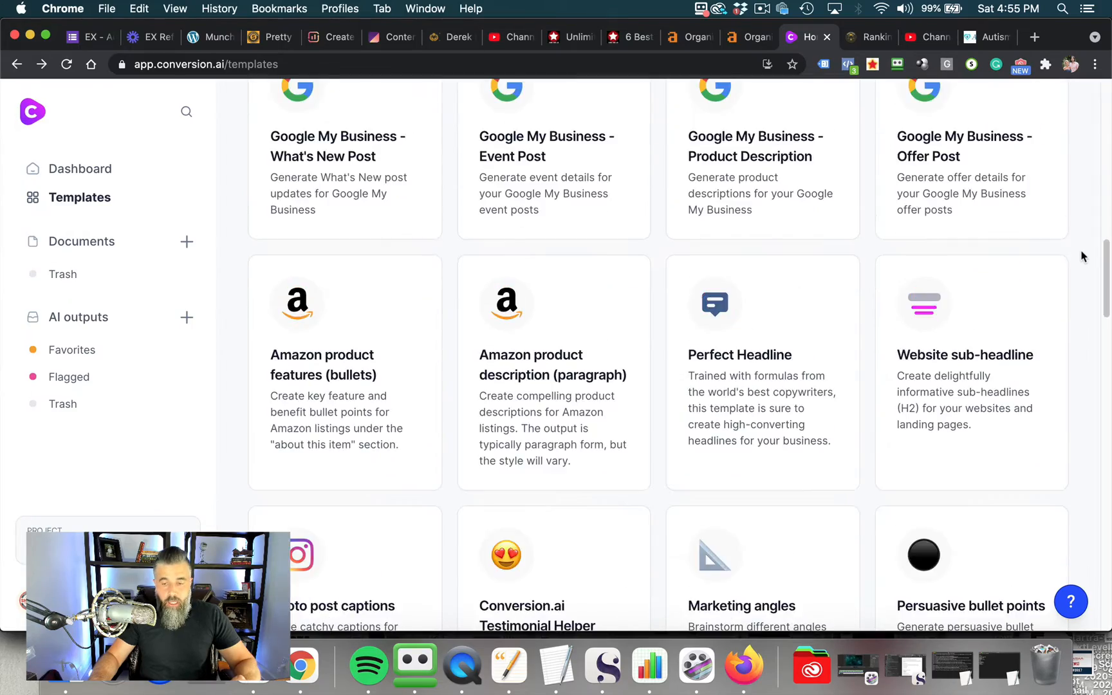
pyautogui.scroll(-3)
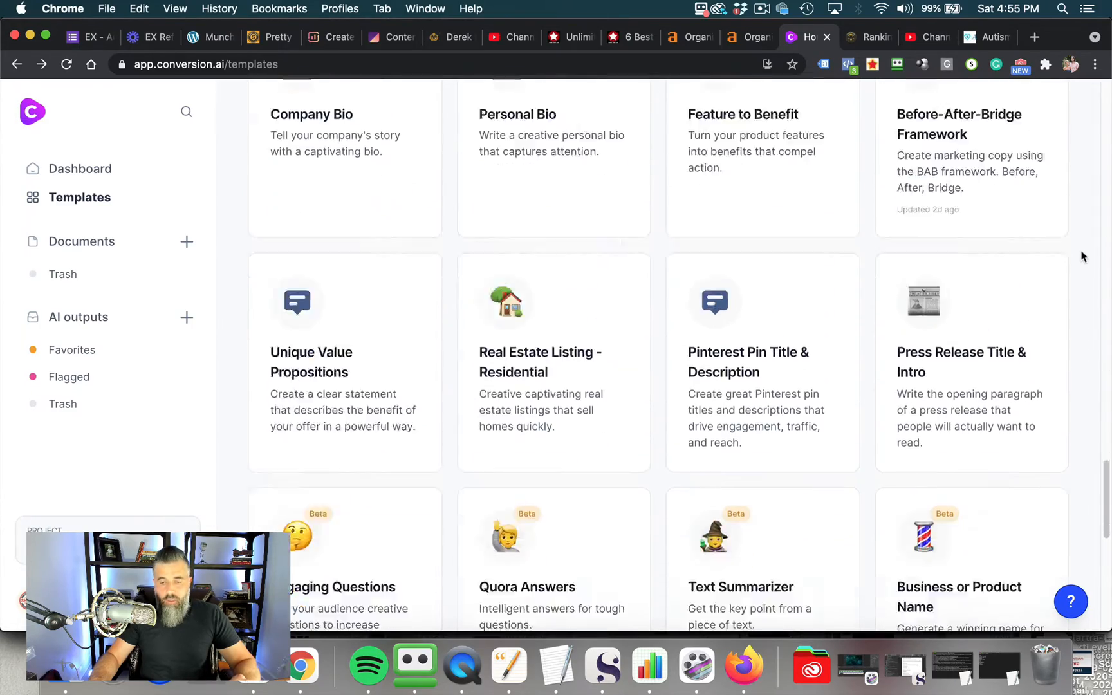
pyautogui.scroll(-3)
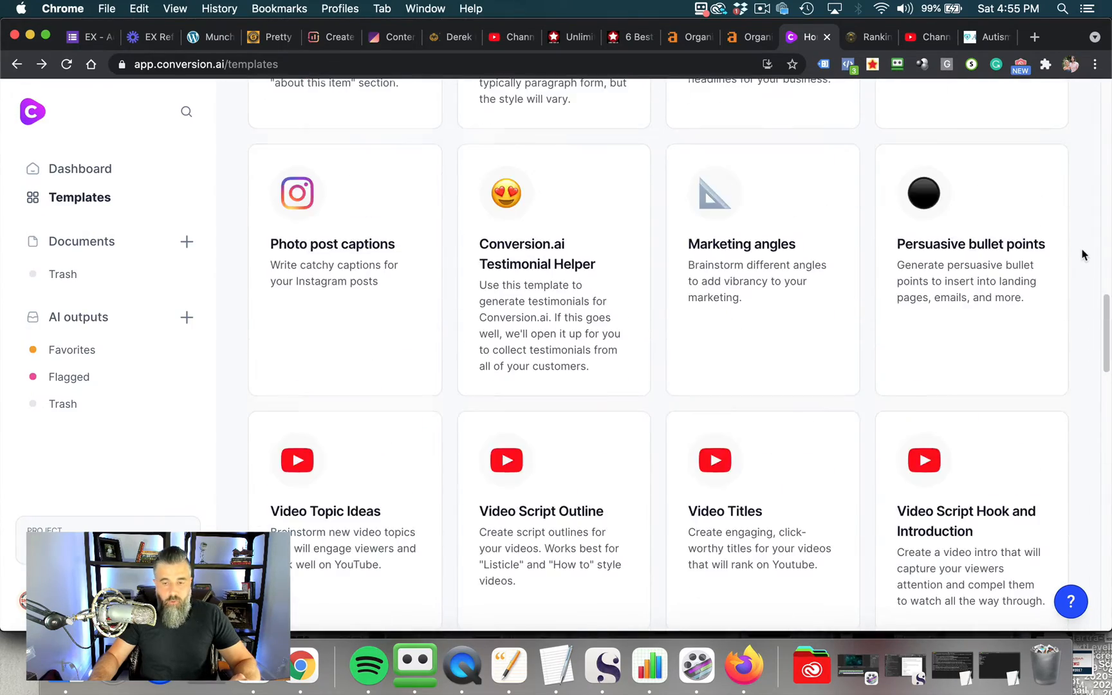
pyautogui.scroll(-3)
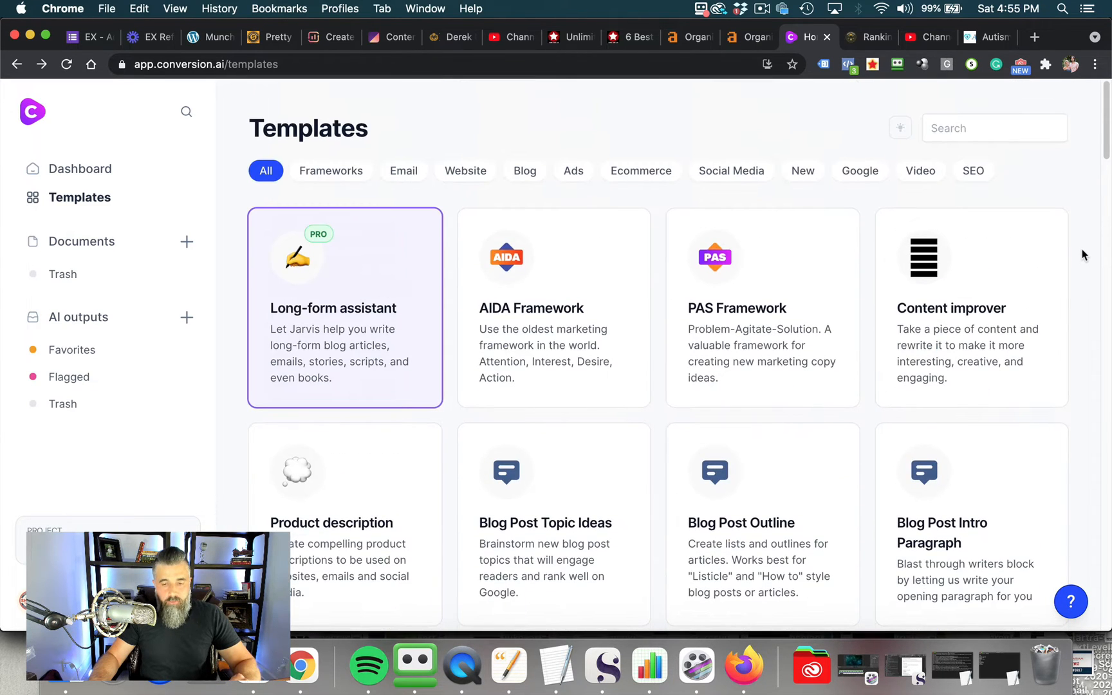
pyautogui.moveTo(1056, 192)
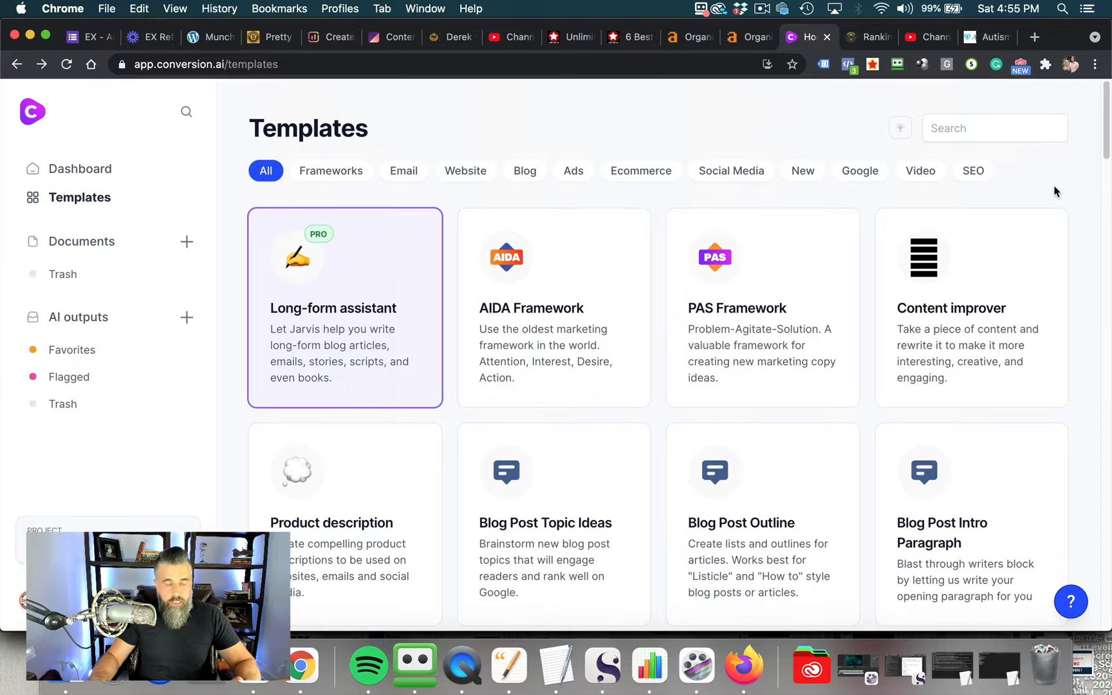
pyautogui.moveTo(347, 323)
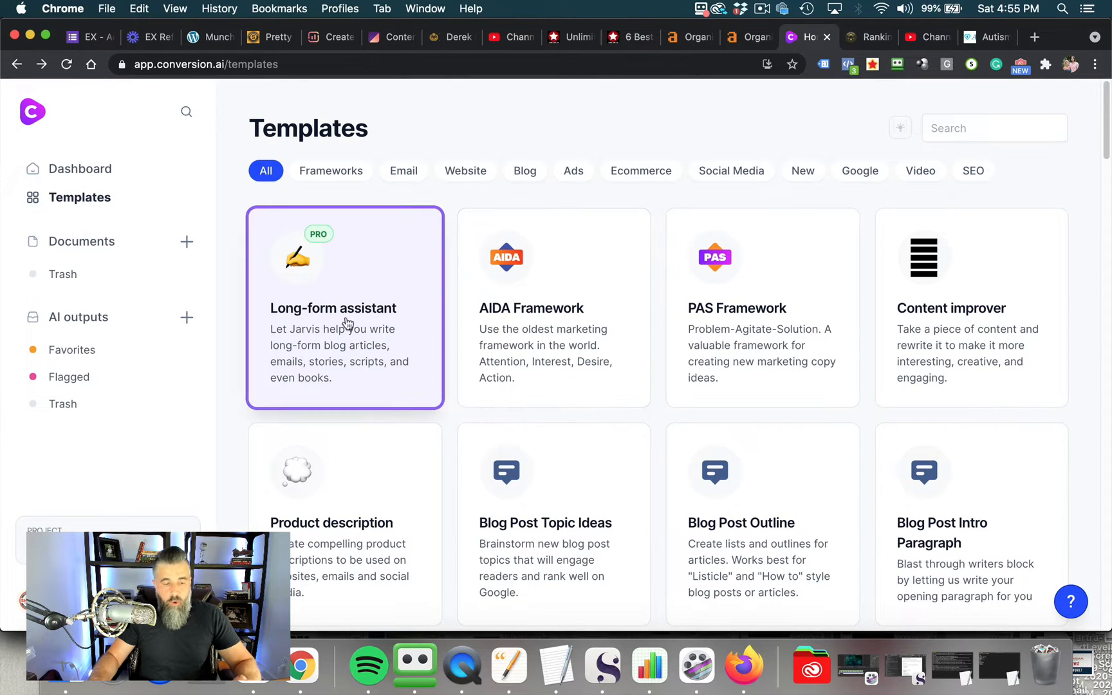
pyautogui.moveTo(341, 266)
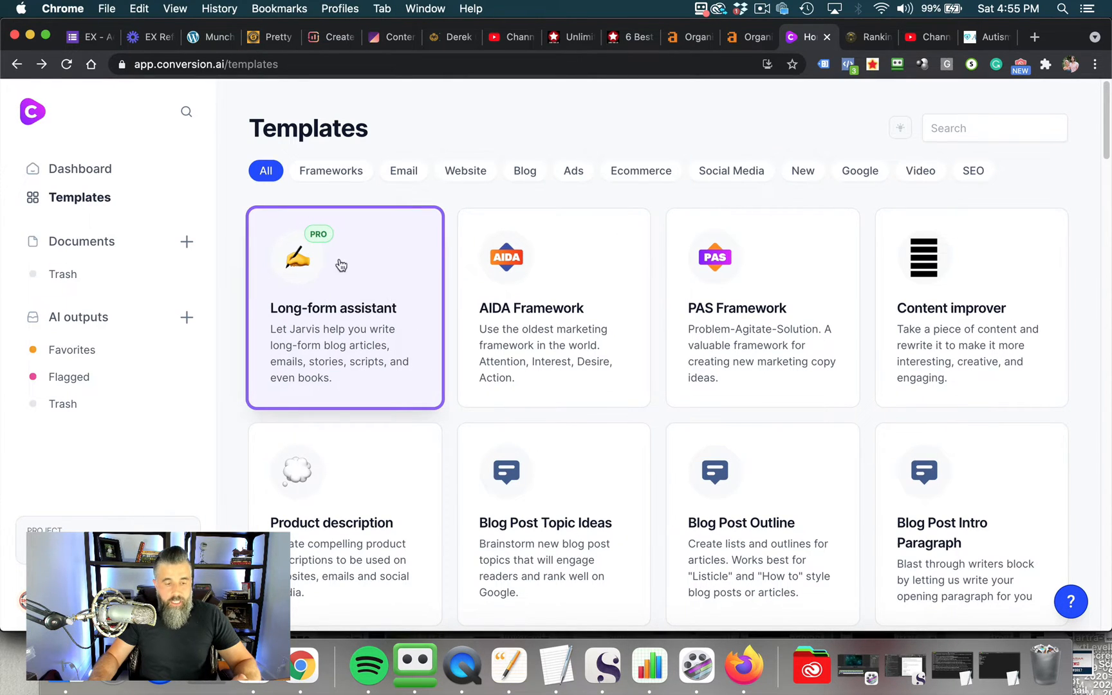
pyautogui.moveTo(318, 292)
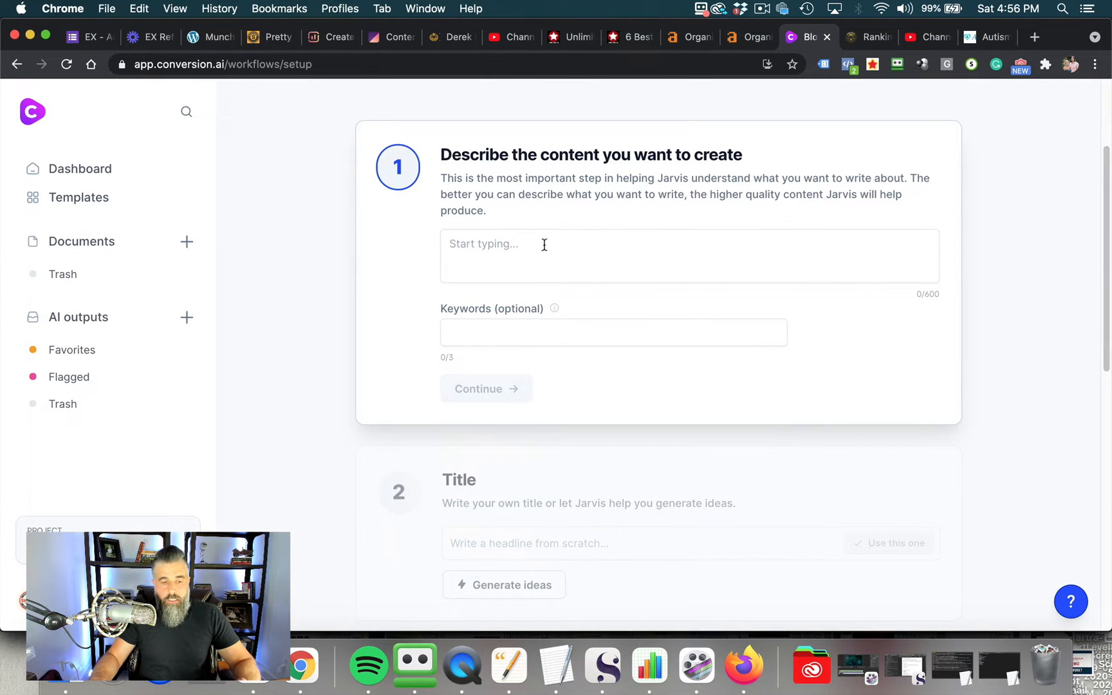
# Describe a best adjustable dumbbells review article, add two dumbbell keywords, and continue to the title
pyautogui.write('I want to create a review article on the best adjustable dumbbells and analyze the top dumbbell brands and compare them based on reliability, features, and pricing')
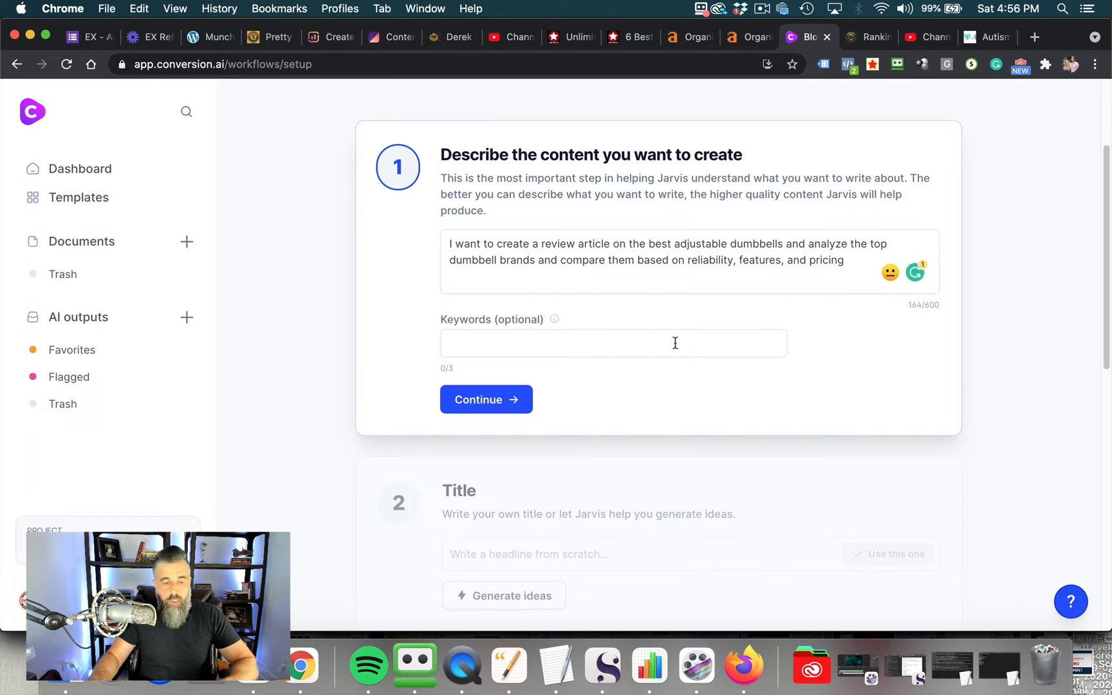
pyautogui.click(613, 342)
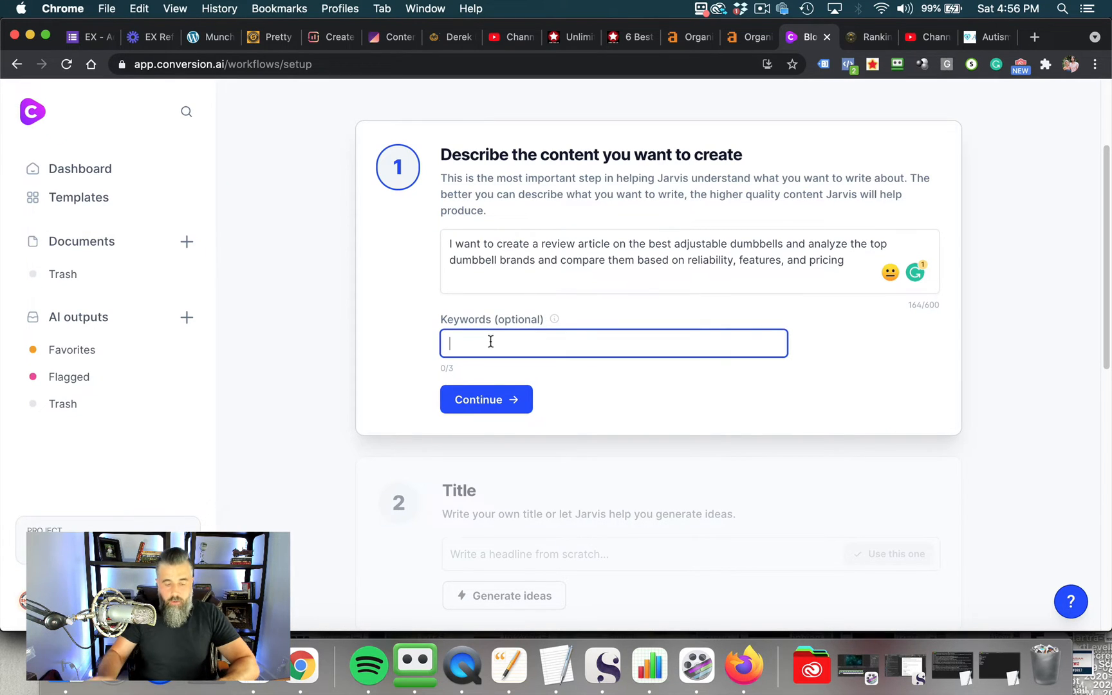
pyautogui.write('best adjustable dumbbells,')
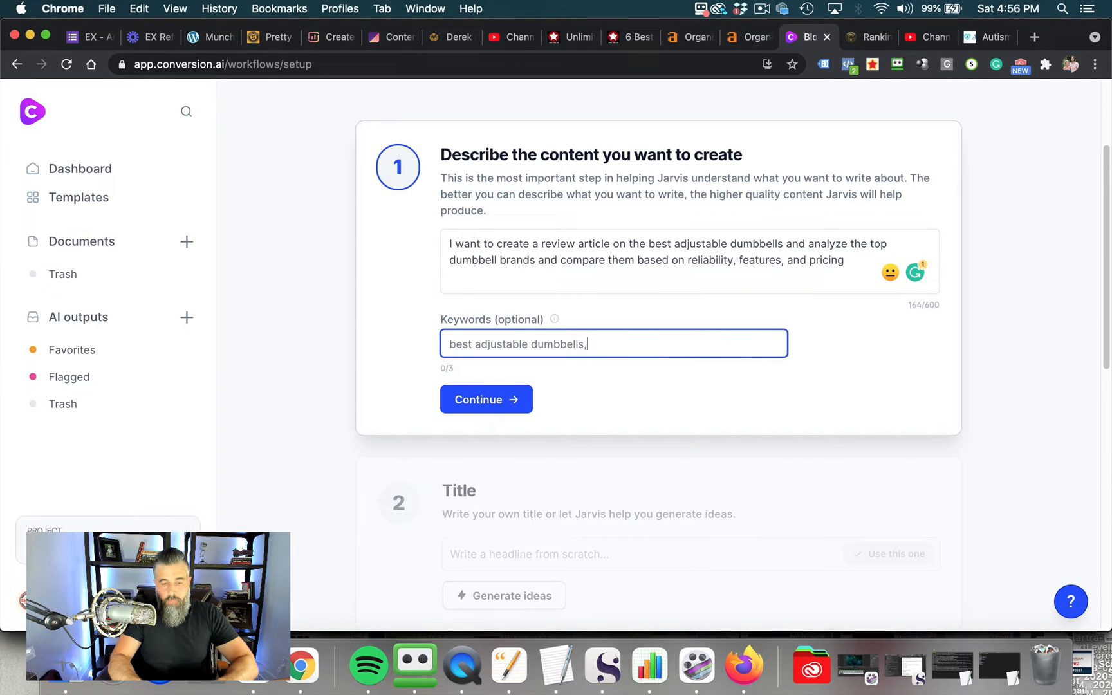
pyautogui.write('adjustable dumbbells')
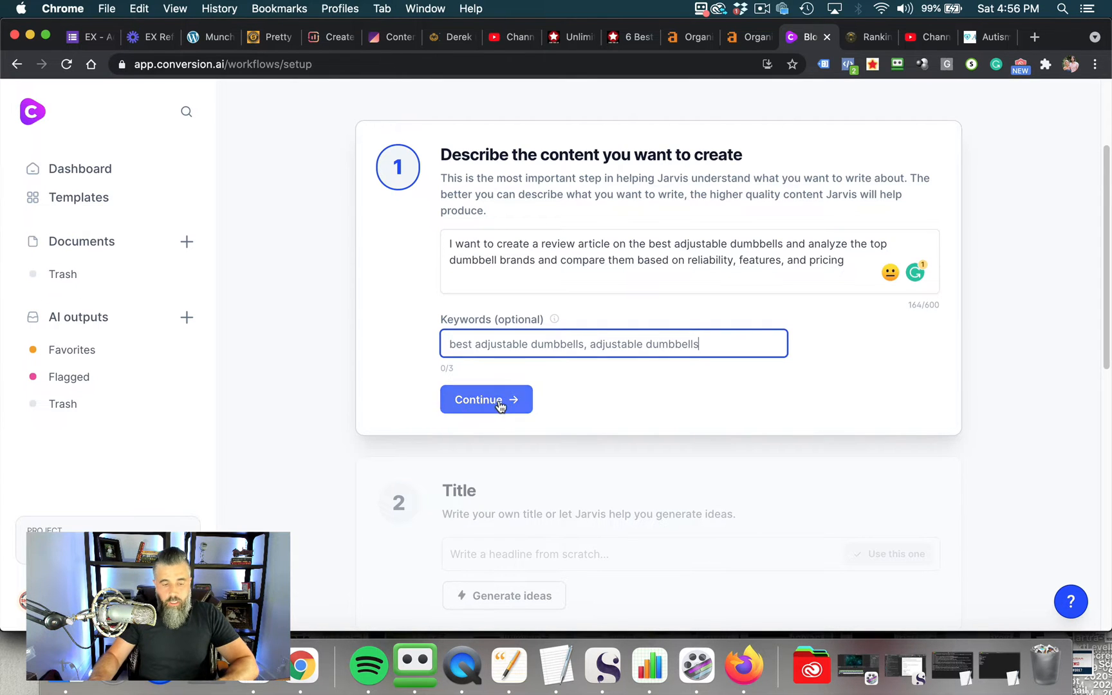
pyautogui.click(485, 399)
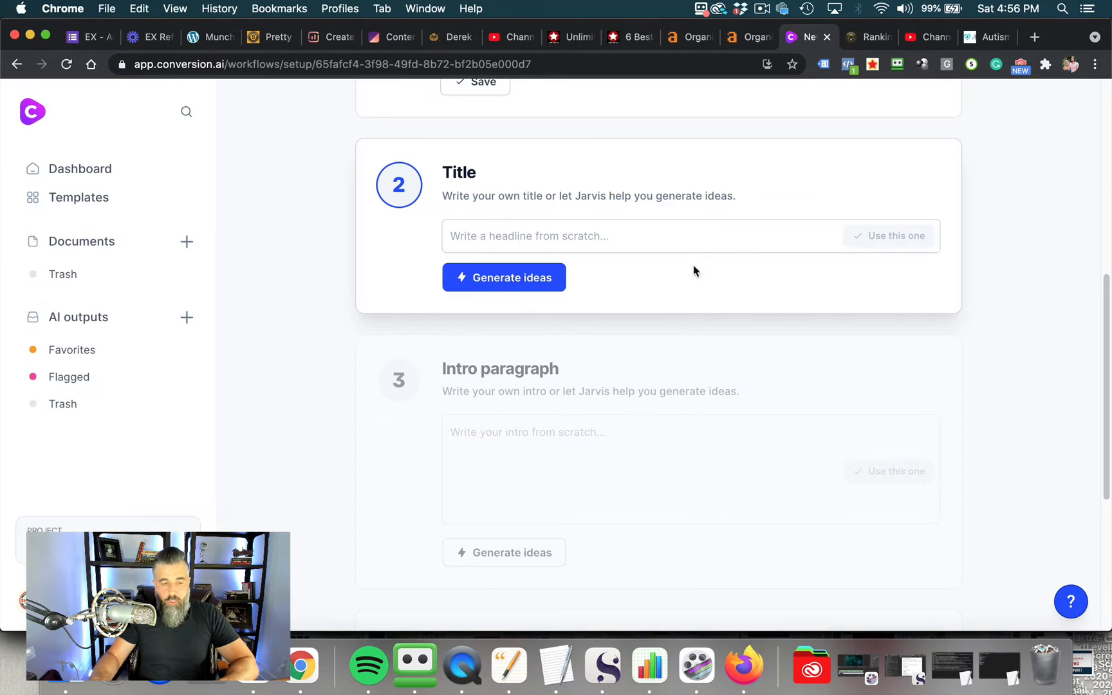
# Have Jarvis generate adjustable dumbbell title ideas and look through the suggestions
pyautogui.click(504, 277)
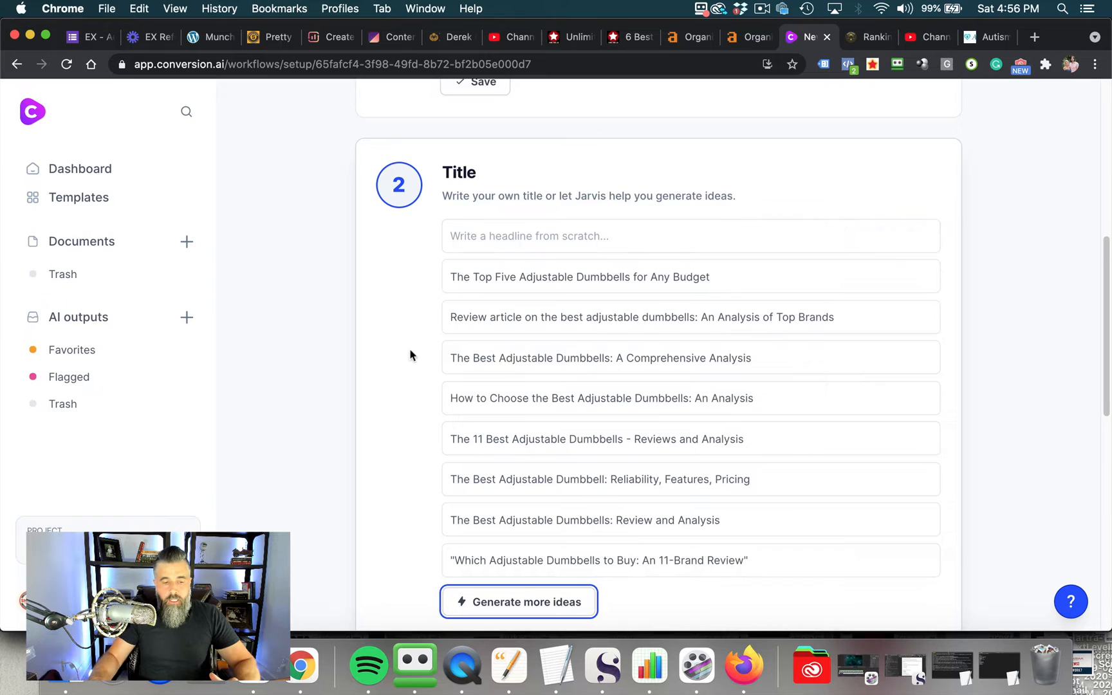
pyautogui.scroll(-3)
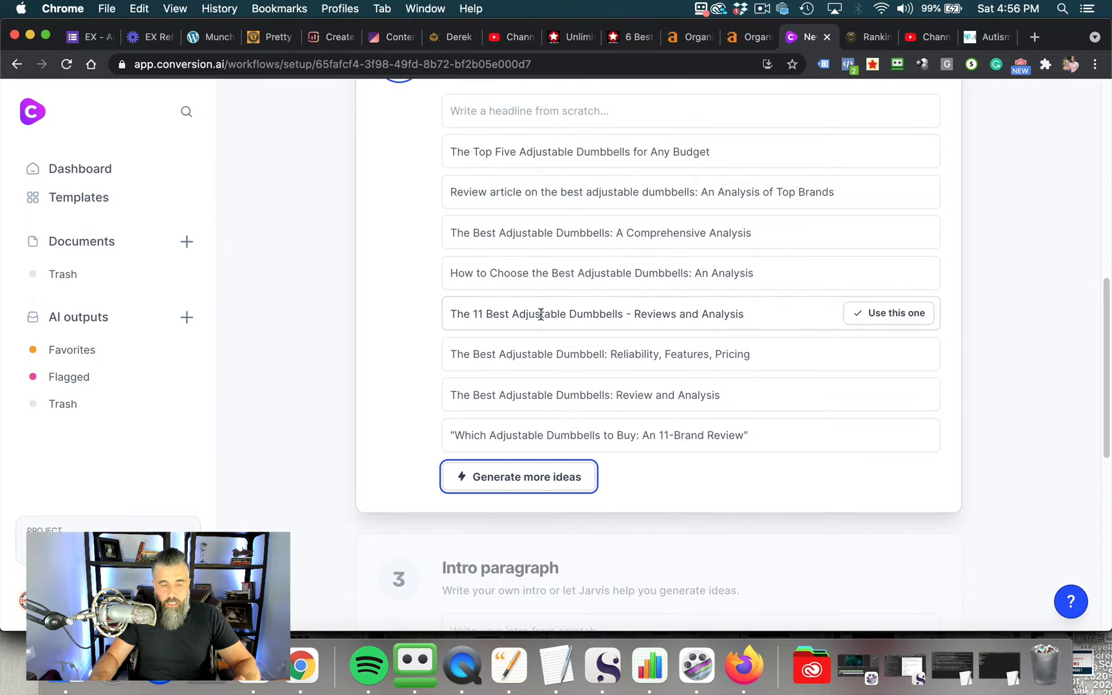
pyautogui.moveTo(764, 314)
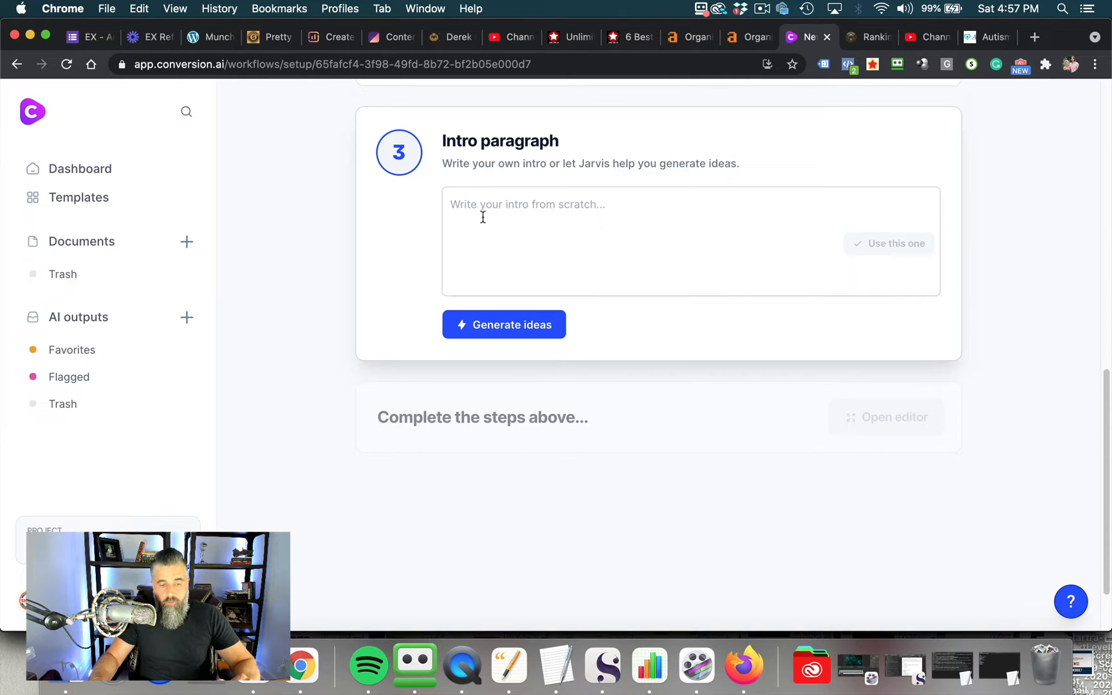
# Generate intro paragraph ideas and pick the one about what to know before buying
pyautogui.click(503, 324)
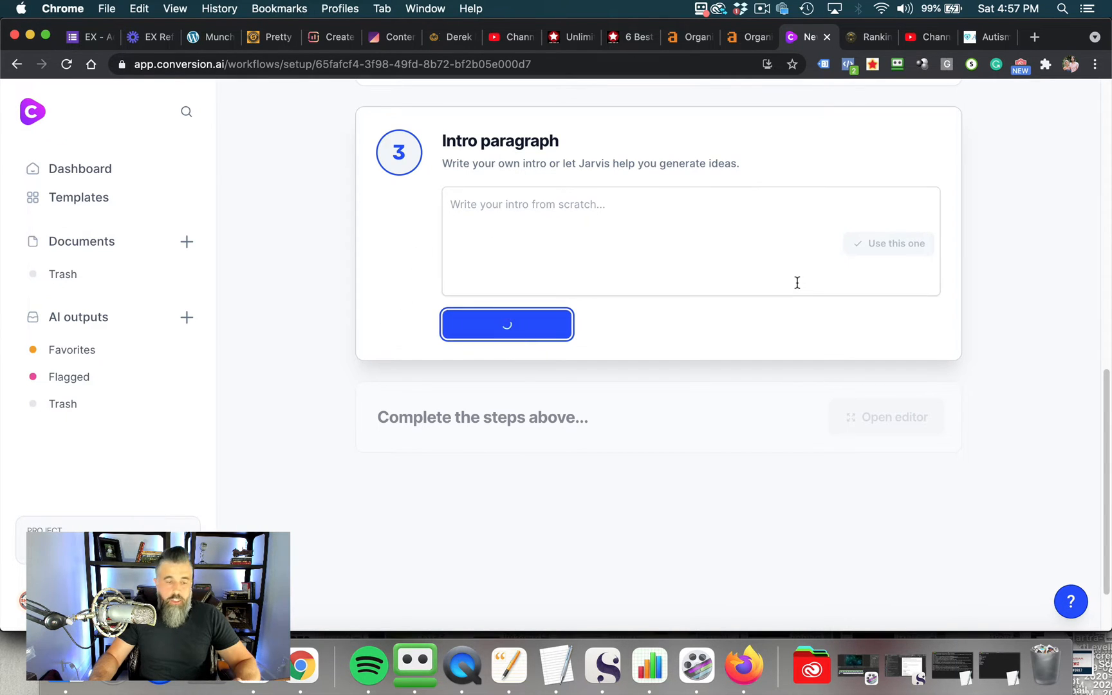
pyautogui.moveTo(667, 224)
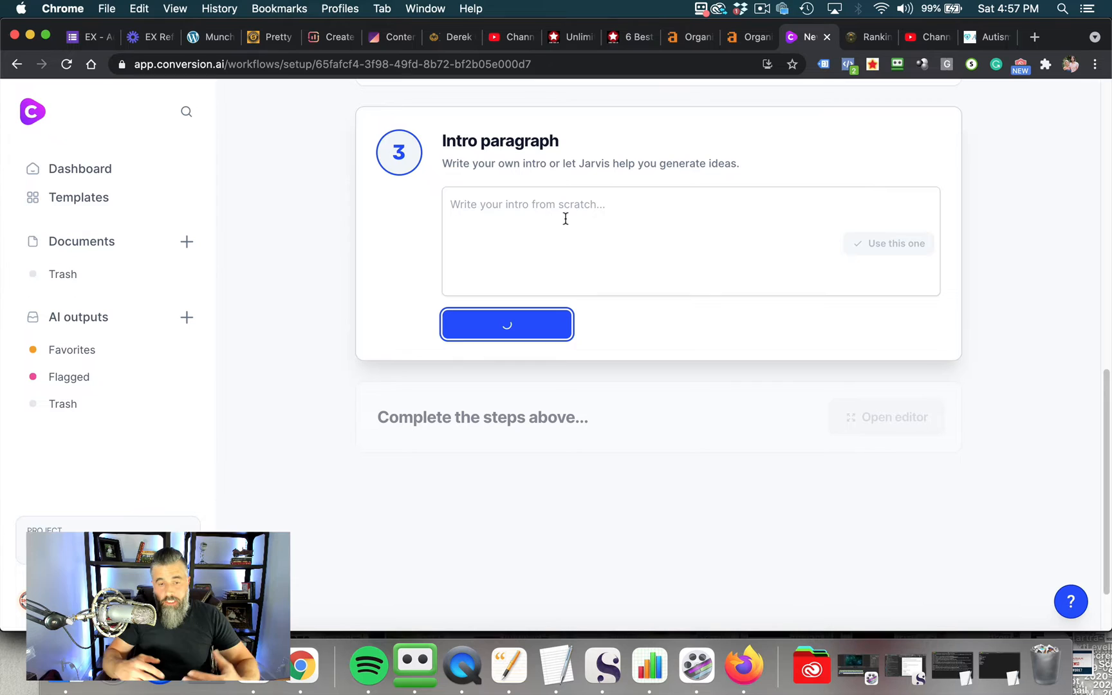
pyautogui.click(506, 325)
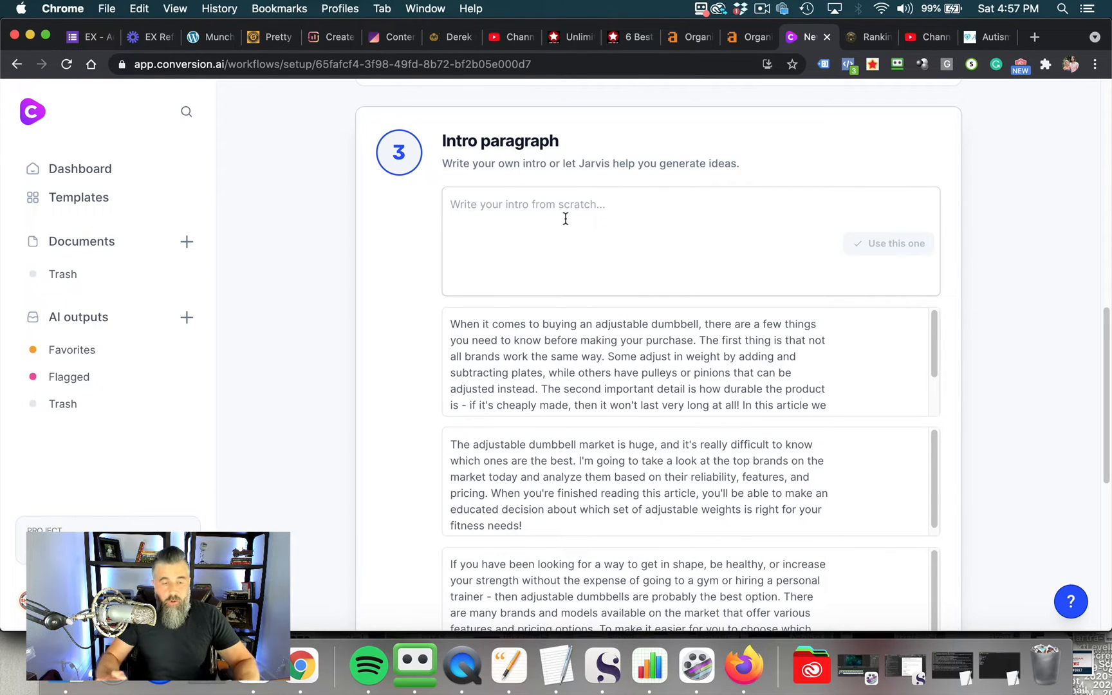
pyautogui.moveTo(482, 237)
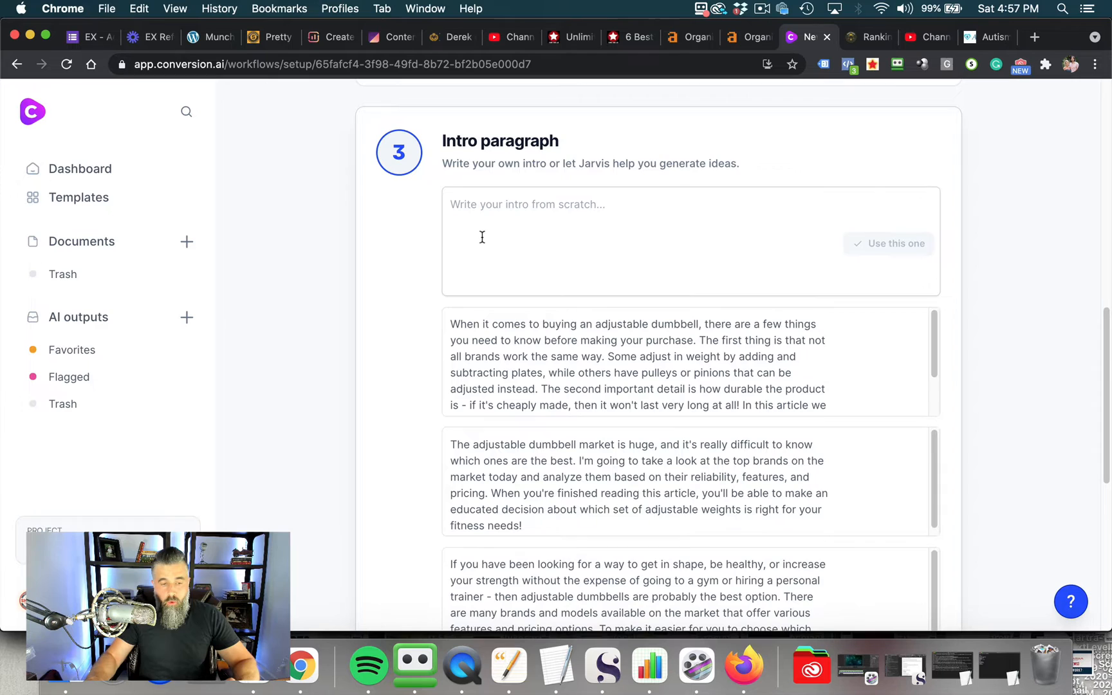
pyautogui.scroll(-3)
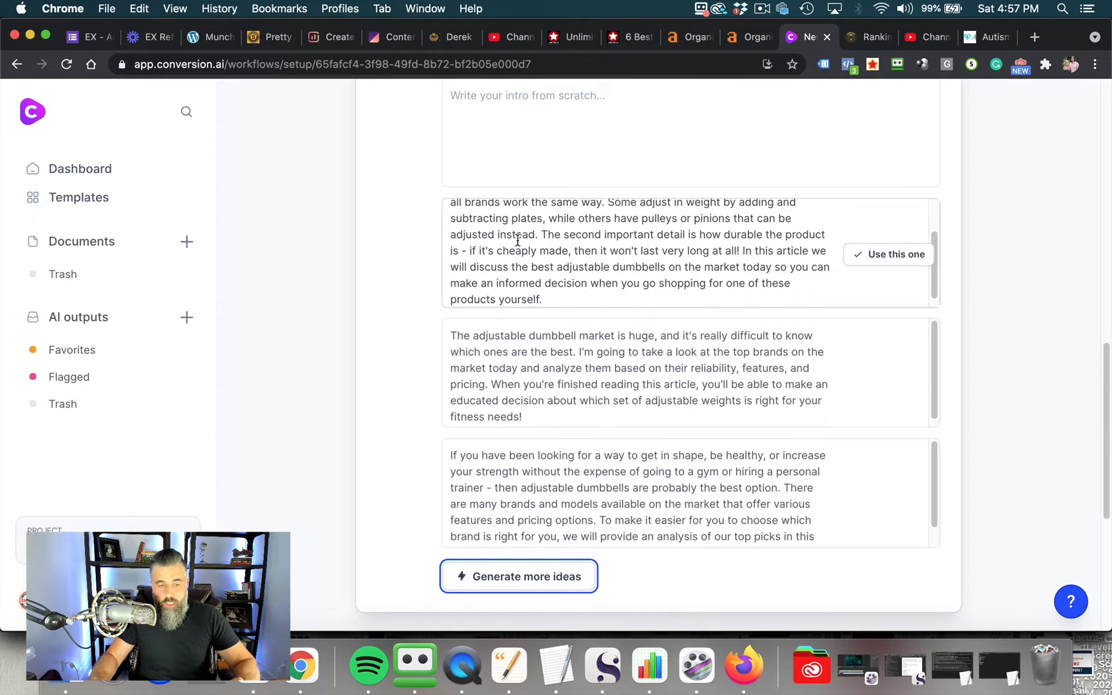
pyautogui.scroll(-3)
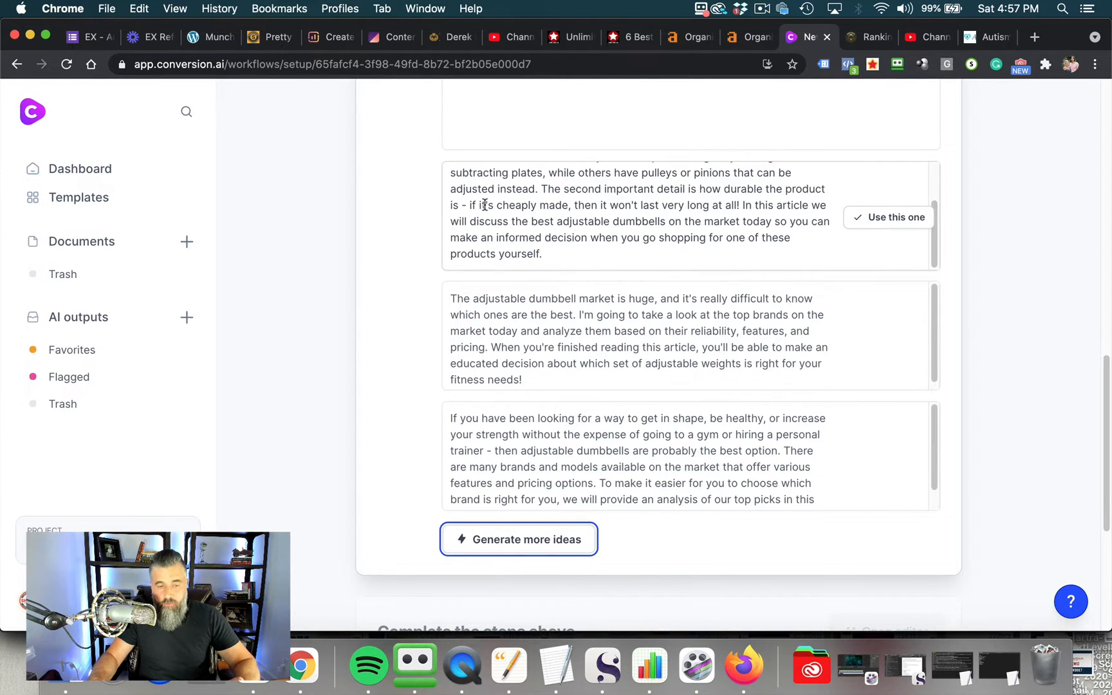
pyautogui.moveTo(733, 211)
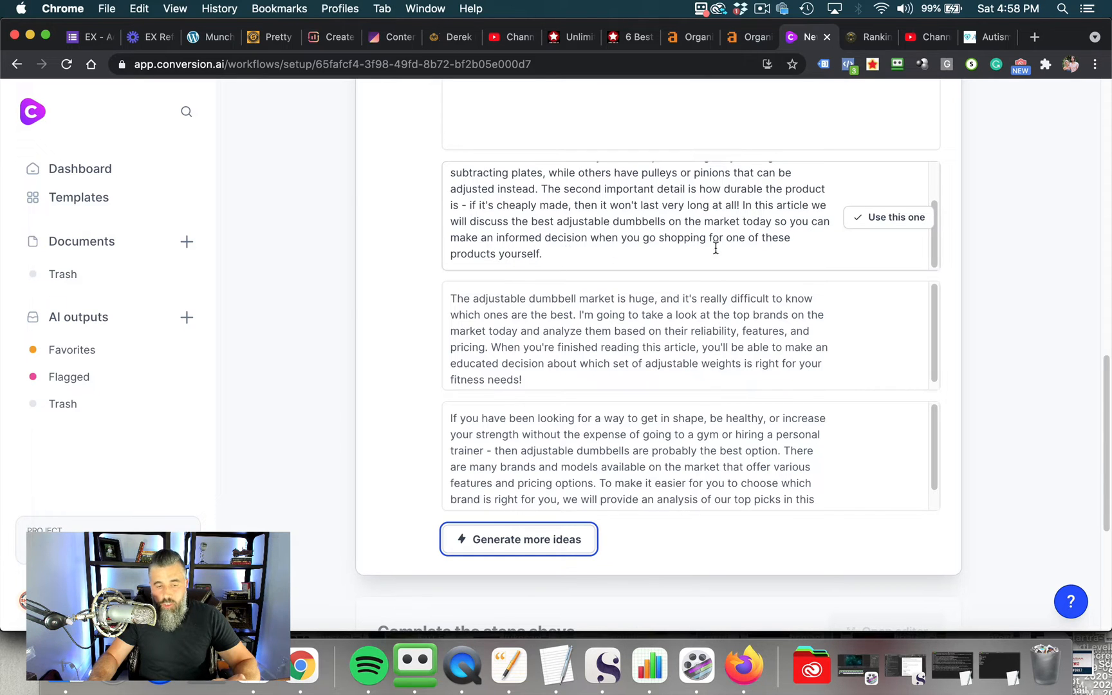
pyautogui.moveTo(500, 222); pyautogui.dragTo(541, 253)
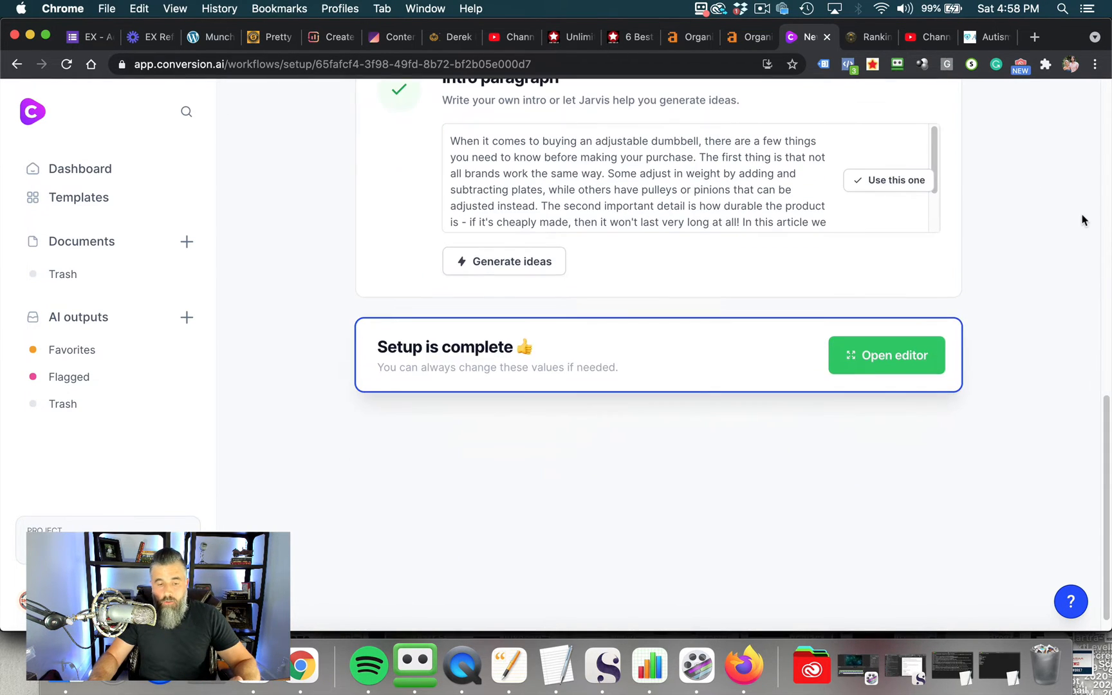
pyautogui.moveTo(717, 345)
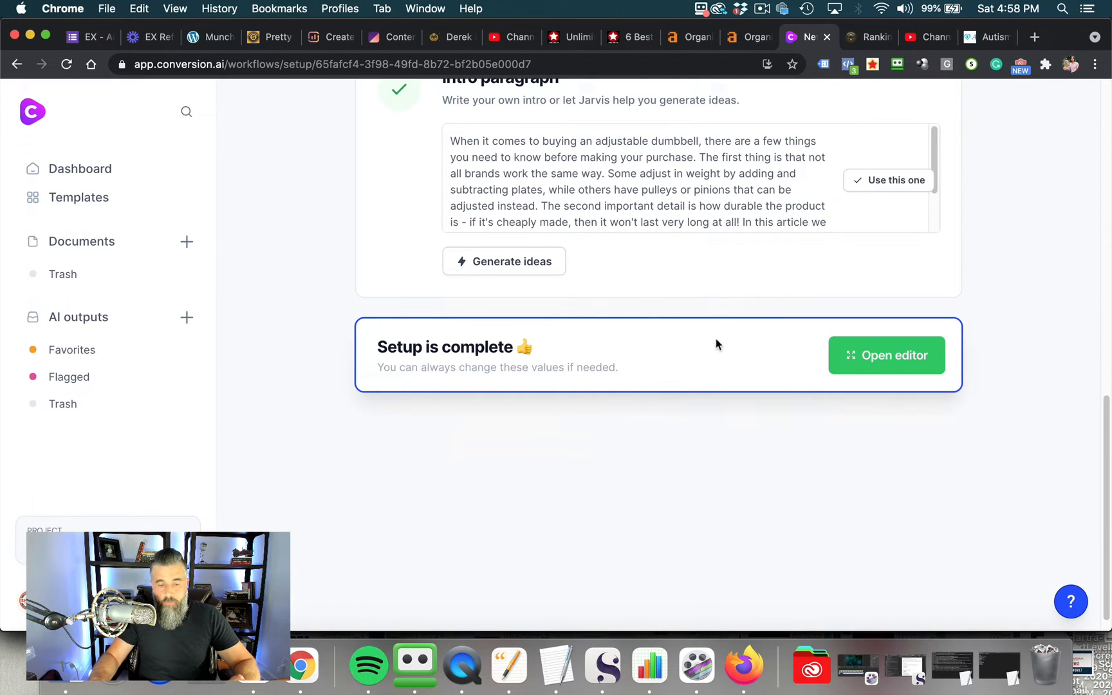
# Open the finished setup as a document and choose the Longer output length
pyautogui.click(886, 355)
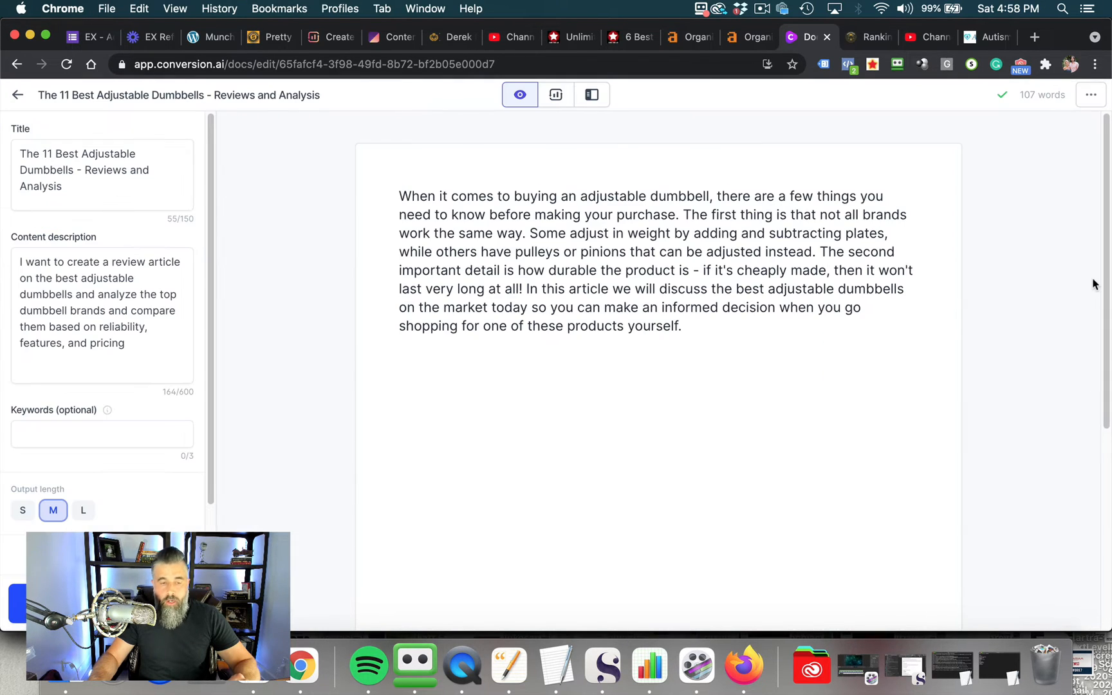
pyautogui.moveTo(344, 199)
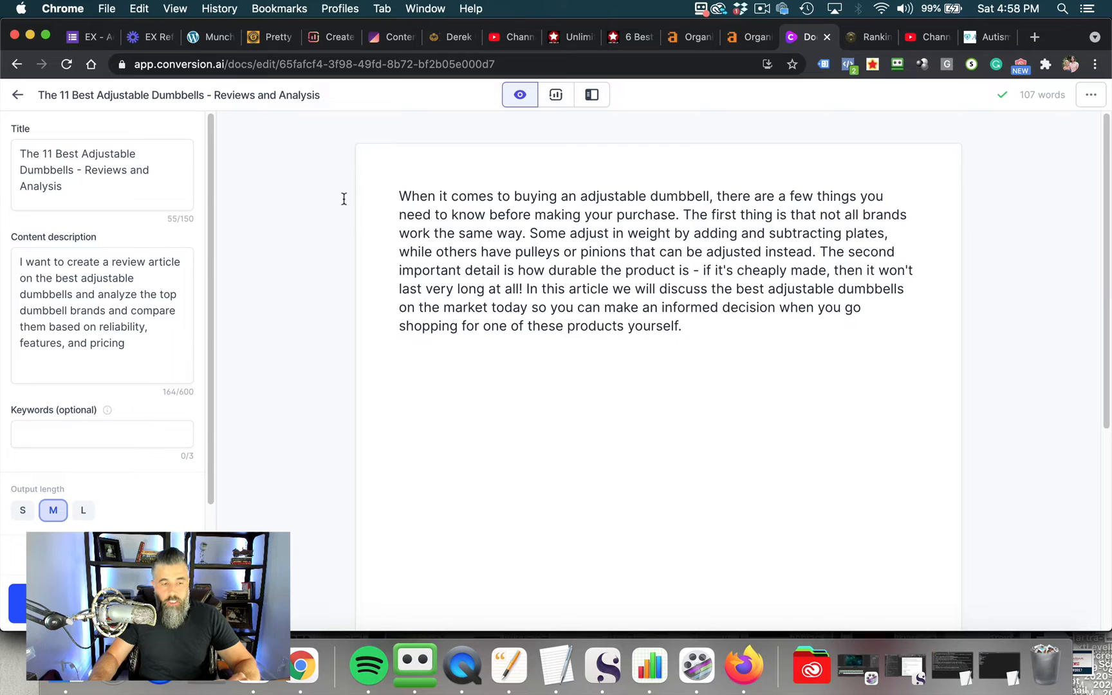
pyautogui.moveTo(417, 230)
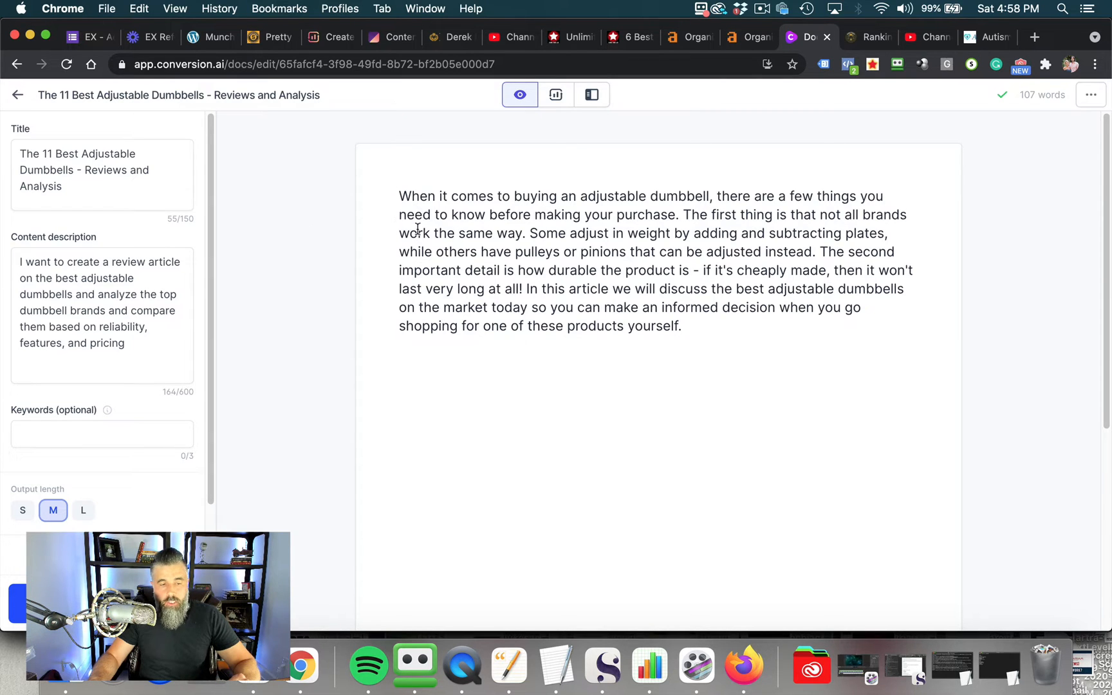
pyautogui.moveTo(352, 259)
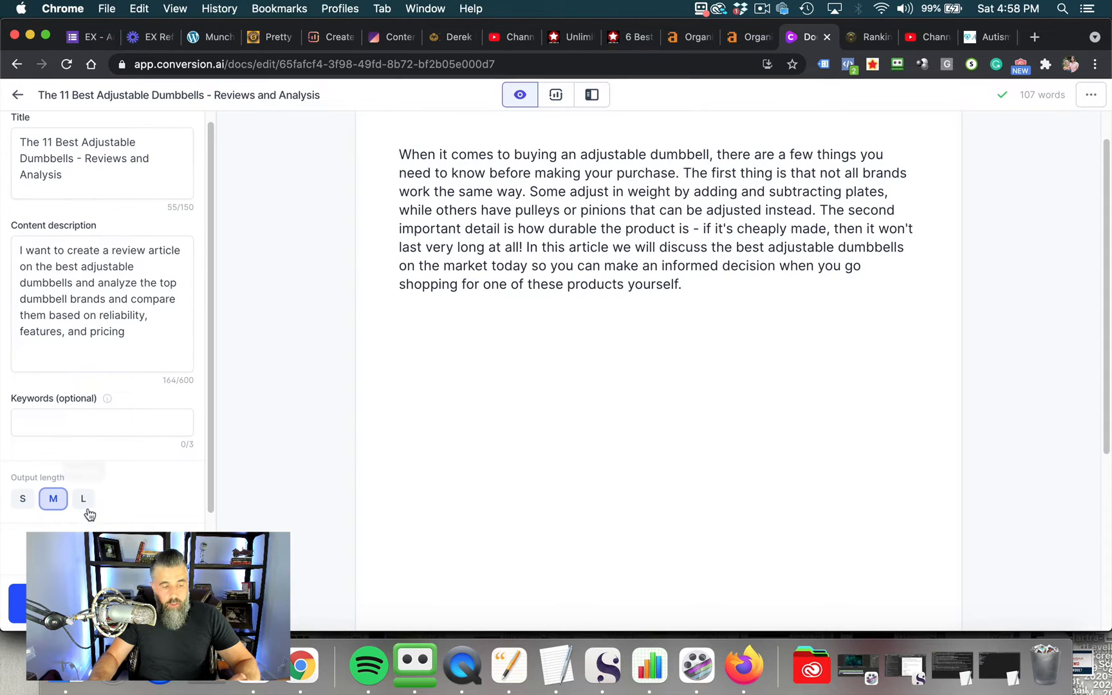
pyautogui.moveTo(83, 498)
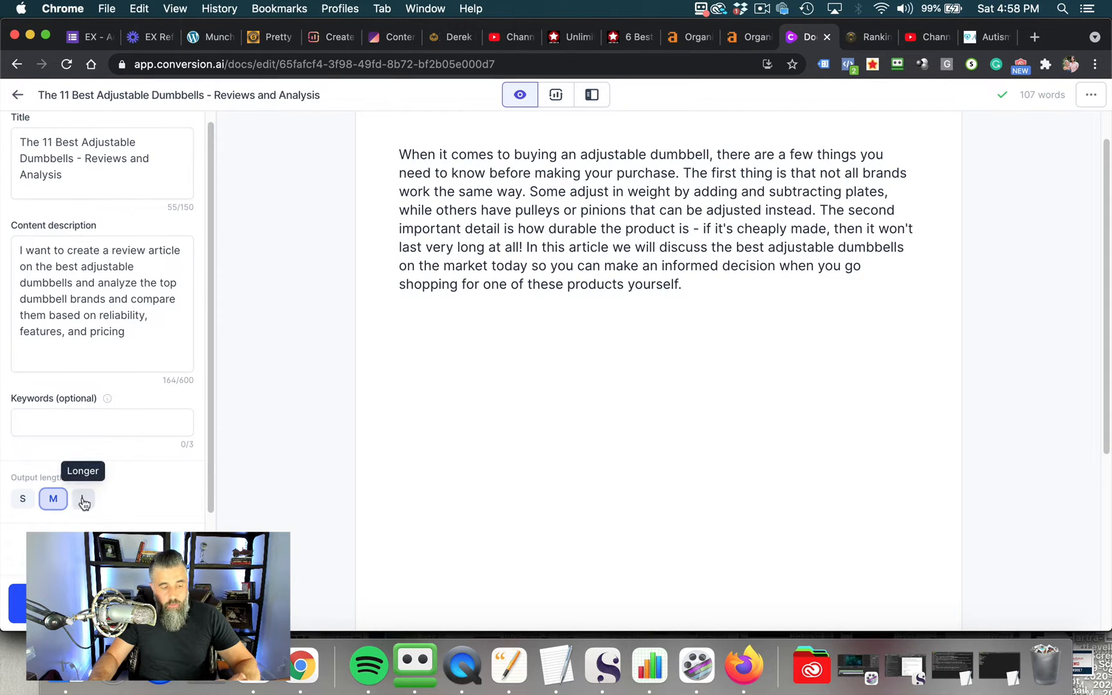
pyautogui.click(83, 499)
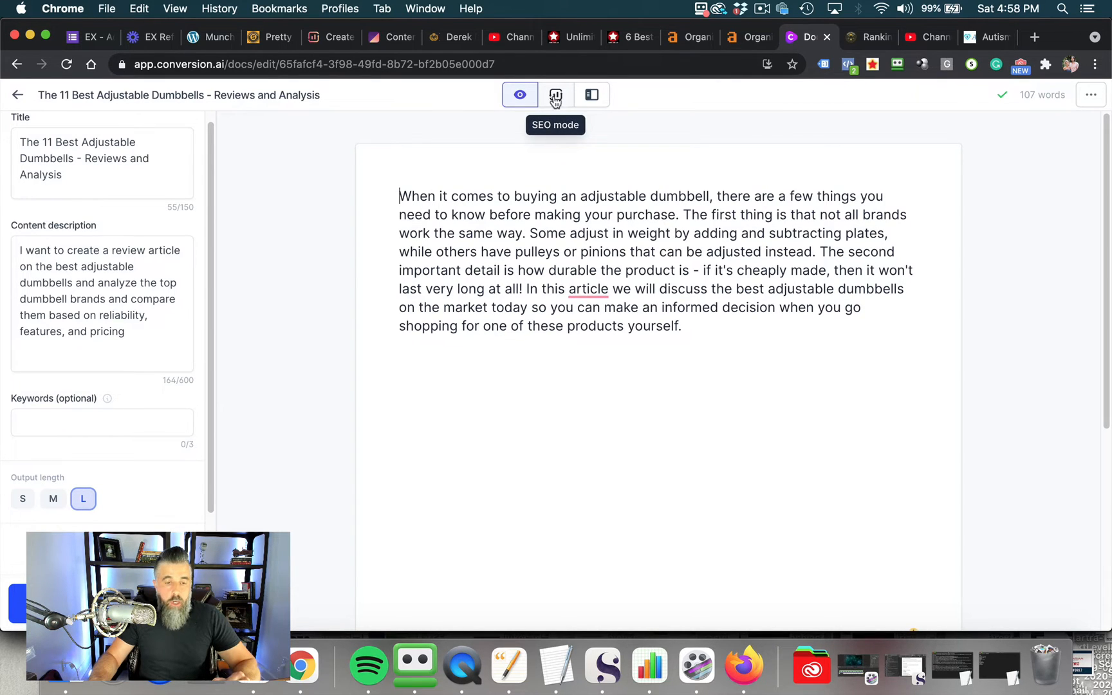
pyautogui.moveTo(547, 113)
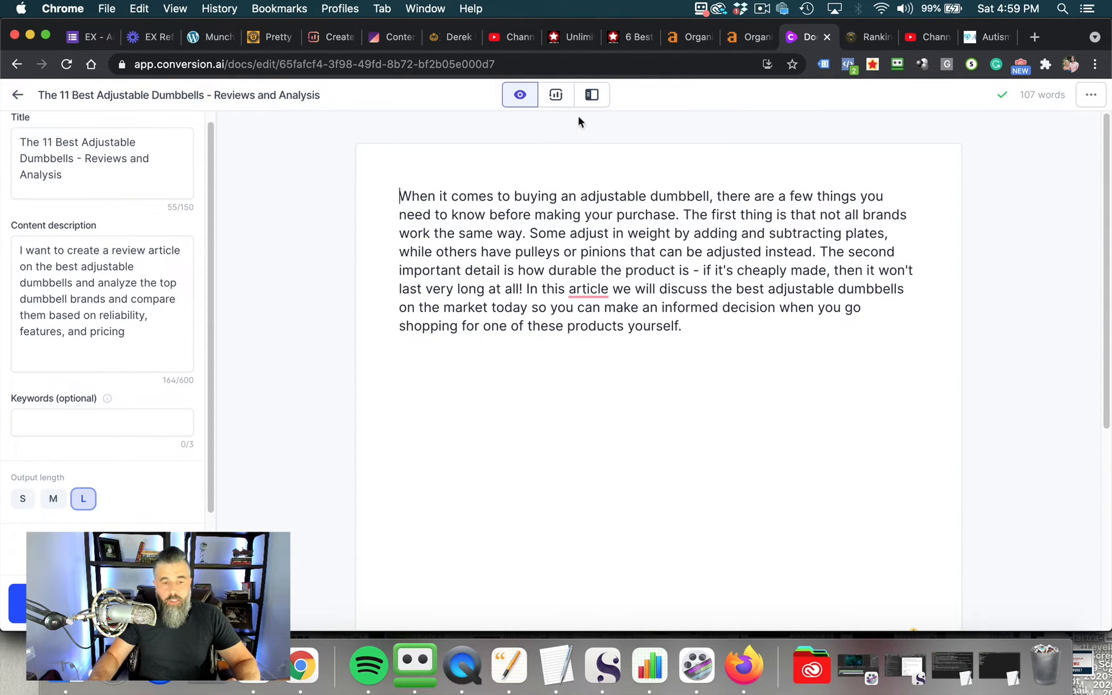
# Turn on SEO mode with Surfer guidelines for 'best adjustable dumbbells' beside the draft
pyautogui.click(555, 94)
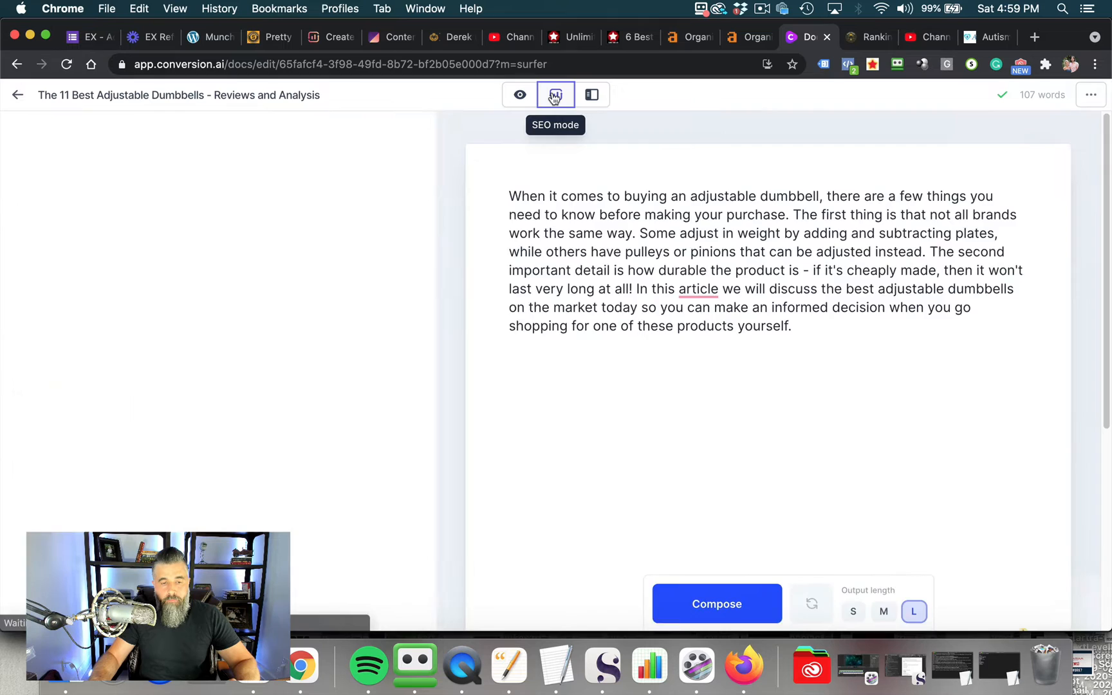
pyautogui.click(555, 94)
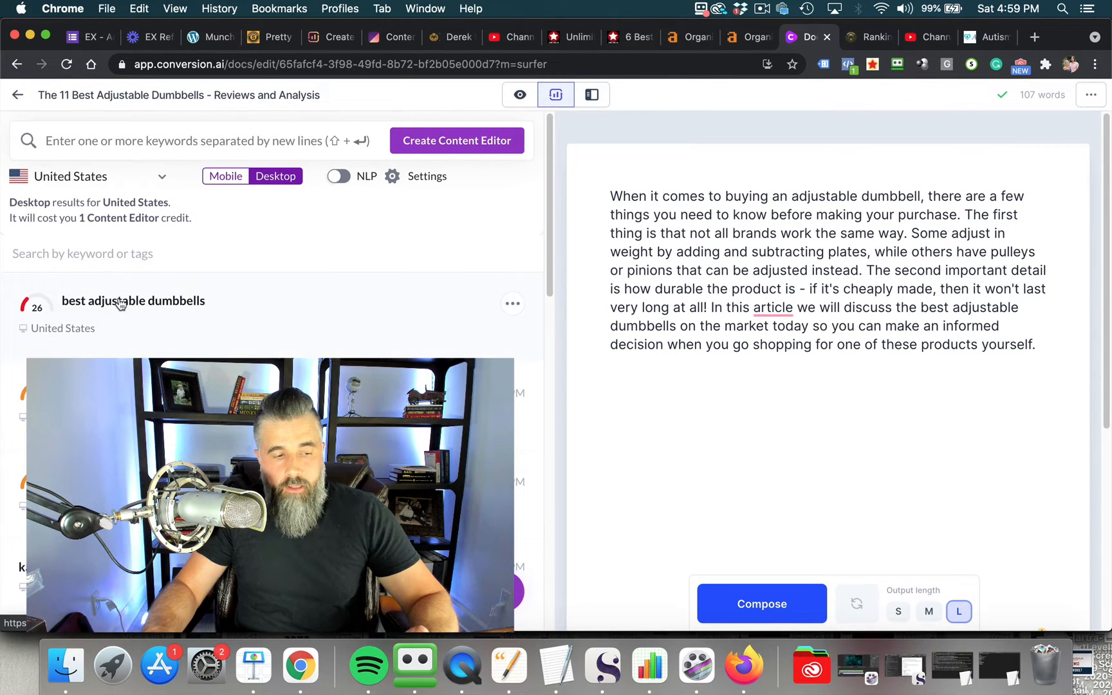
pyautogui.moveTo(175, 294)
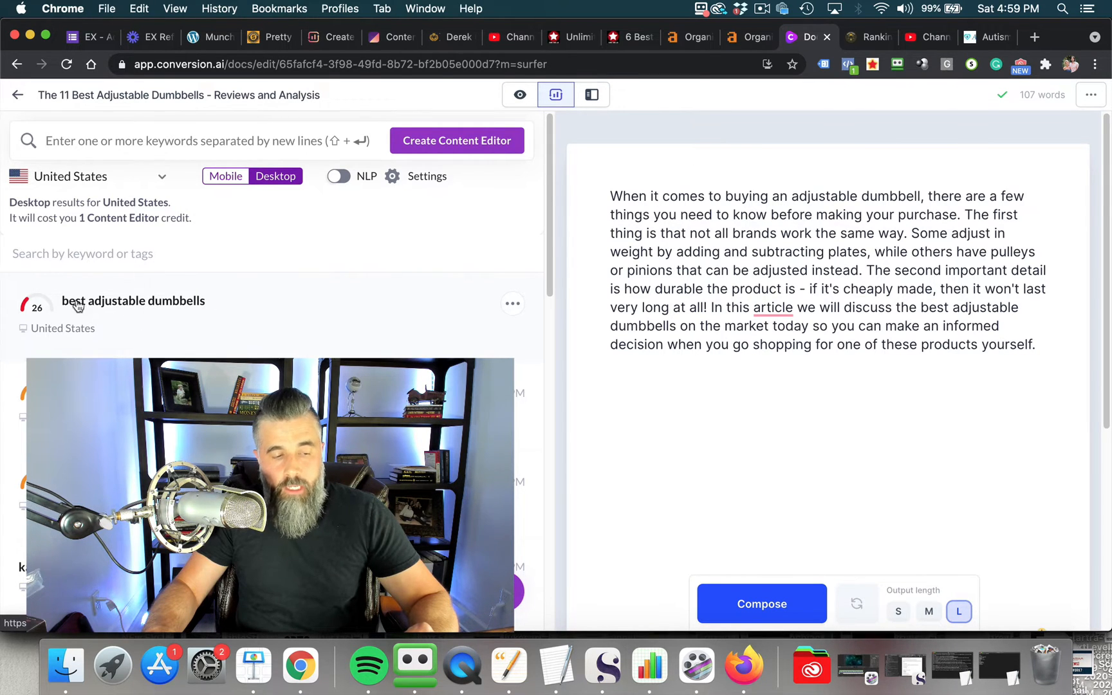
pyautogui.moveTo(255, 312)
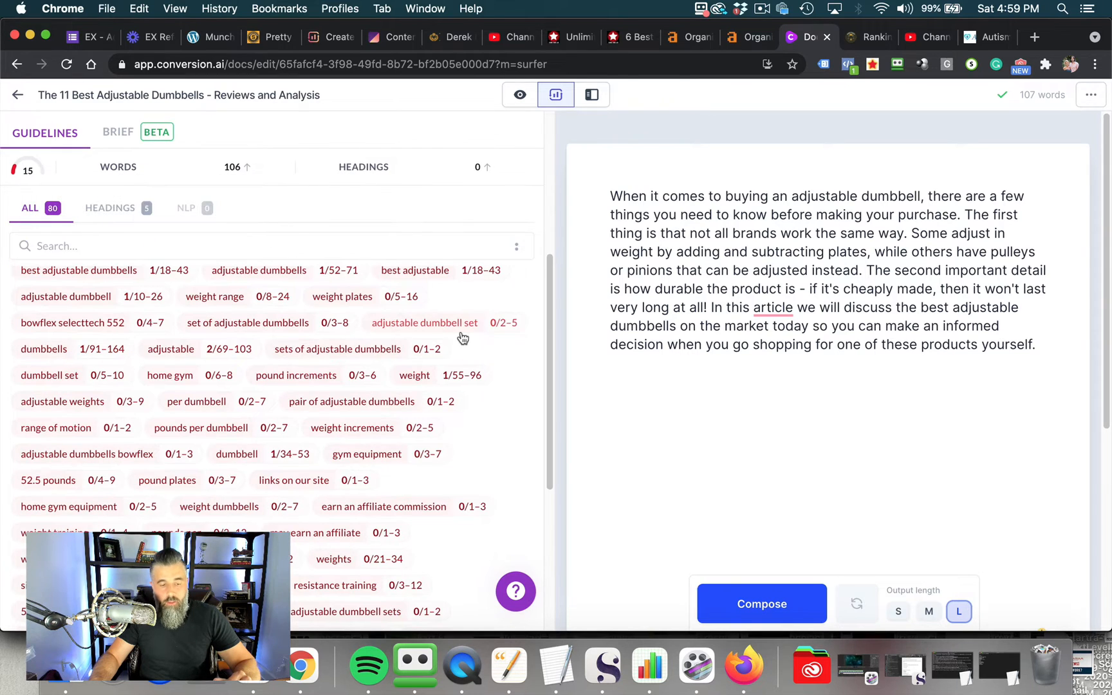
pyautogui.scroll(-3)
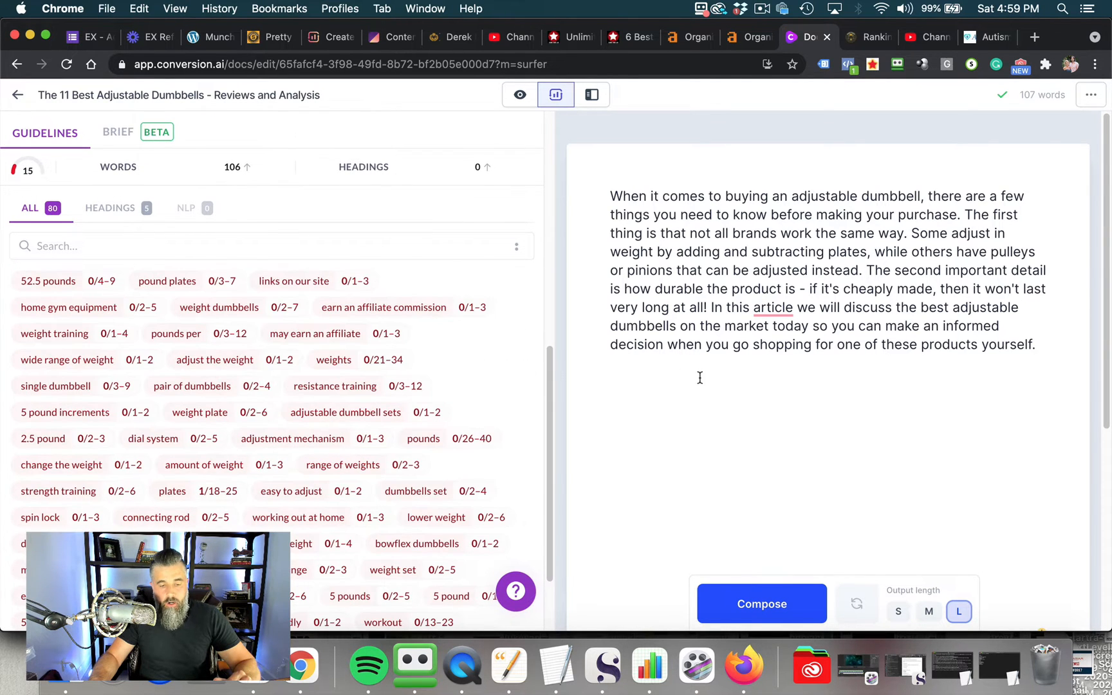
pyautogui.scroll(-3)
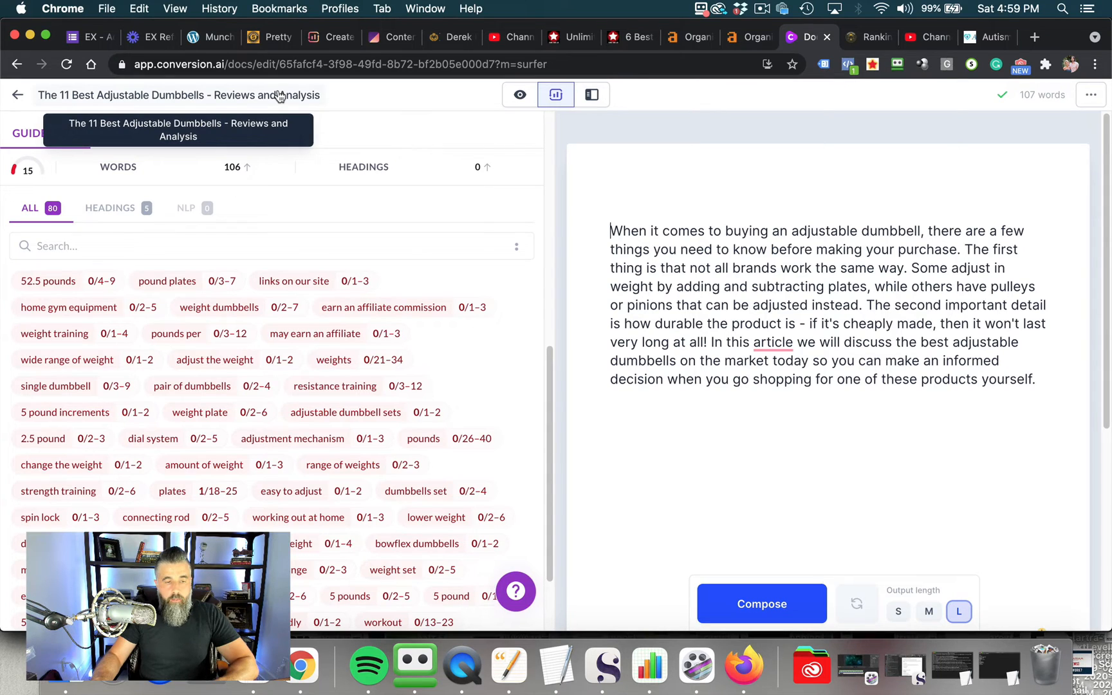
# Write 'The 11 Best Adjustable Dumbbells - Reviews and Analysis' as the H1 title above the intro
pyautogui.doubleClick(299, 94)
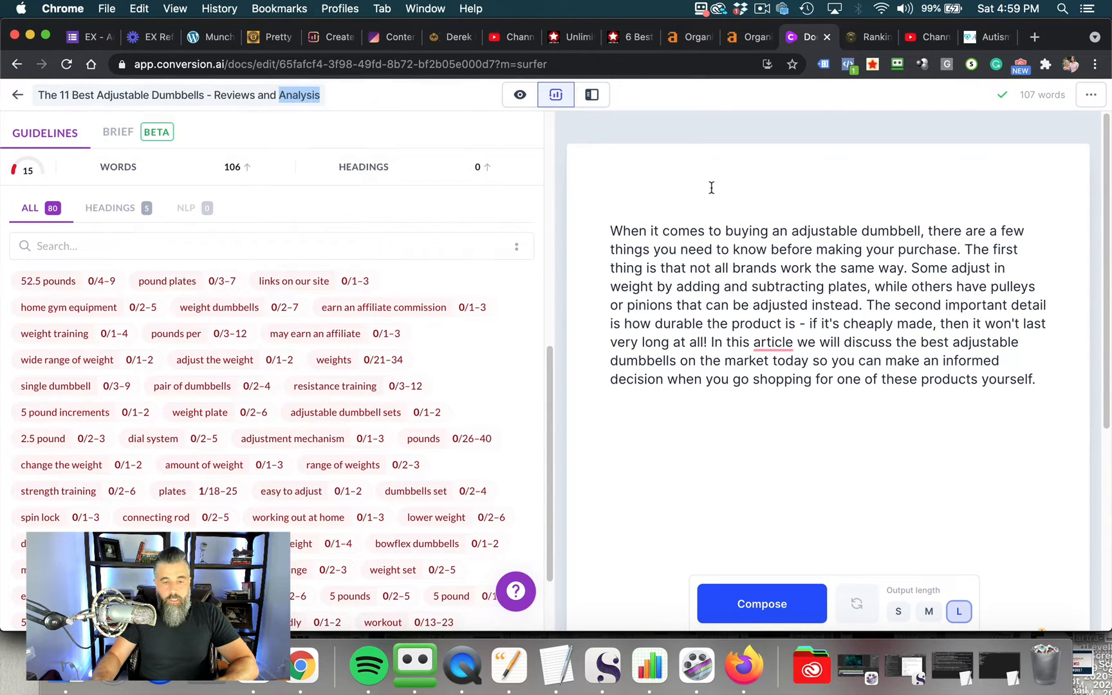
pyautogui.doubleClick(636, 195)
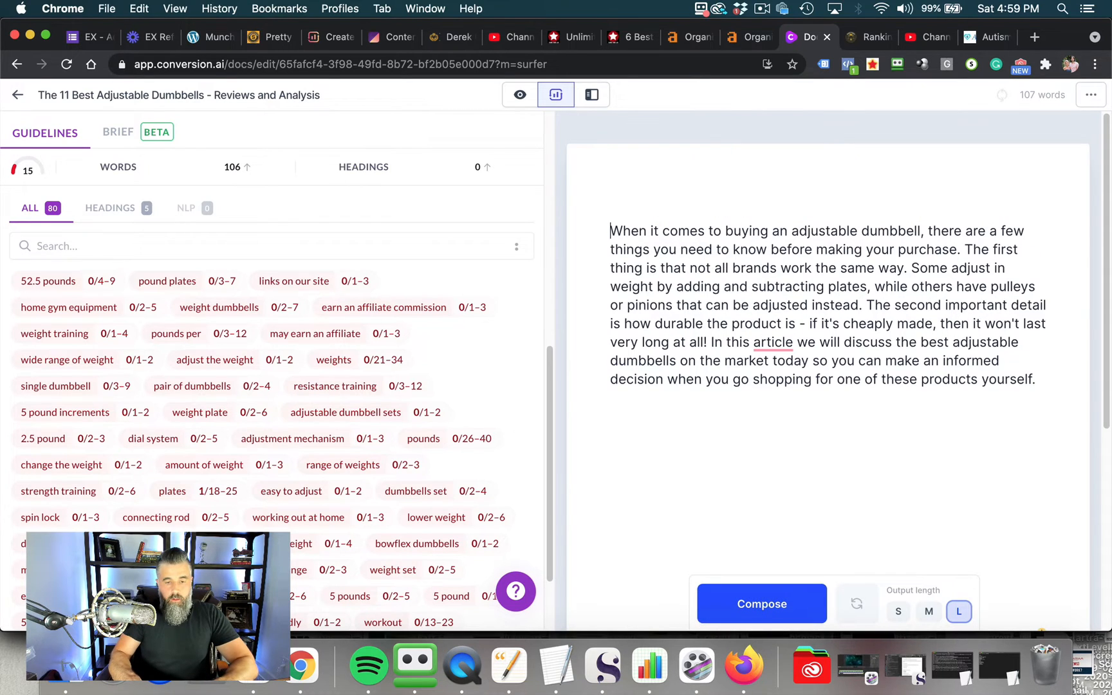
pyautogui.write('The 11 Best Adjust')
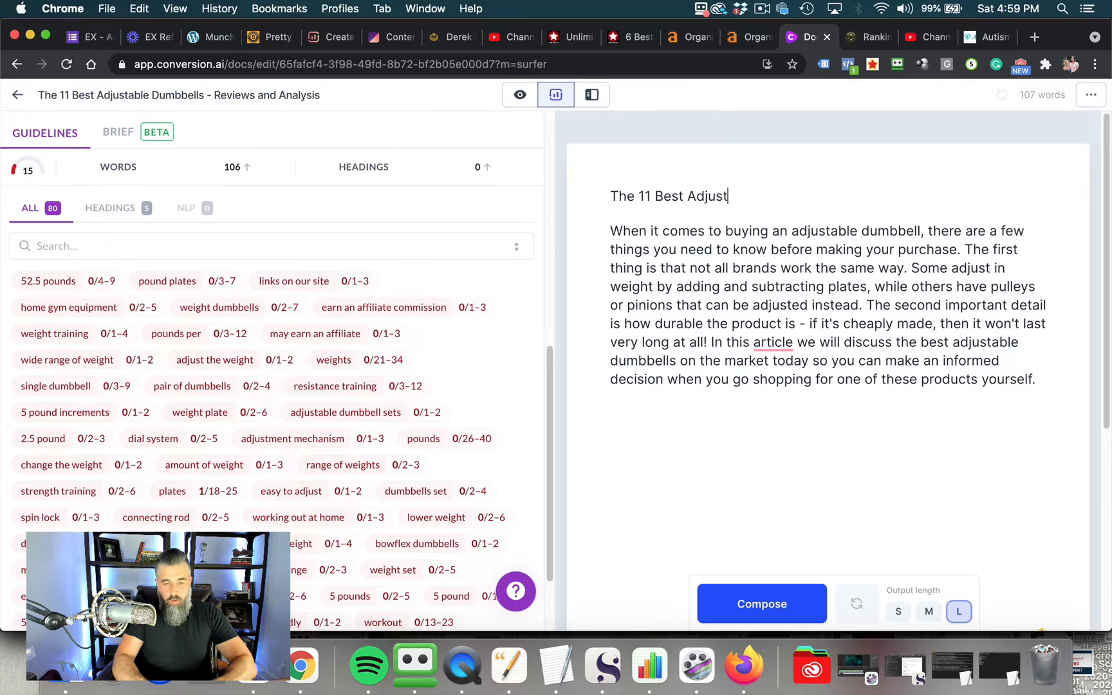
pyautogui.write('able Dumbbel')
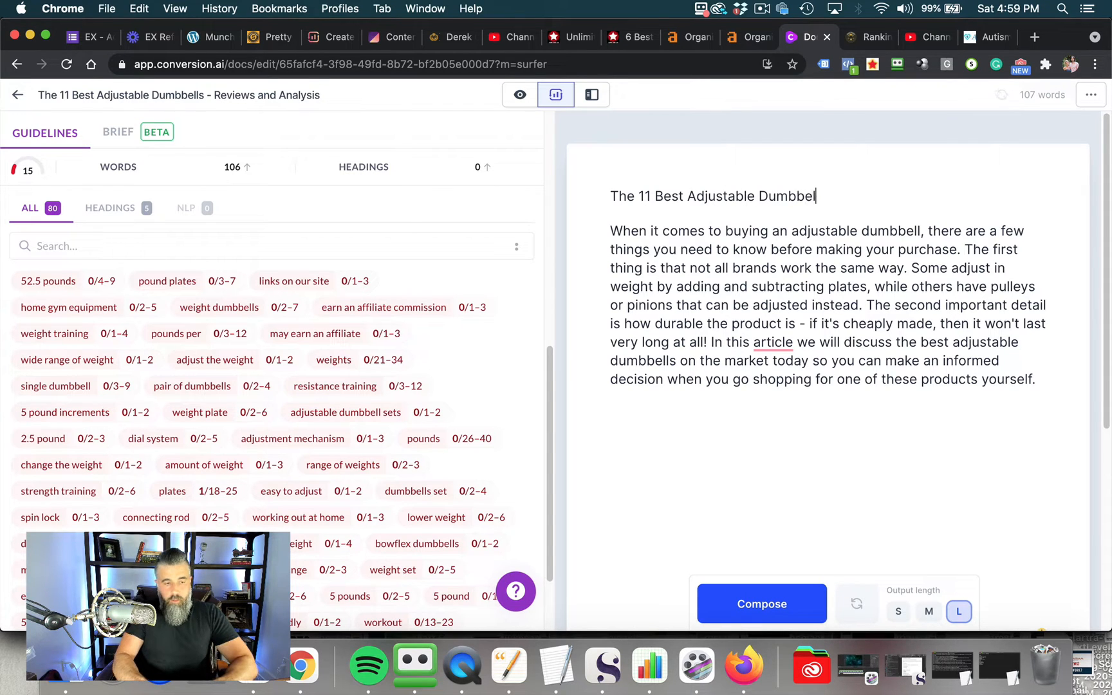
pyautogui.write('s - Reviews')
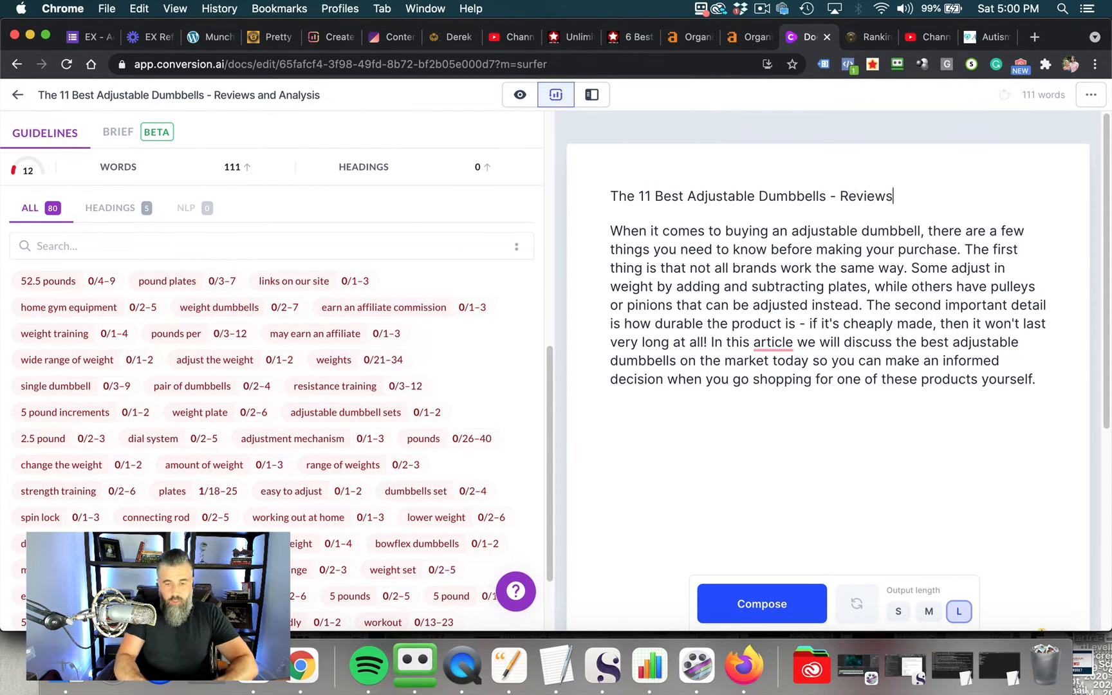
pyautogui.write('and Analy')
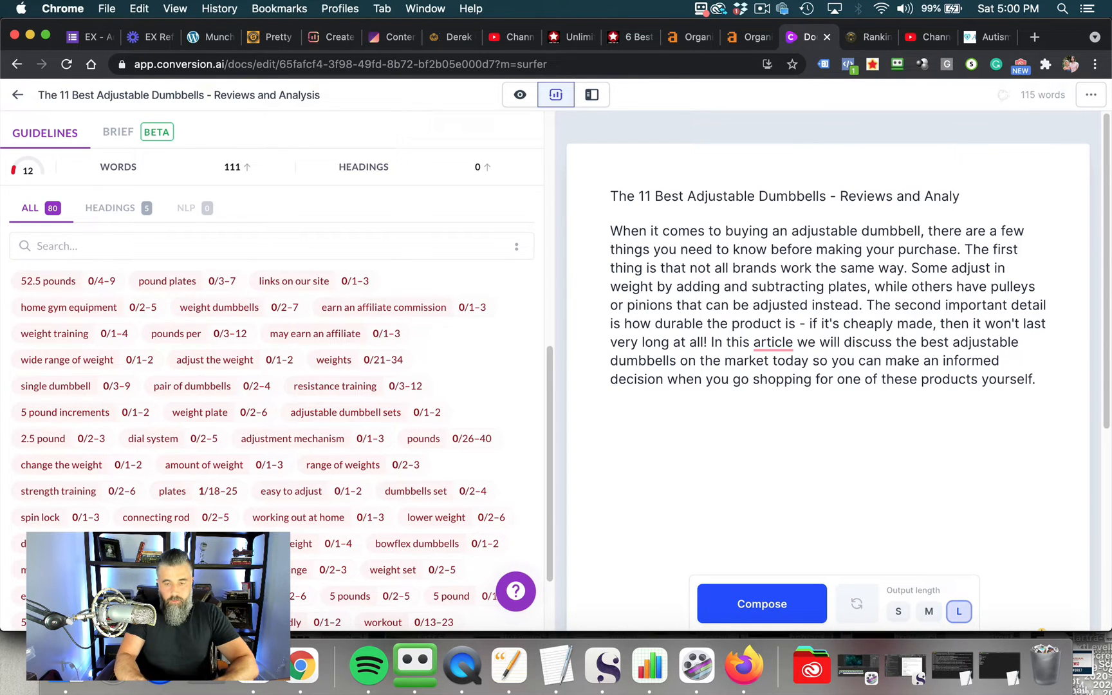
pyautogui.write('sis')
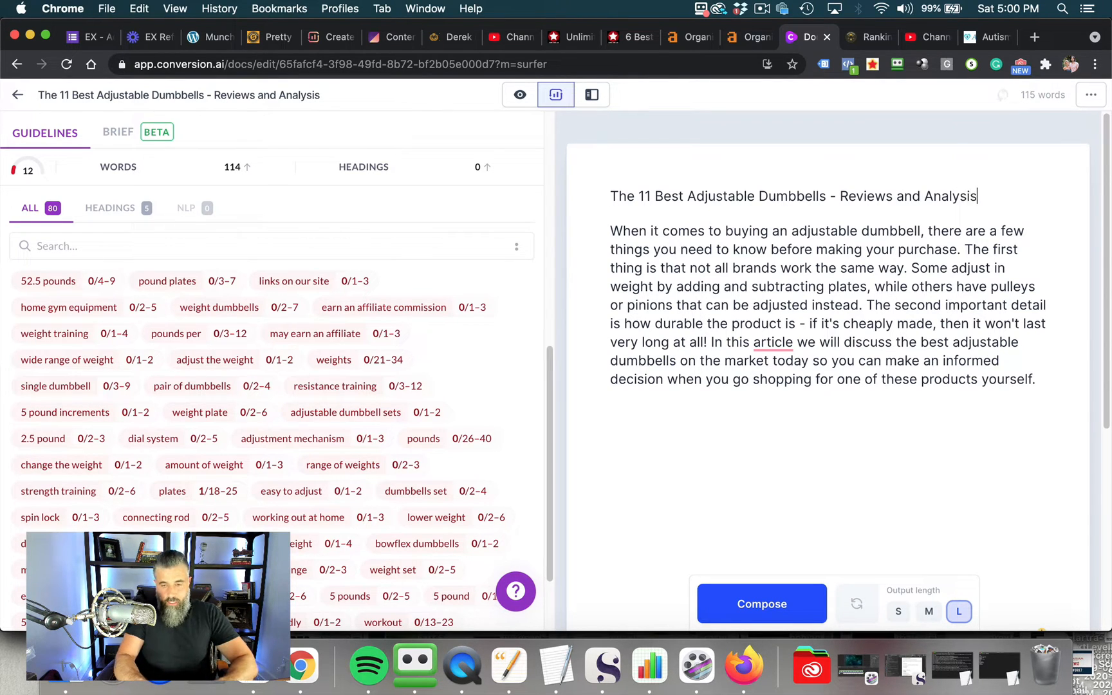
pyautogui.tripleClick(793, 195)
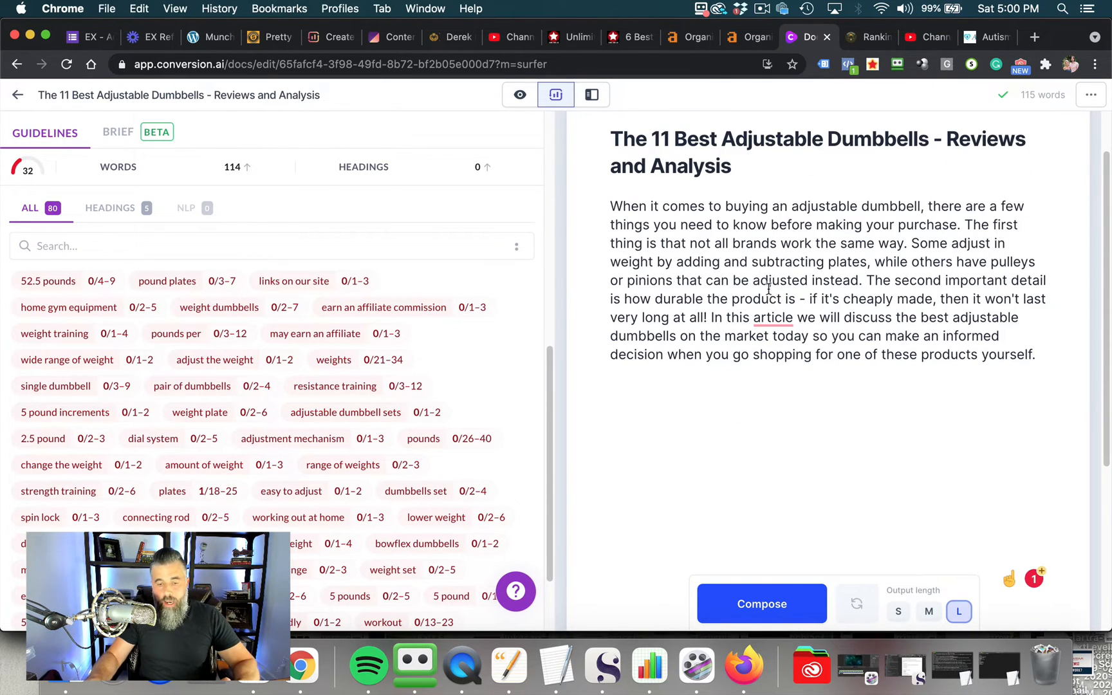
pyautogui.scroll(-3)
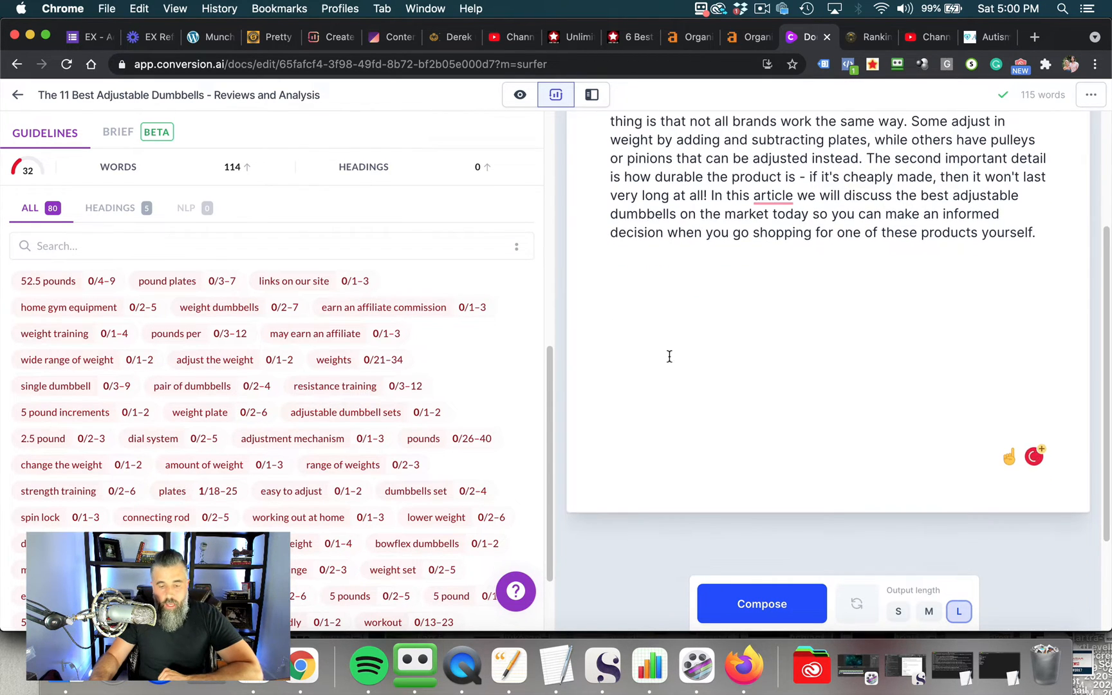
pyautogui.moveTo(761, 604)
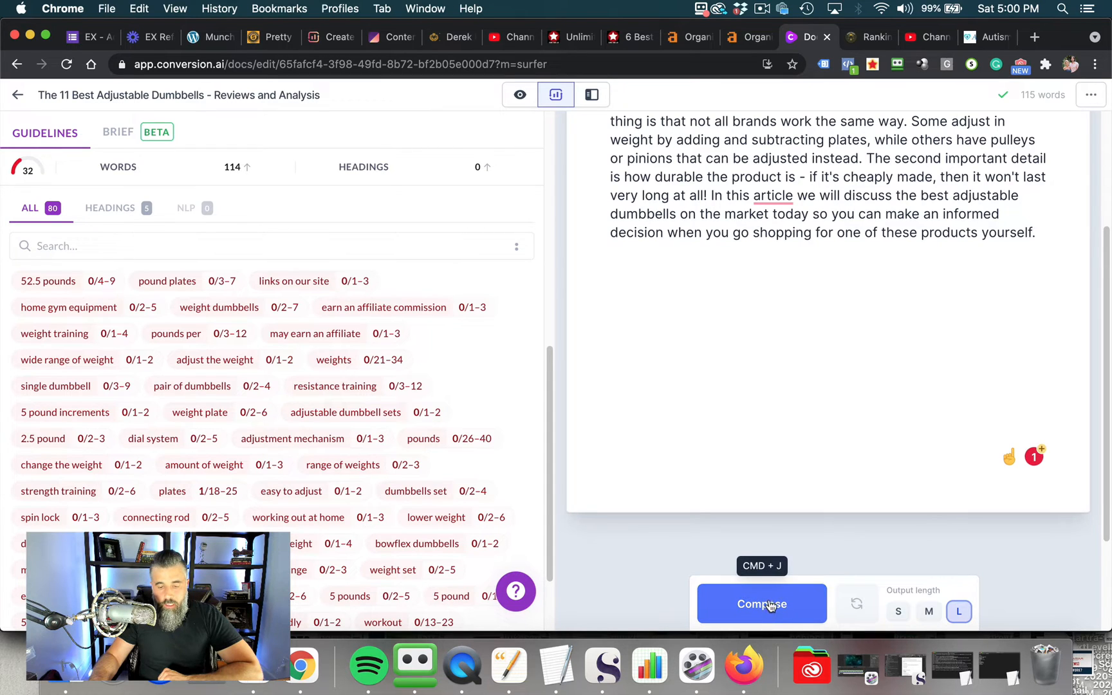
# Compose new sections on what an adjustable dumbbell is and why to buy one
pyautogui.click(761, 604)
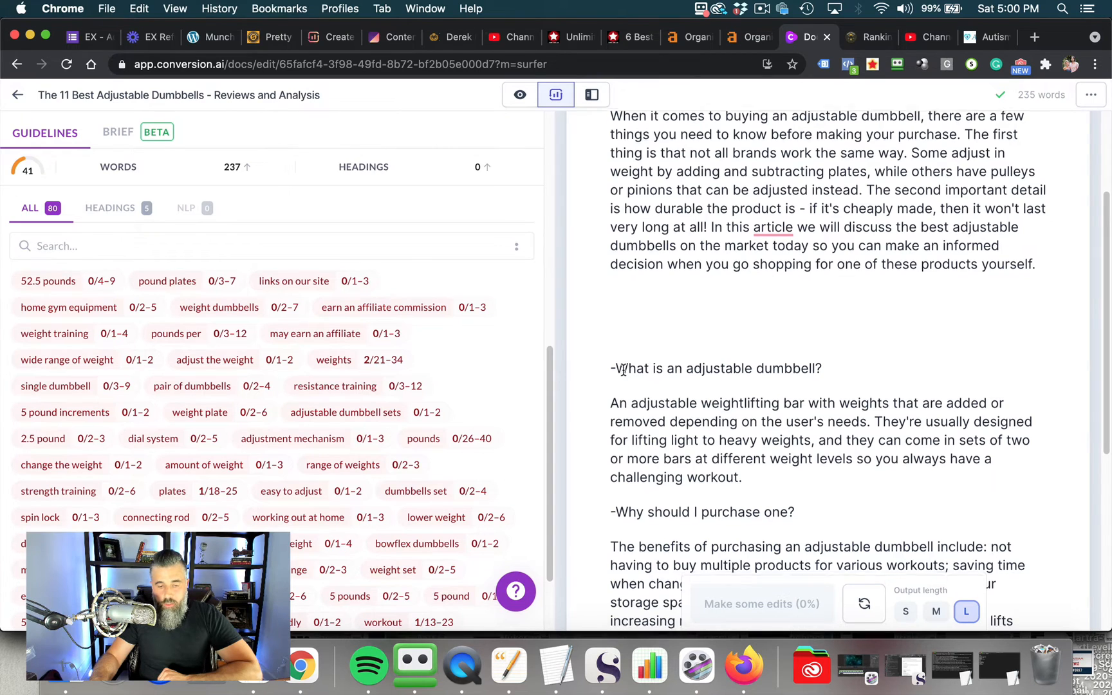
pyautogui.scroll(-3)
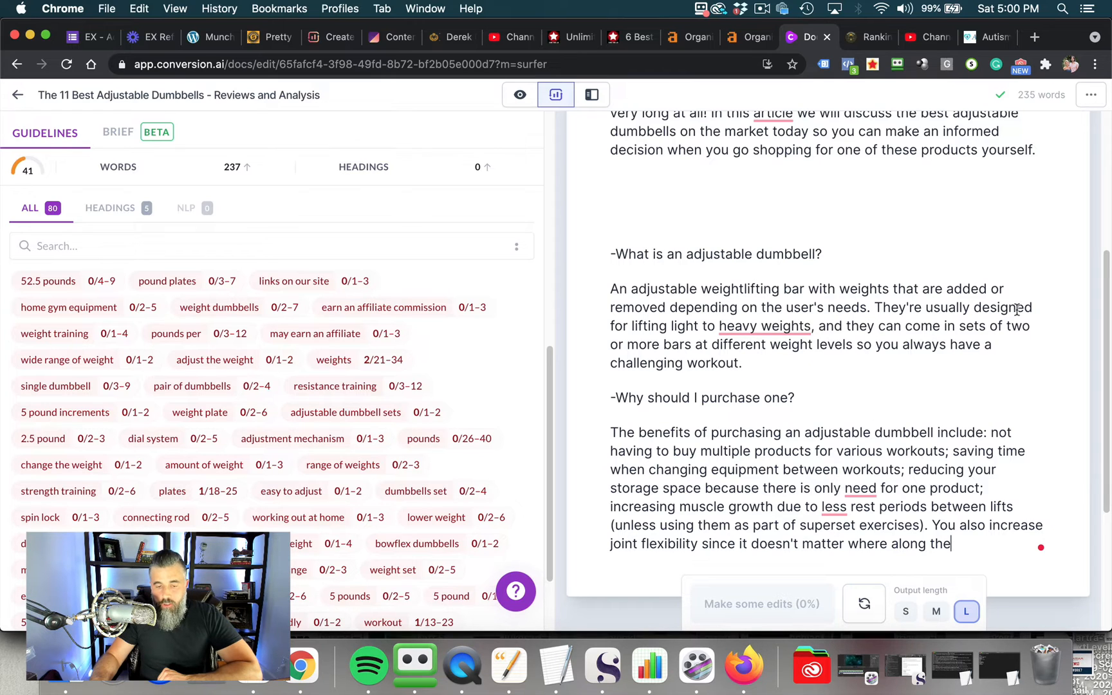
pyautogui.click(765, 325)
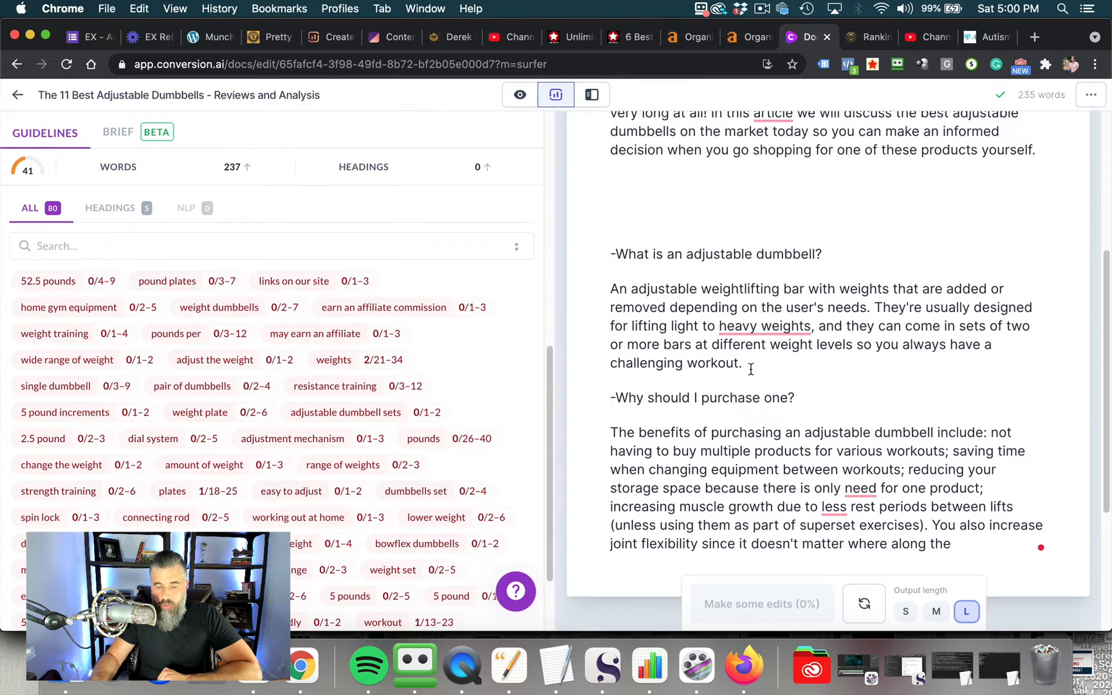
pyautogui.scroll(-3)
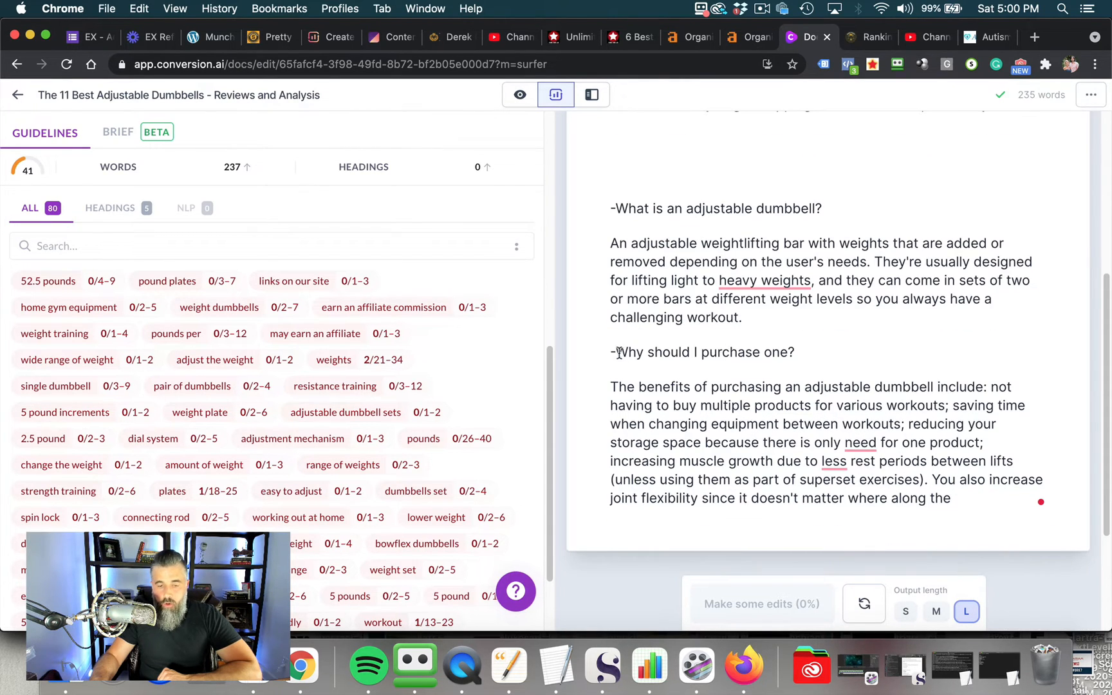
pyautogui.scroll(-3)
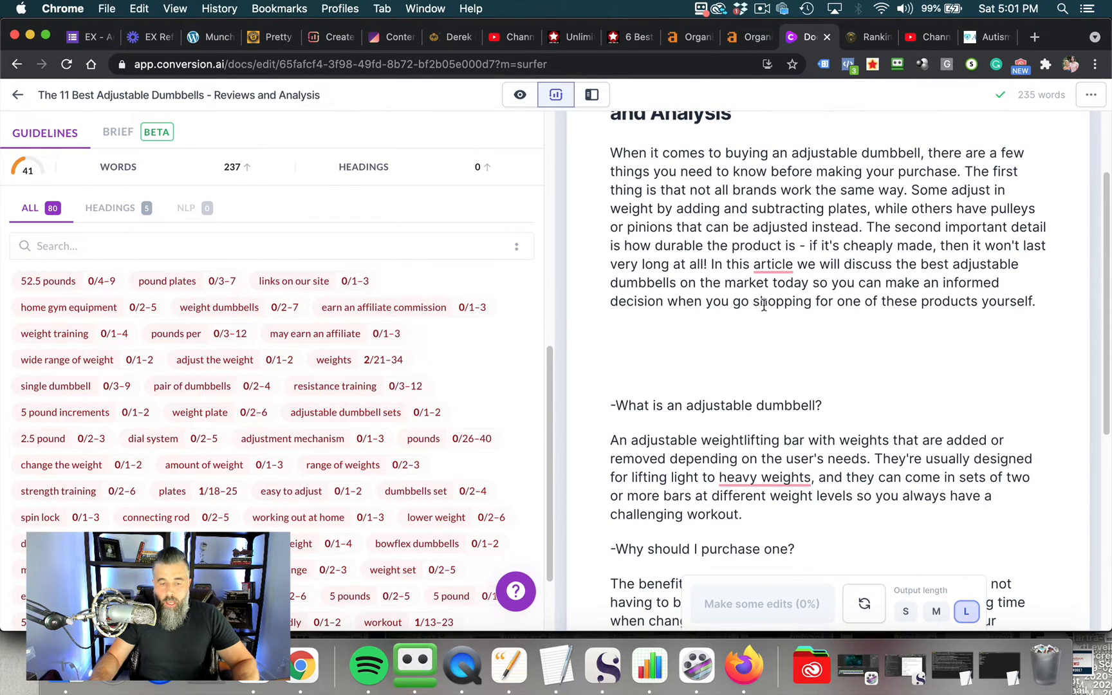
pyautogui.press('Return')
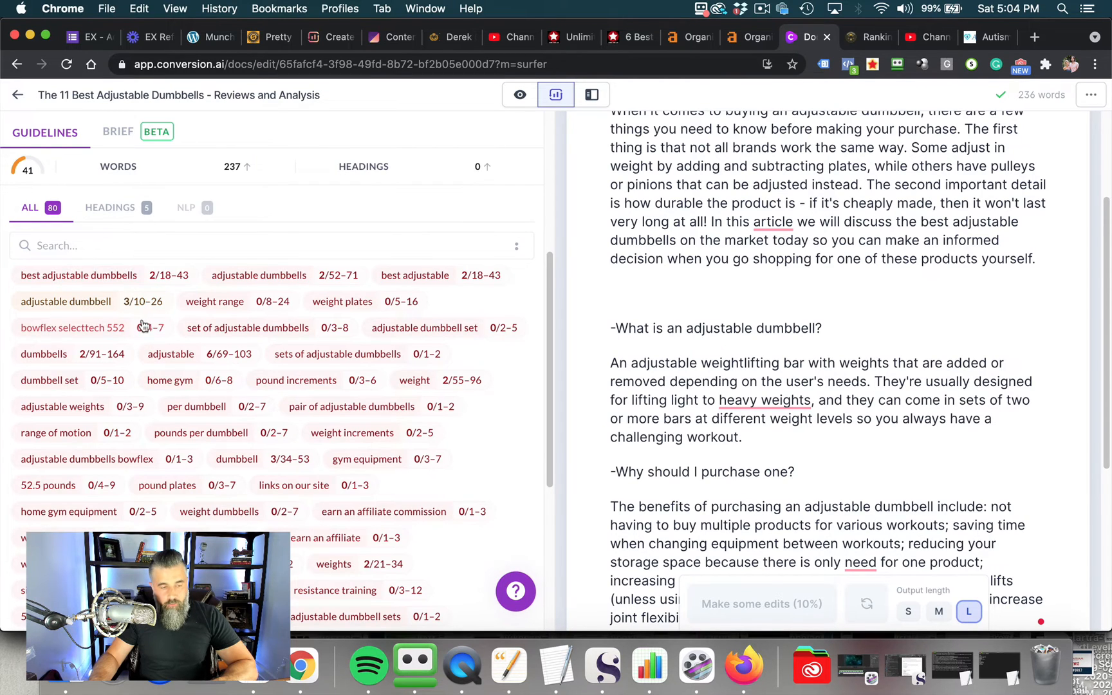
# Format 'Why should I purchase one?' as a heading and remove the unfinished last sentence
pyautogui.scroll(-3)
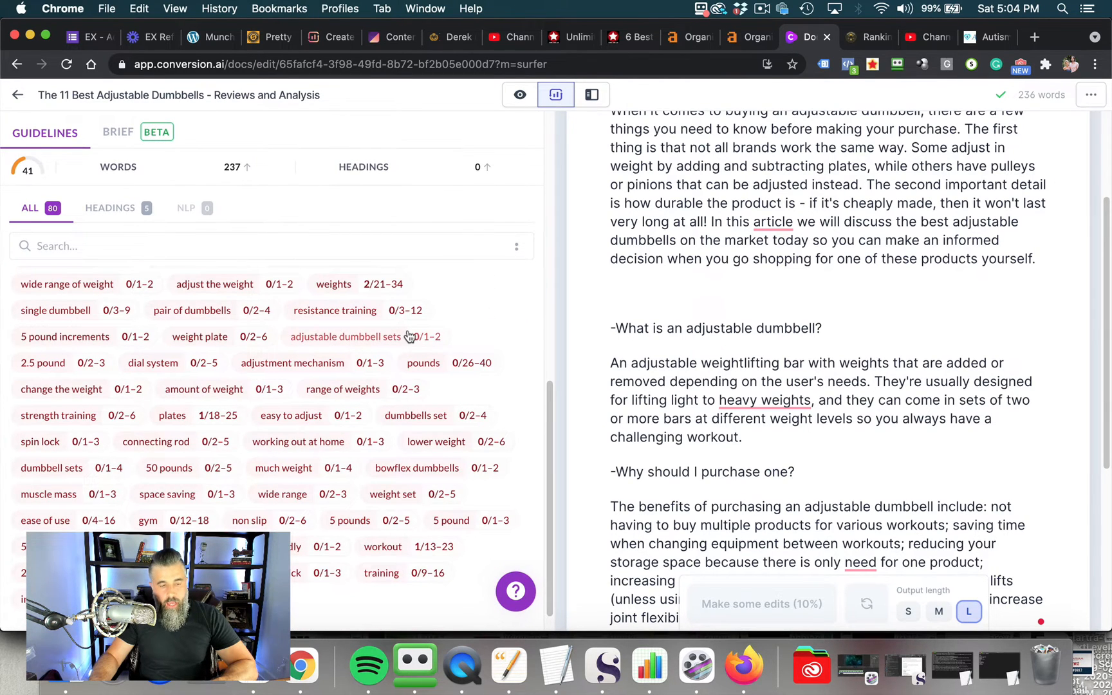
pyautogui.scroll(-3)
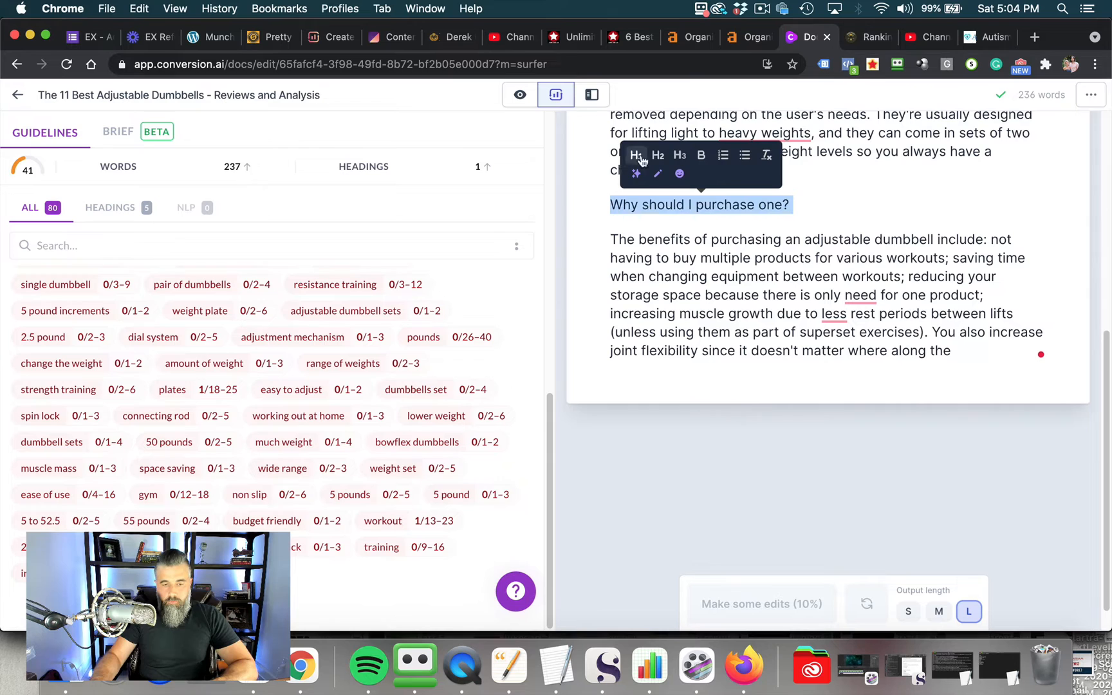
pyautogui.click(678, 154)
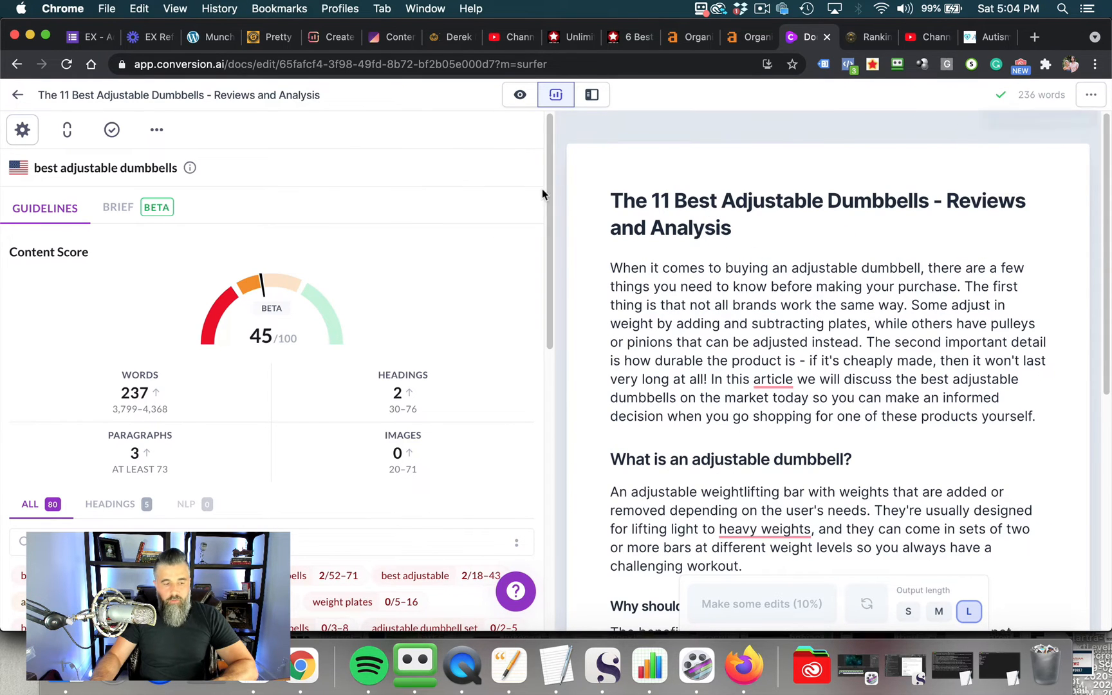
pyautogui.moveTo(220, 330)
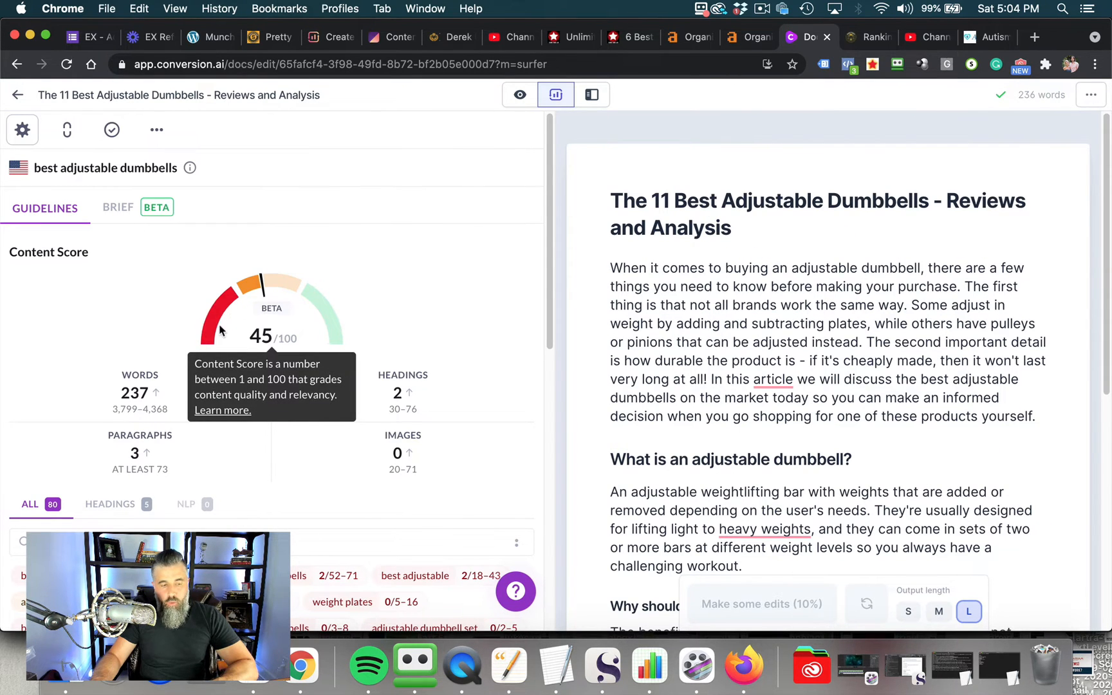
pyautogui.moveTo(260, 360)
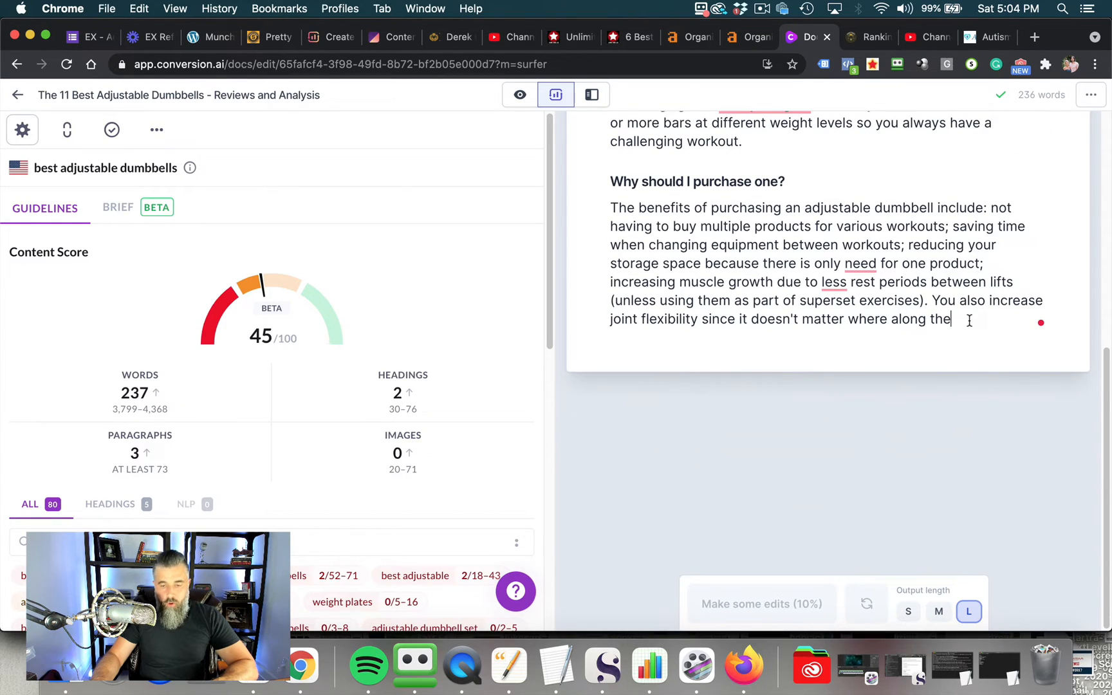
pyautogui.moveTo(933, 300); pyautogui.dragTo(953, 320)
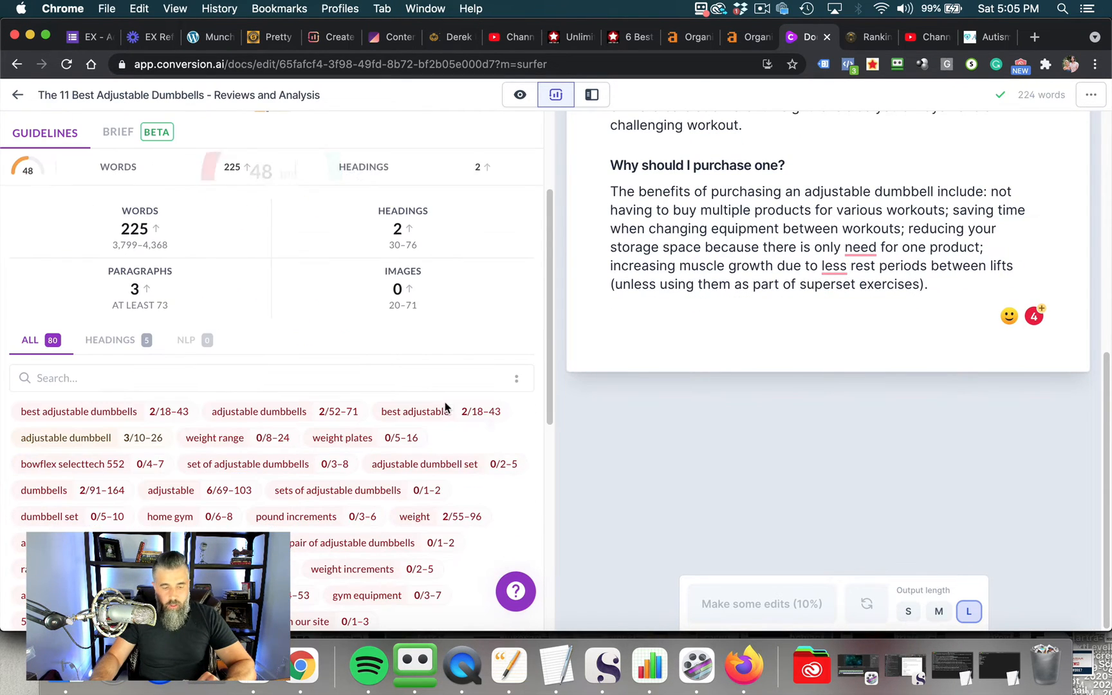
# Show usage examples for 'adjustable dumbbell set' and start a new line below the draft
pyautogui.scroll(-3)
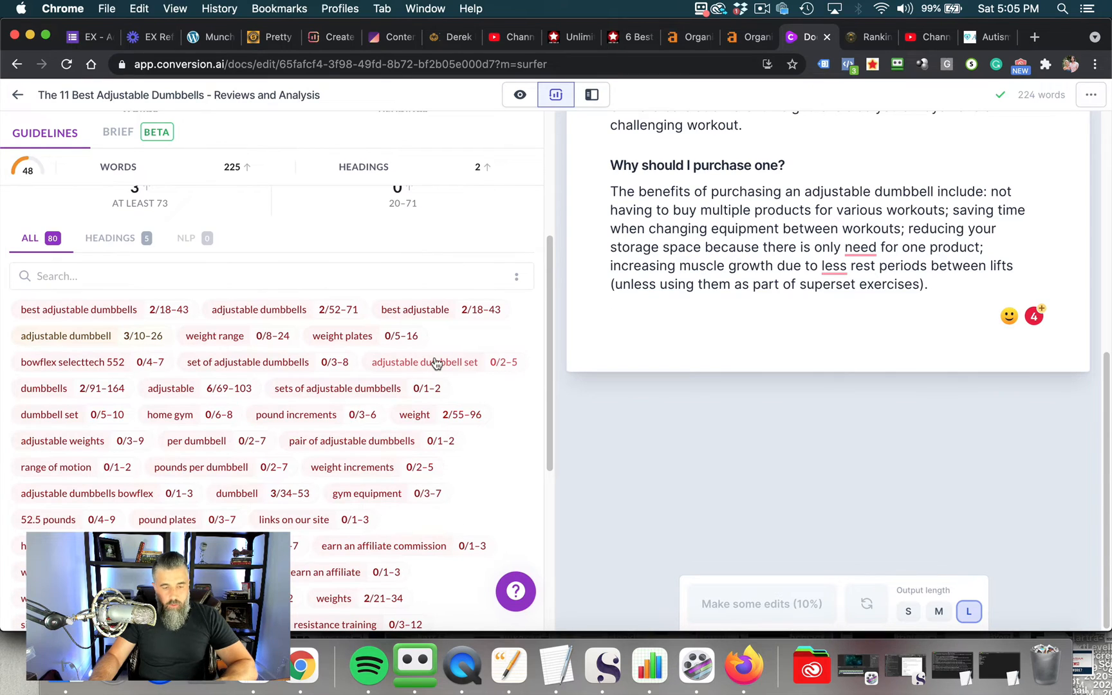
pyautogui.click(424, 362)
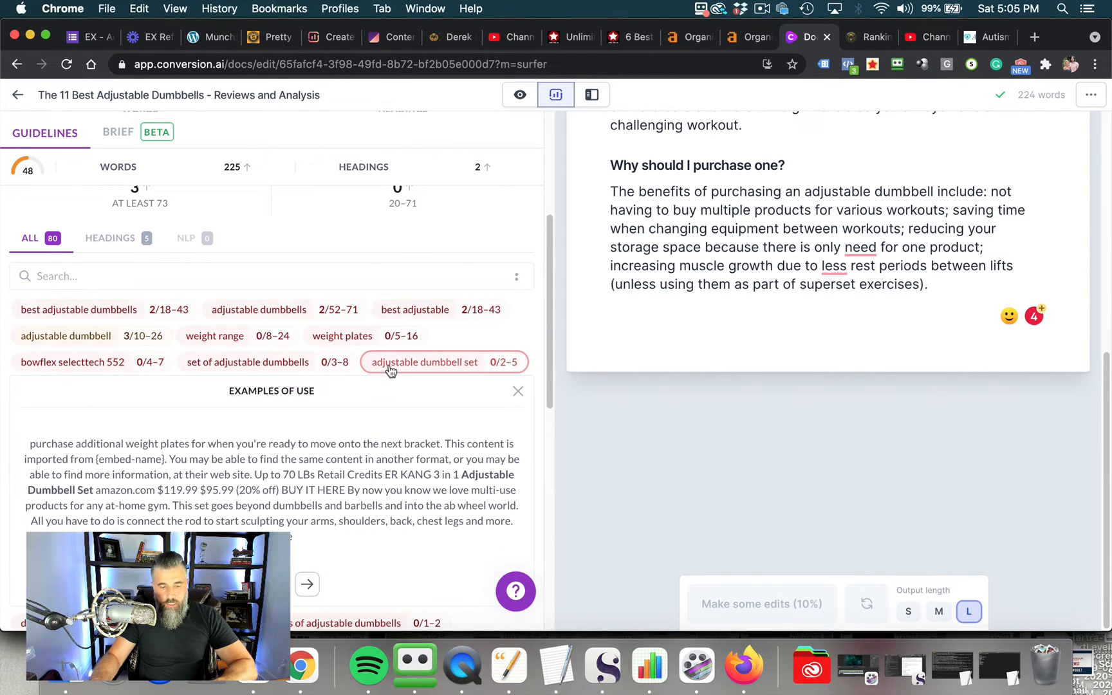
pyautogui.click(612, 319)
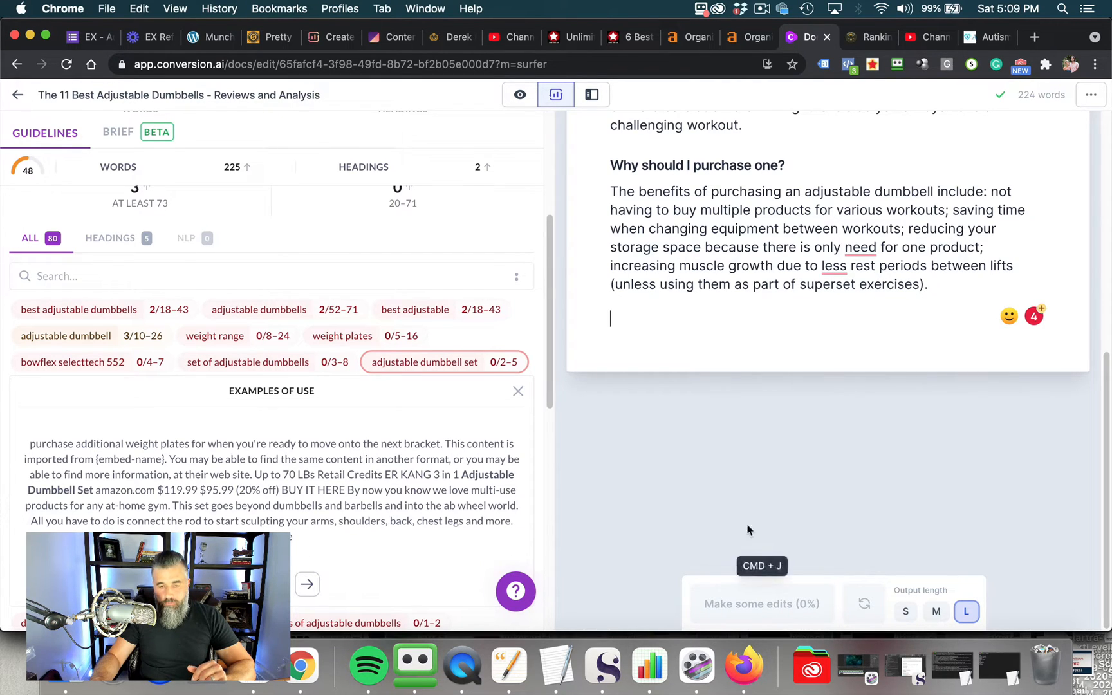
pyautogui.moveTo(832, 424)
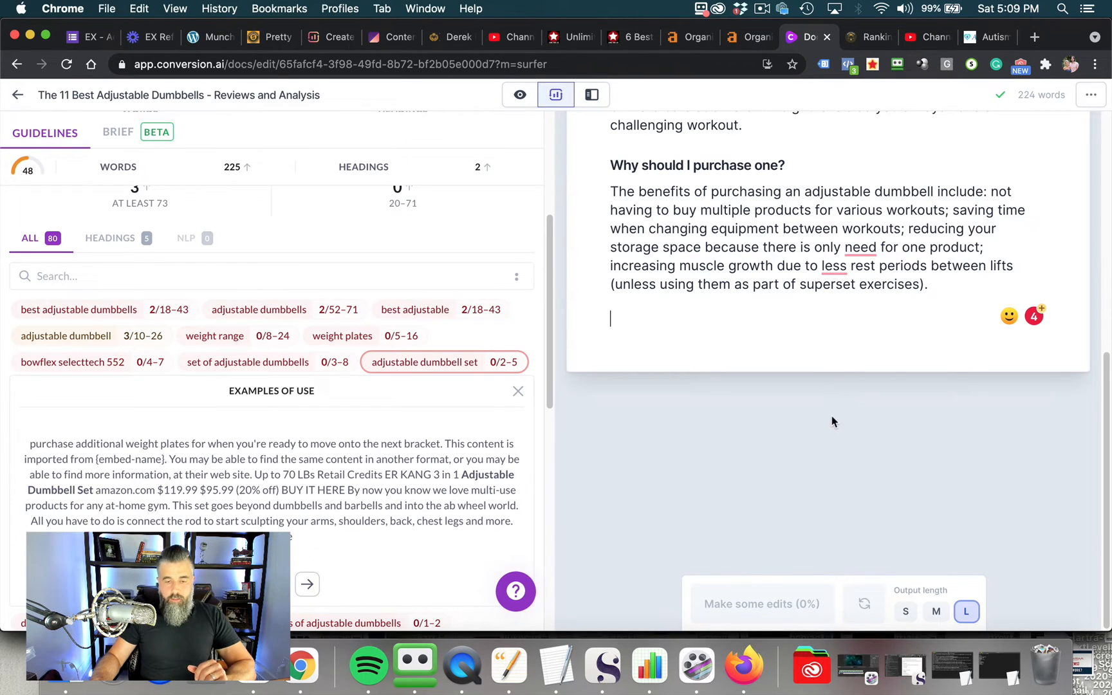
pyautogui.moveTo(730, 595)
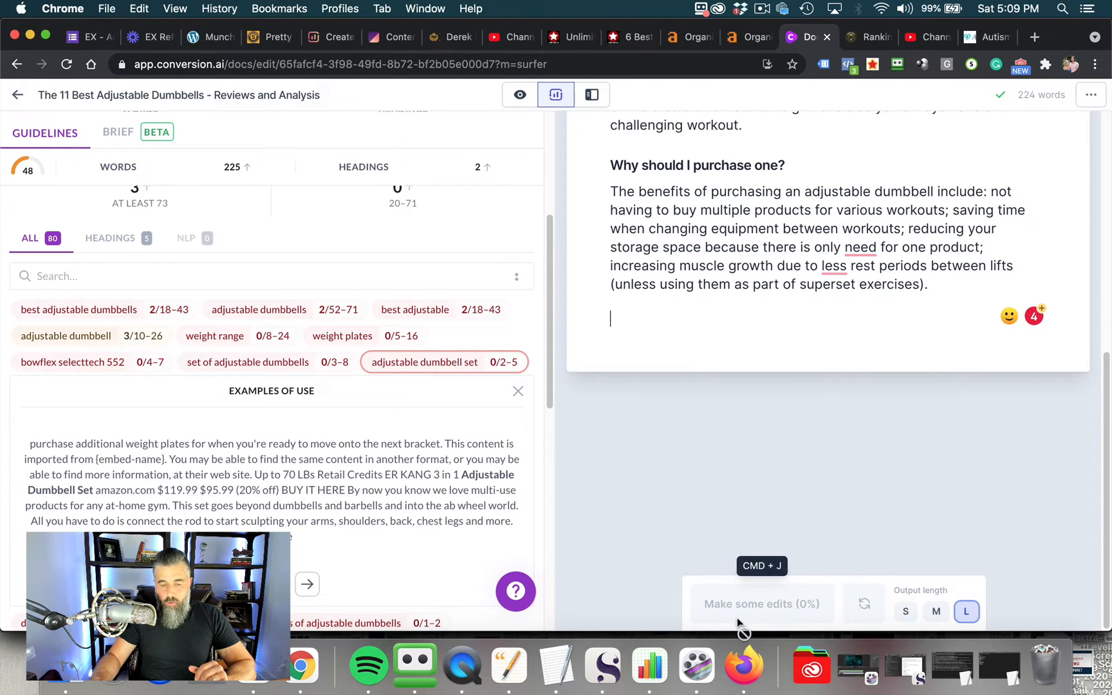
pyautogui.moveTo(842, 313)
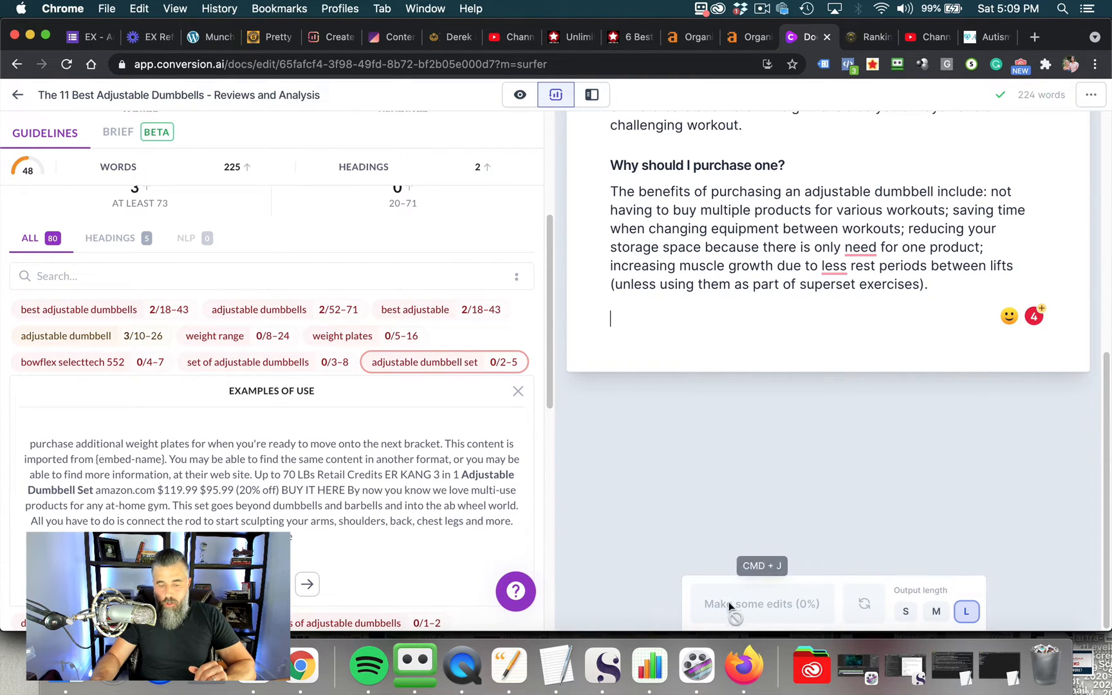
pyautogui.moveTo(748, 506)
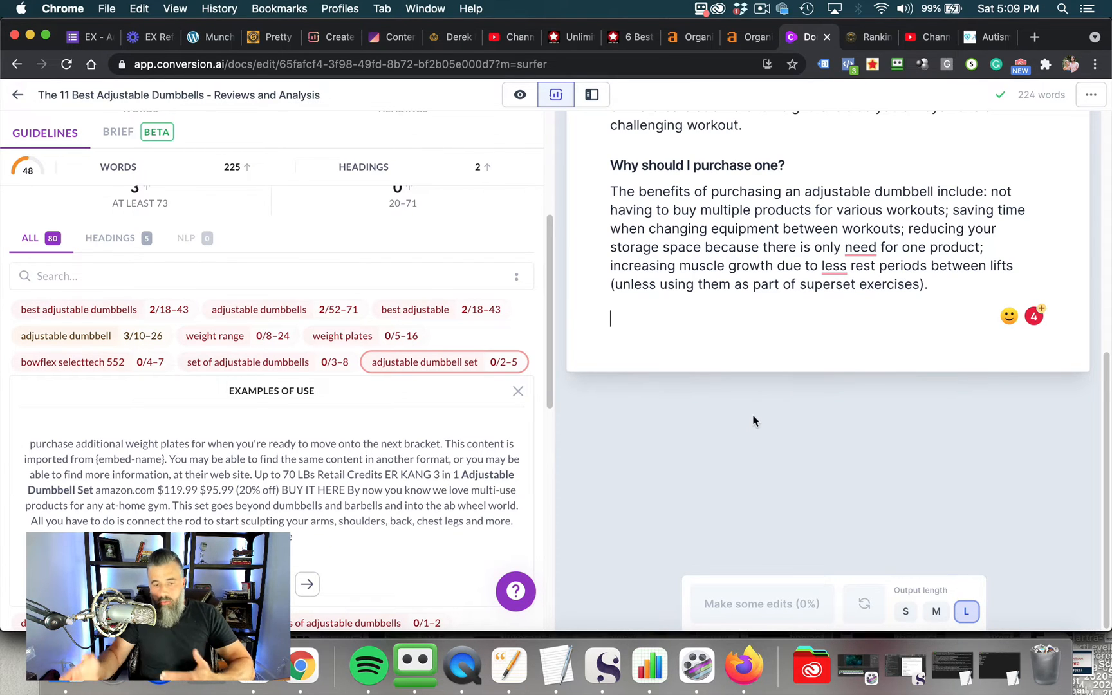
# Write the line 'Best Adjustable Dumbbell Set- Our Full Reviews' as the next heading
pyautogui.write('B')
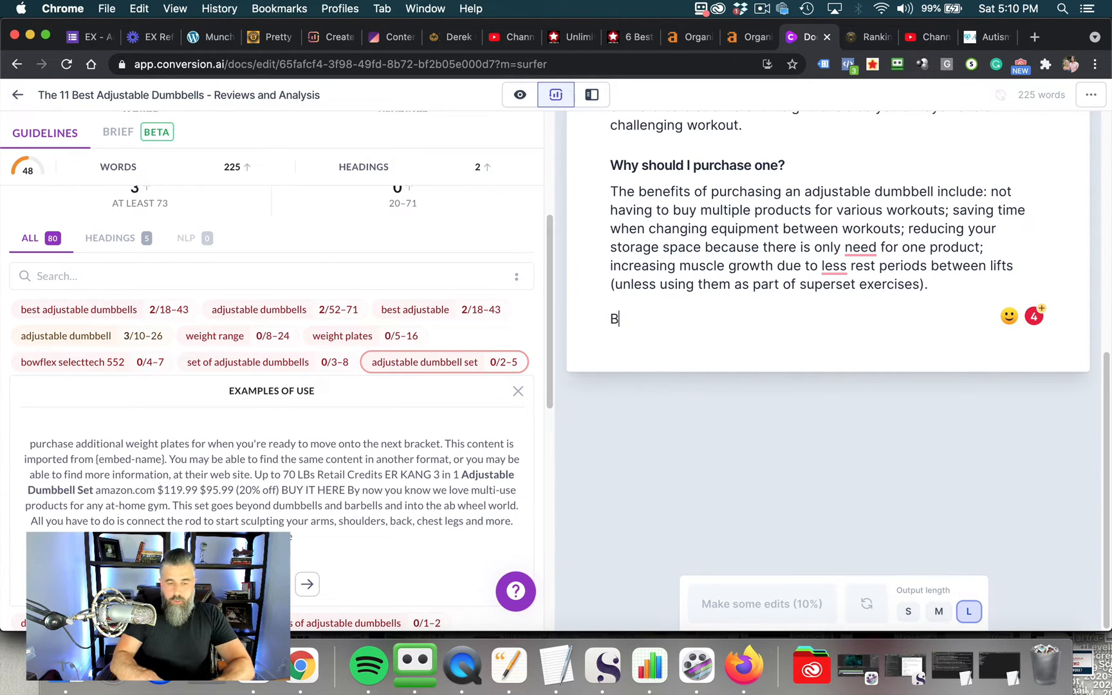
pyautogui.write('est Adjut')
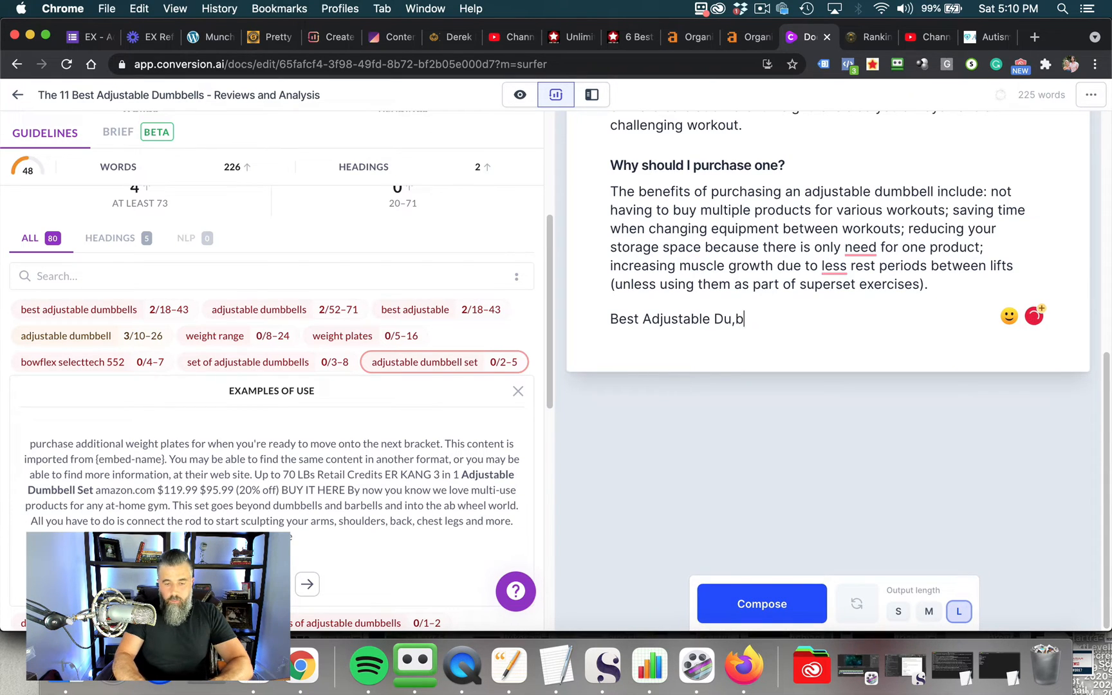
pyautogui.write('Dumbb')
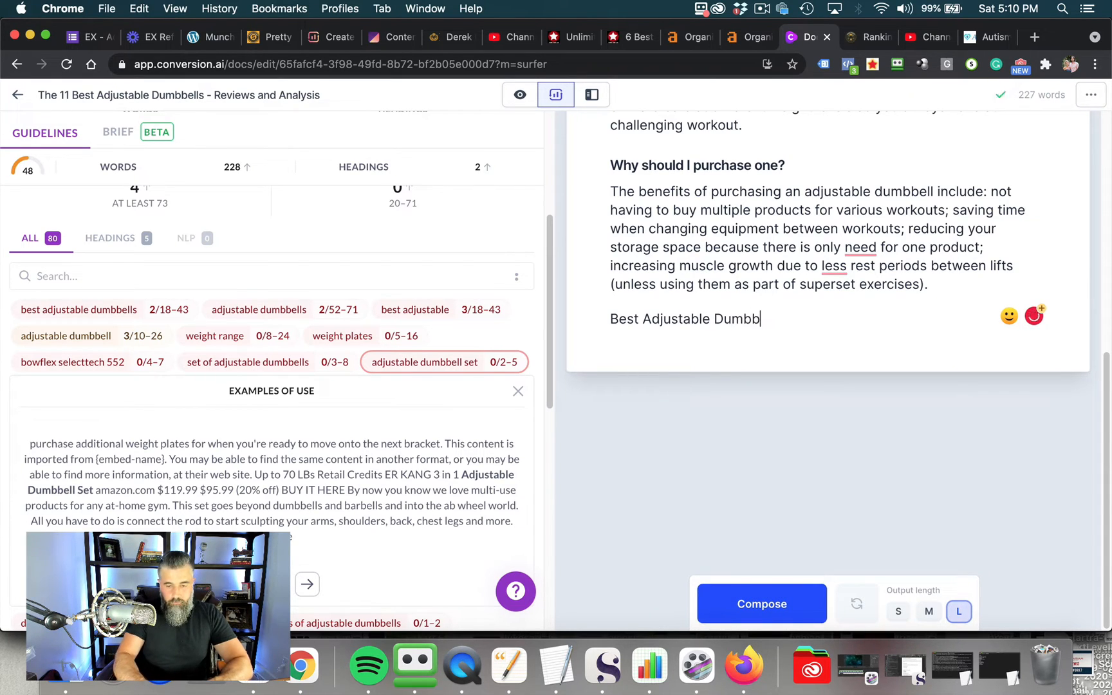
pyautogui.write('ell Set')
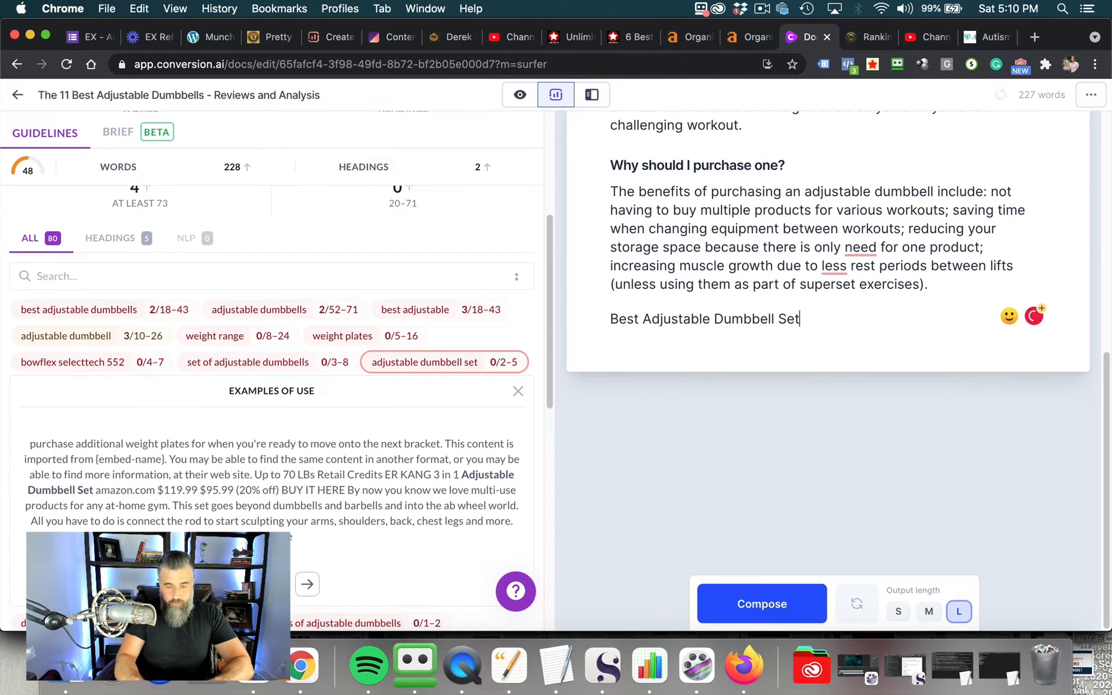
pyautogui.write('- Our Full Reviews')
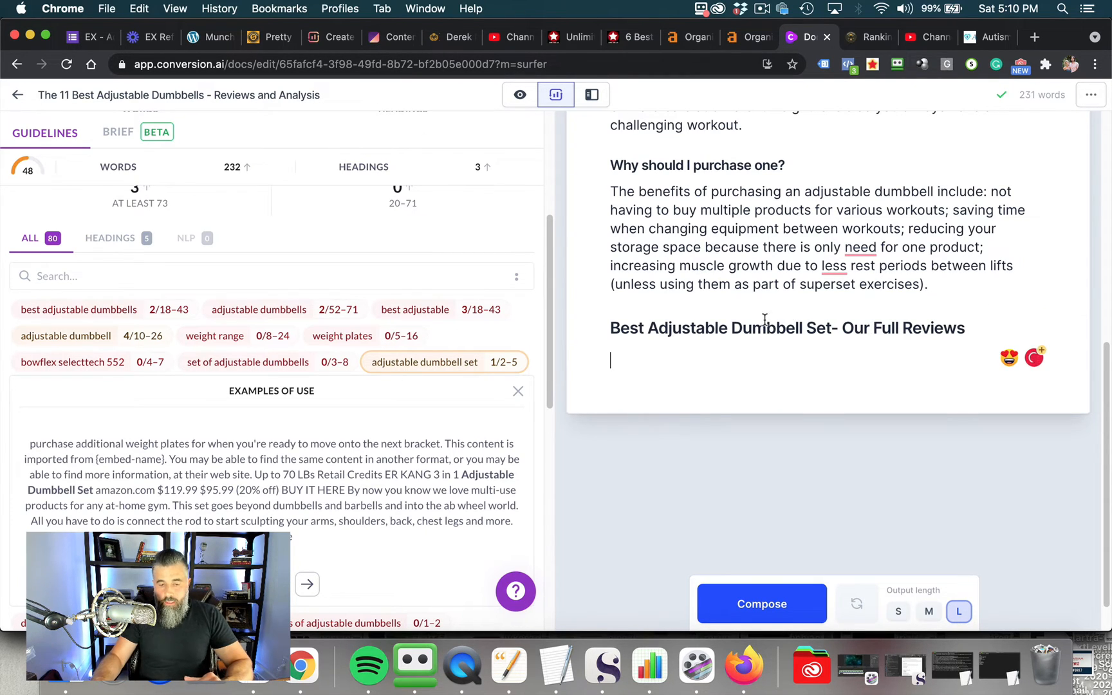
pyautogui.moveTo(788, 607)
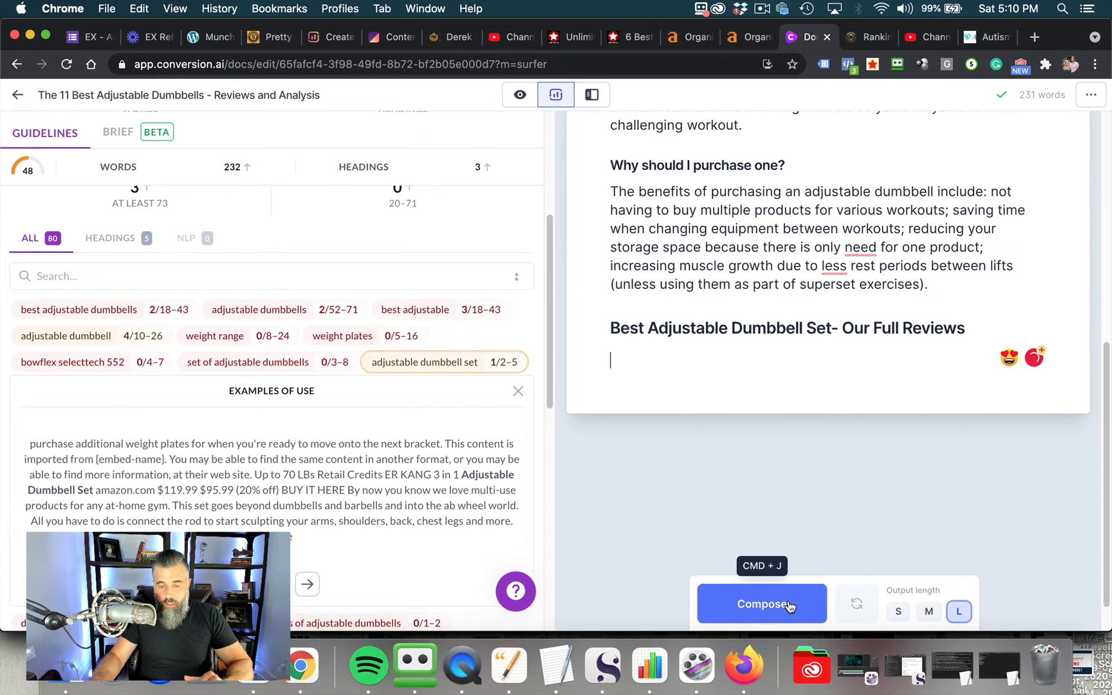
# Have Jarvis compose Bowflex SelectTech and PowerBlock review text, then delete the leftover 'Why should I' fragment
pyautogui.click(760, 603)
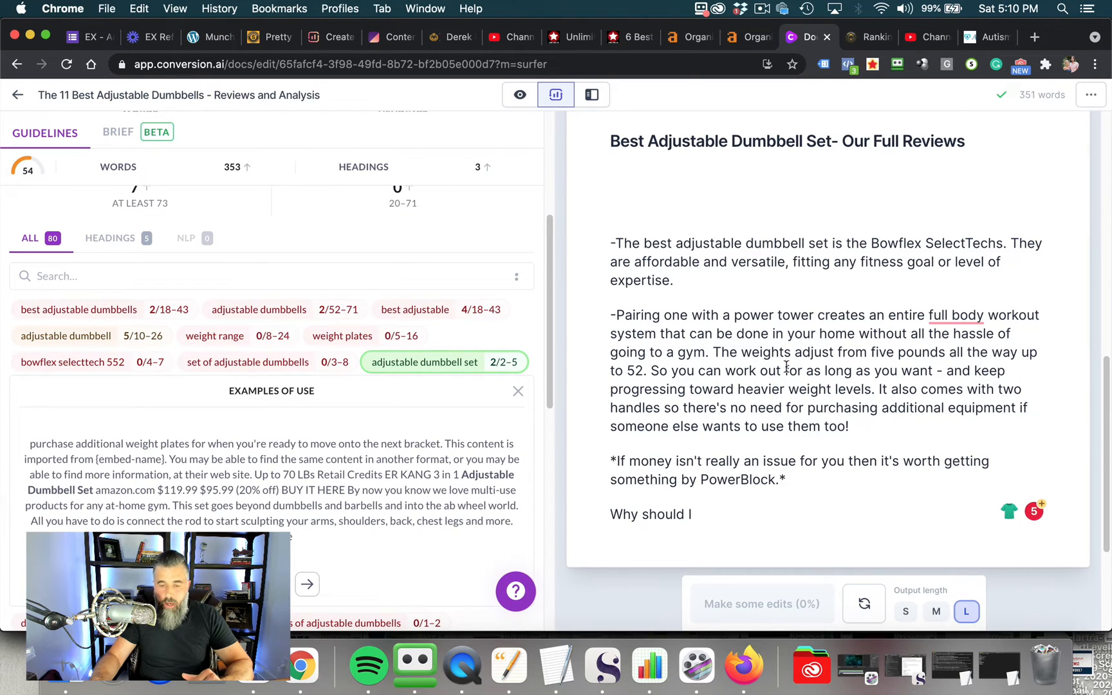
pyautogui.scroll(-3)
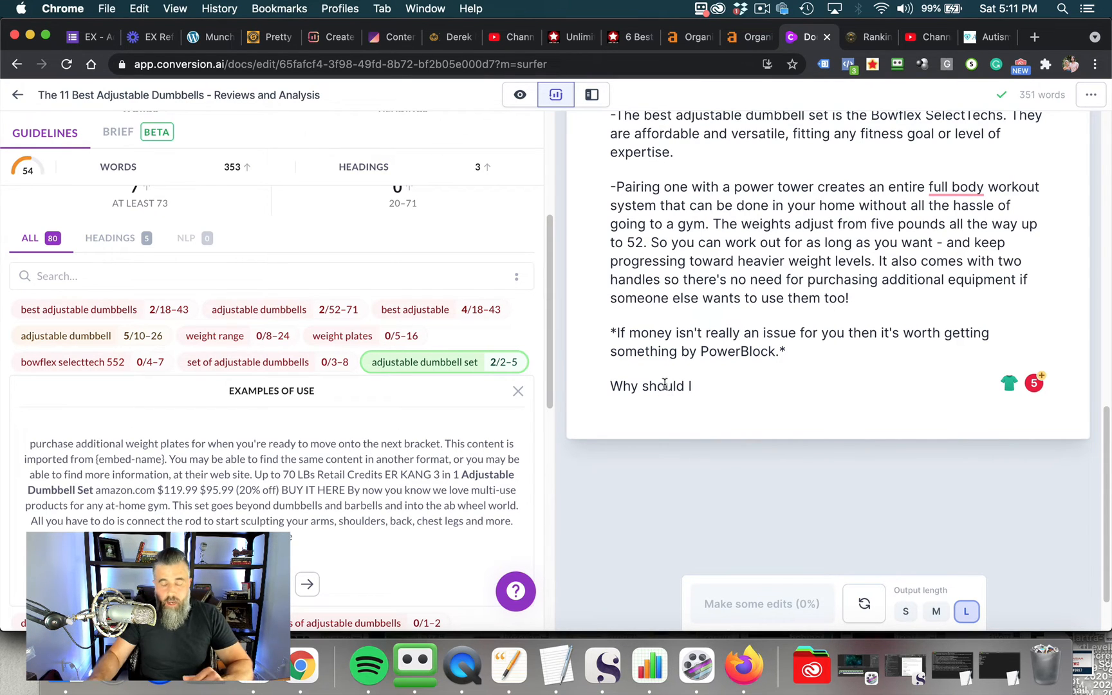
pyautogui.moveTo(610, 386); pyautogui.dragTo(691, 386)
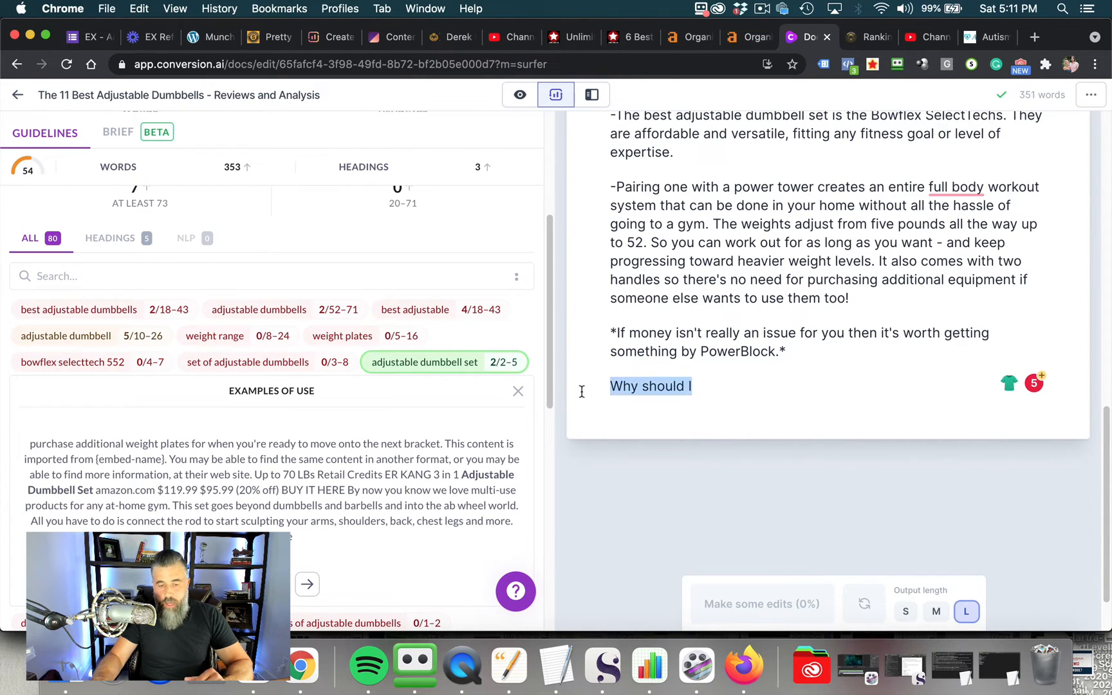
pyautogui.press('Backspace')
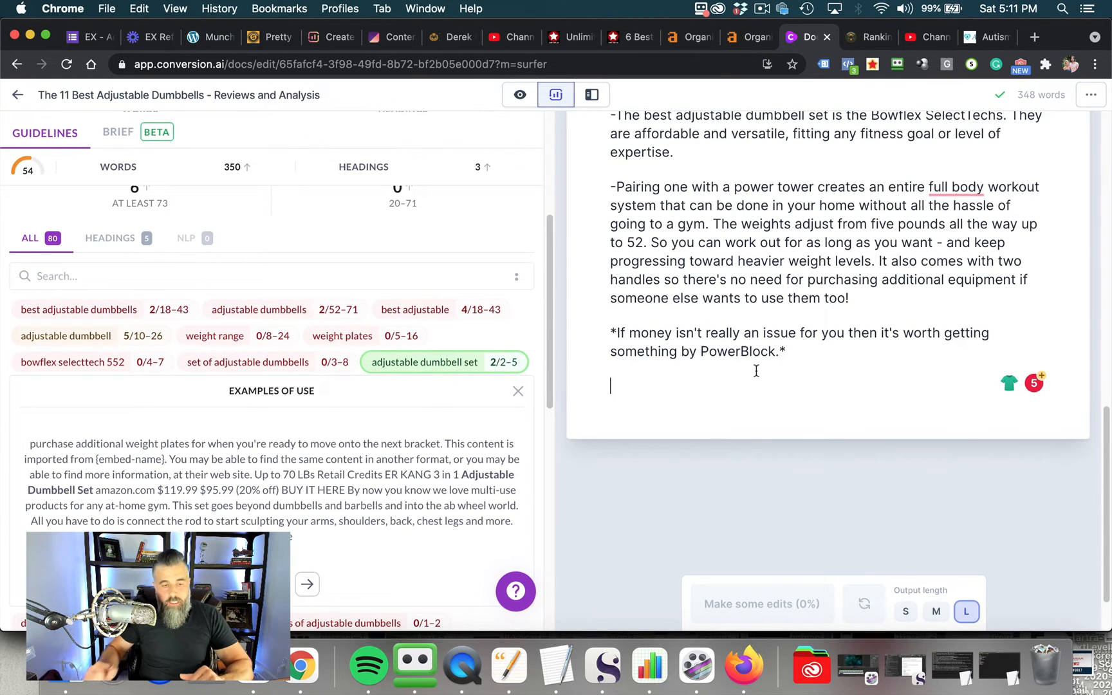
pyautogui.moveTo(425, 362)
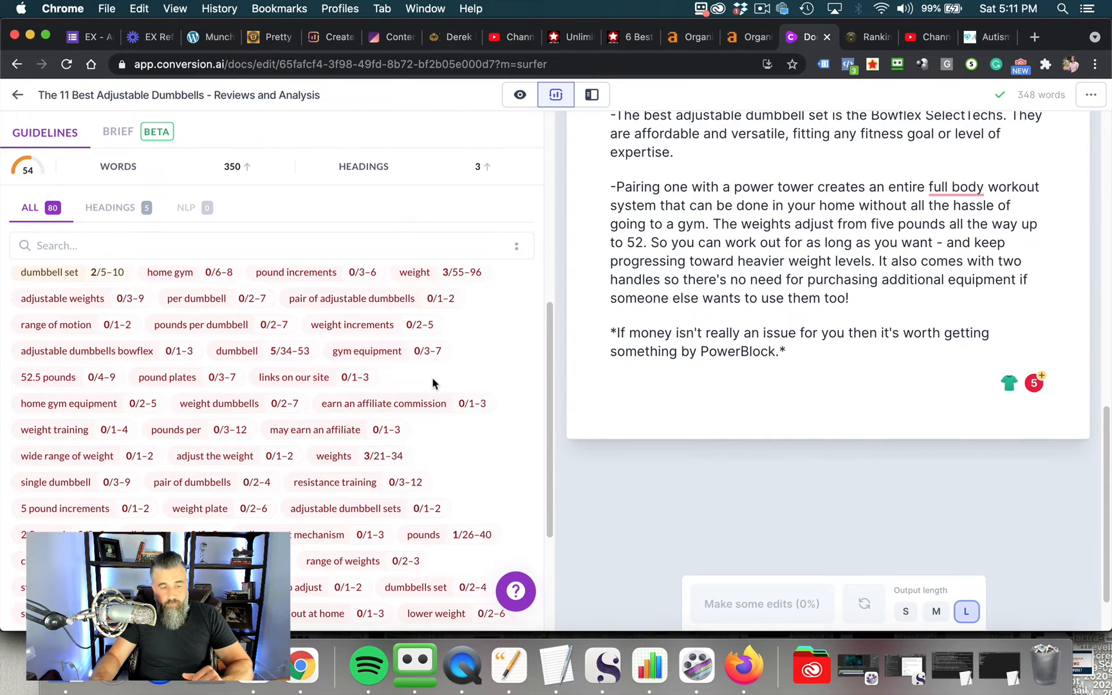
pyautogui.moveTo(351, 325)
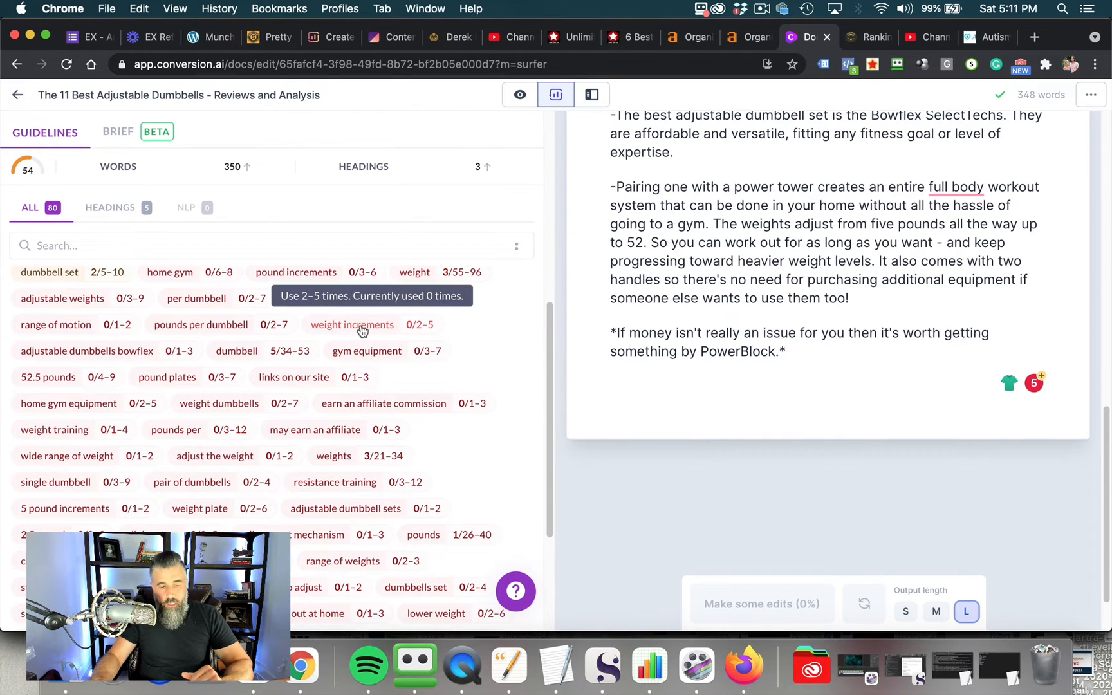
# Insert 'Weight Increments of Adjustable Dumbbells' from the weight increments keyword and make it an H3 subheading
pyautogui.click(351, 325)
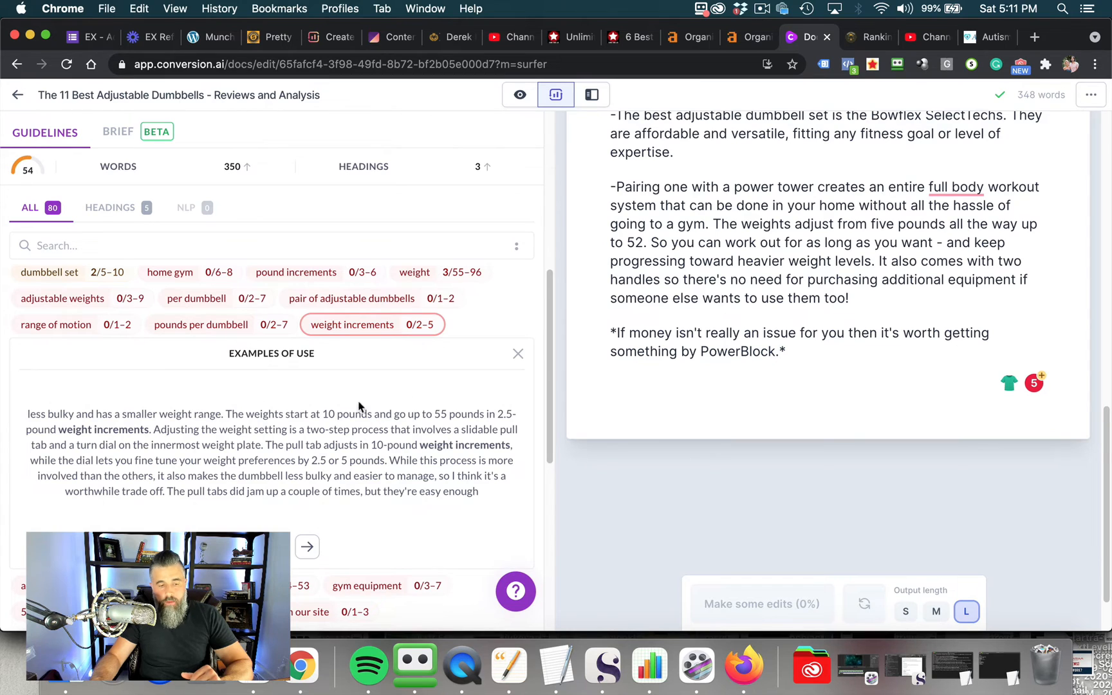
pyautogui.write('Wi')
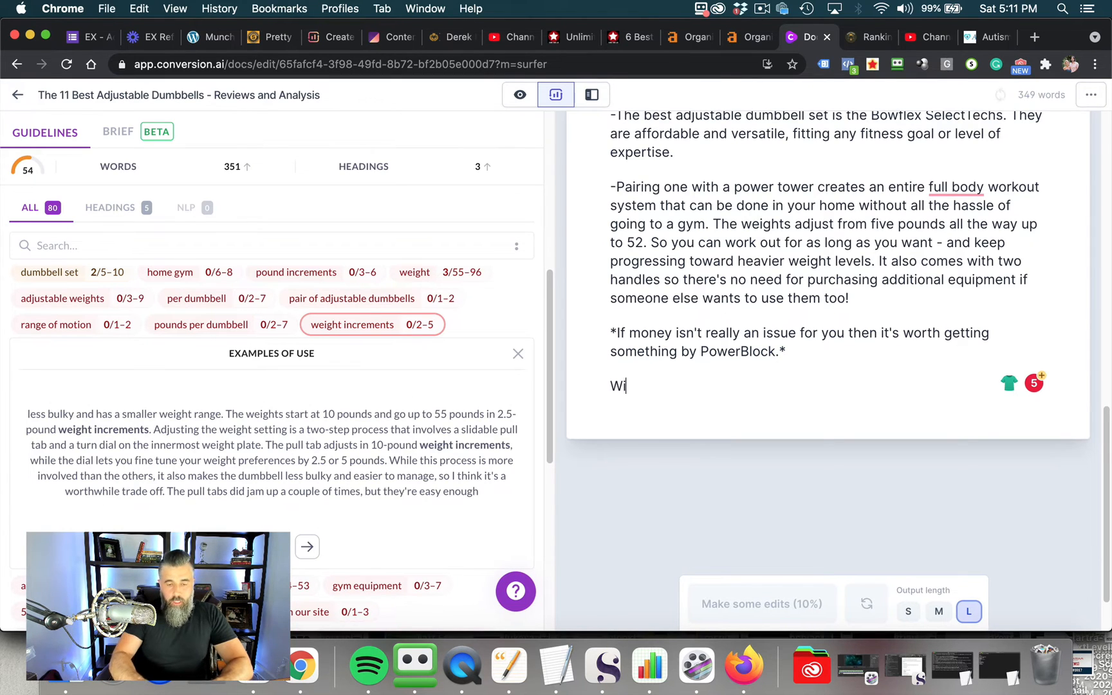
pyautogui.write('eght')
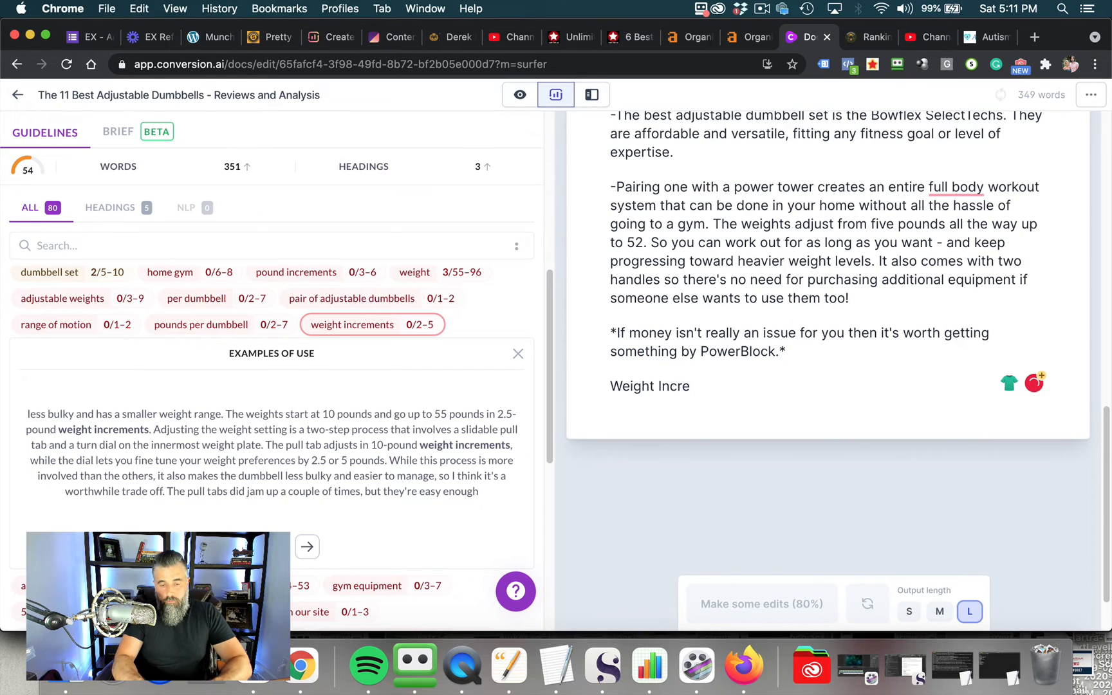
pyautogui.write('m')
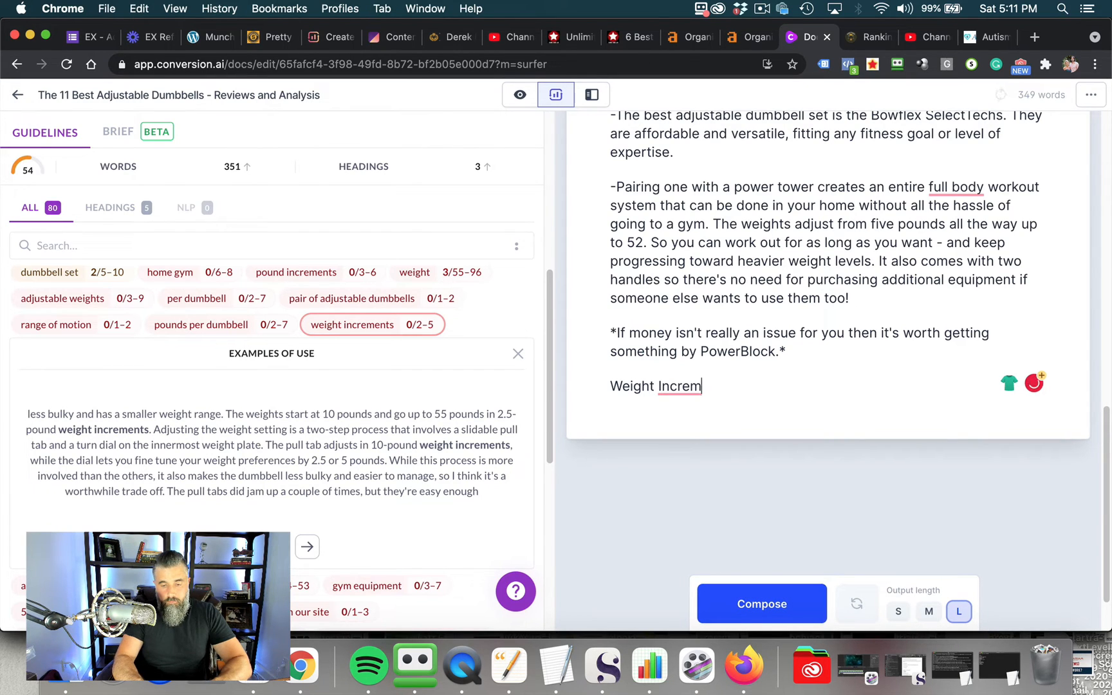
pyautogui.write('ents of')
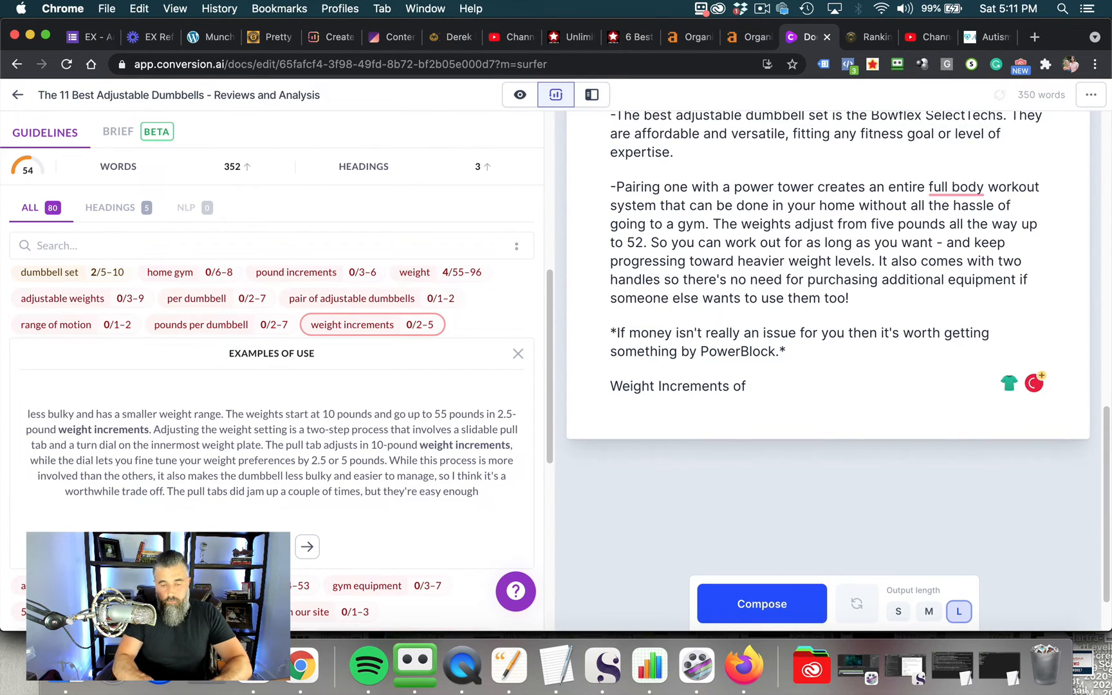
pyautogui.write('Adjustable Dumbbells')
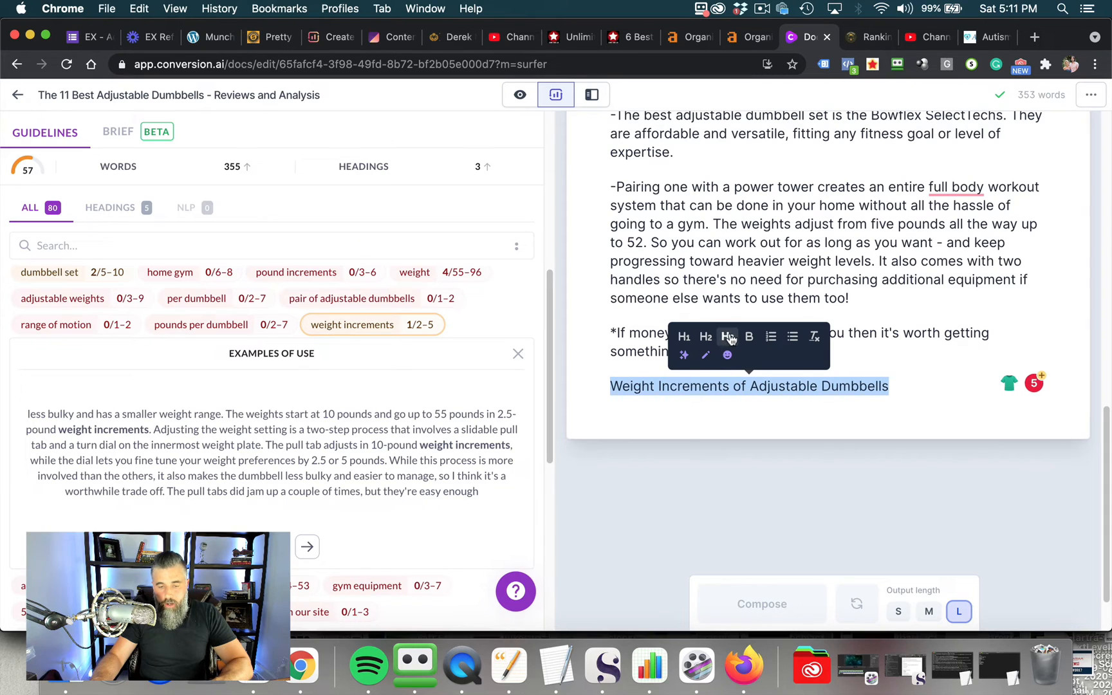
pyautogui.click(729, 337)
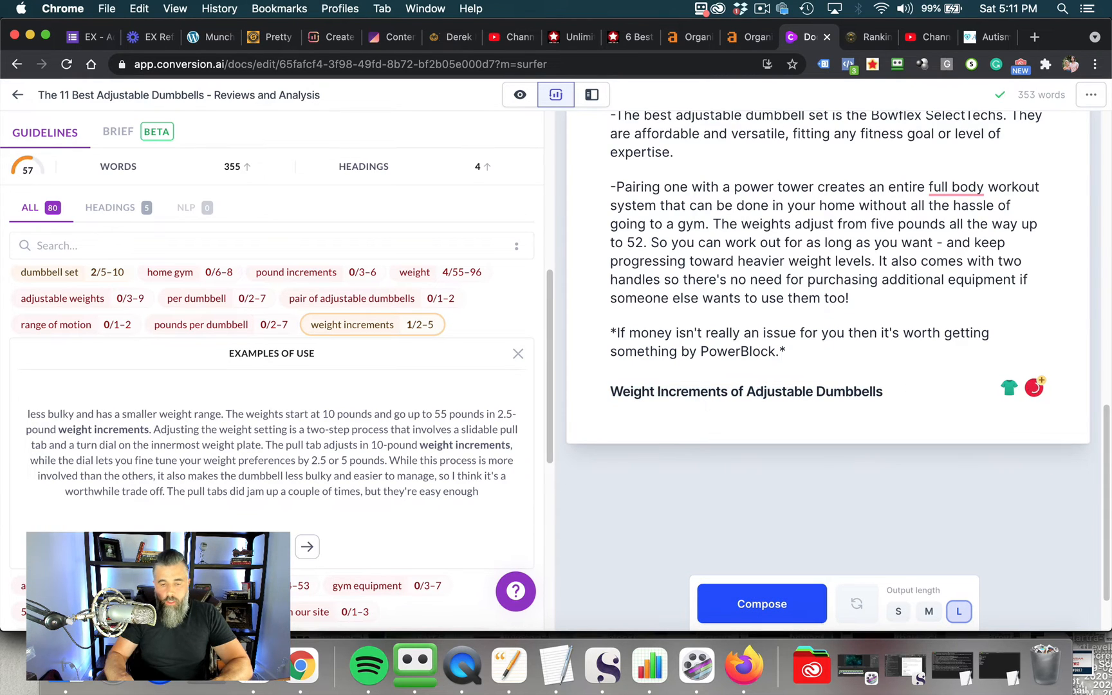
# Have Jarvis compose the weight increments section, steering it with a line about dumbbells shared with another person
pyautogui.click(761, 604)
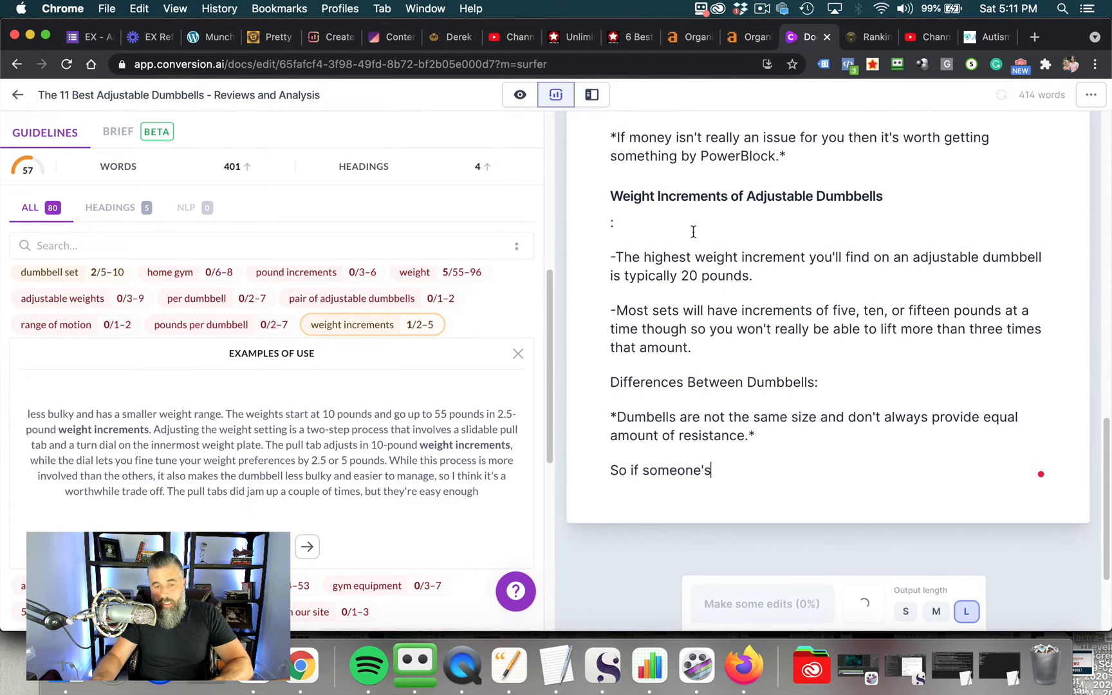
pyautogui.write('looking for something they can use with another person then it would be better to get two dumbell sets instead of one pair even though it might cost more upfront. The benefit is having weights in both sizes which allow switching between')
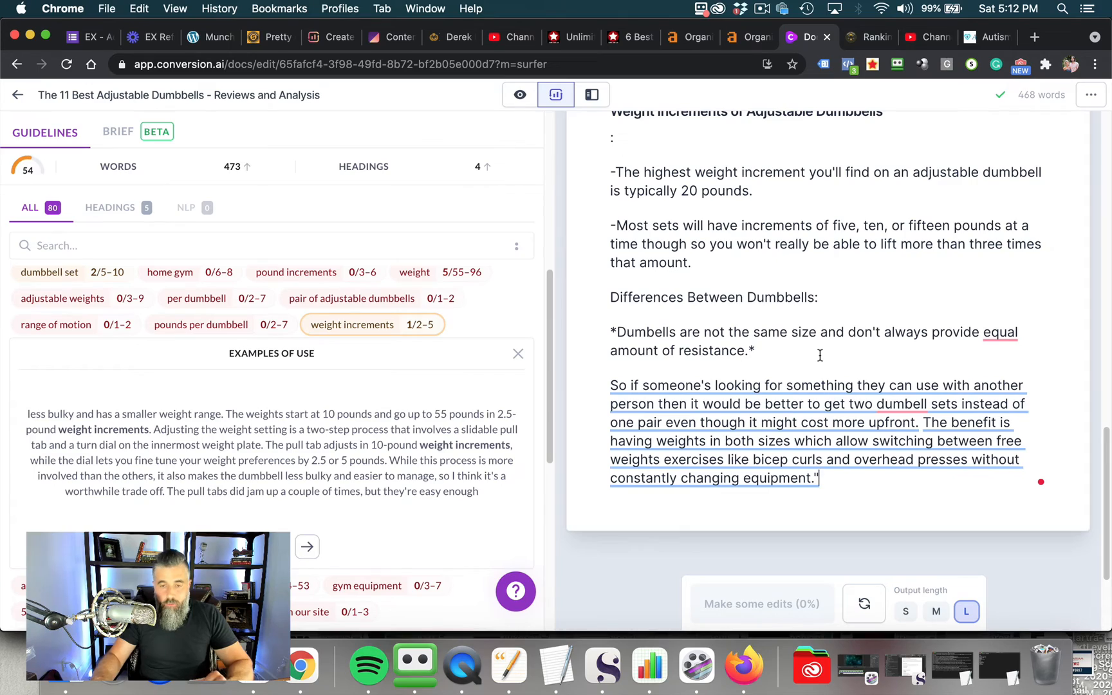
pyautogui.scroll(-3)
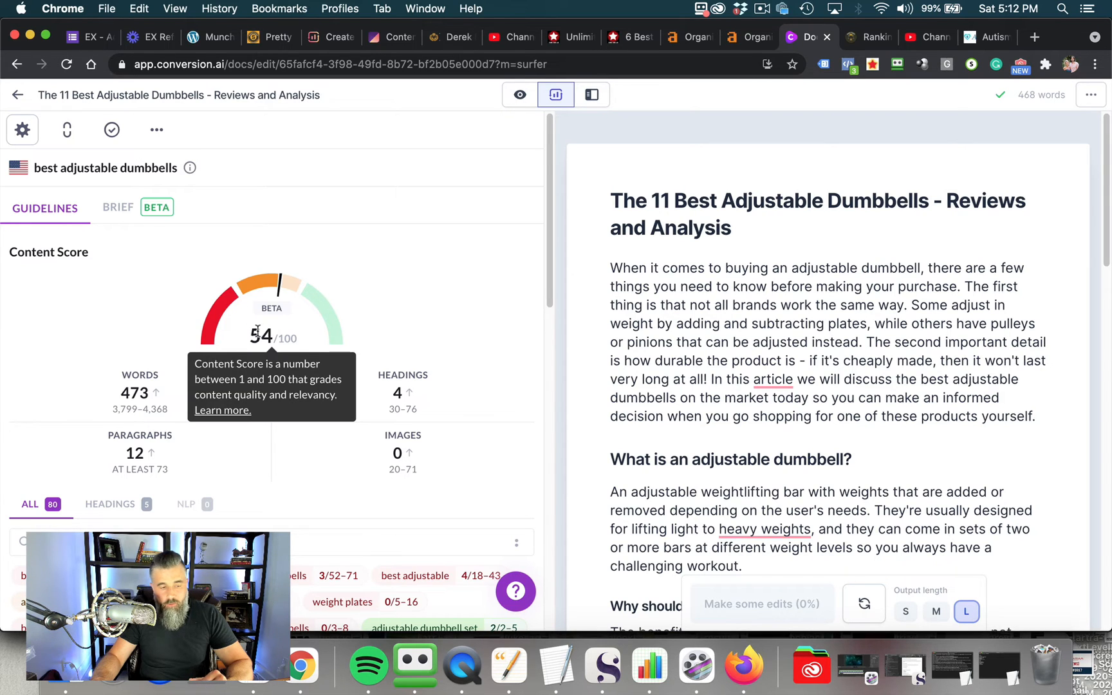
pyautogui.moveTo(135, 393)
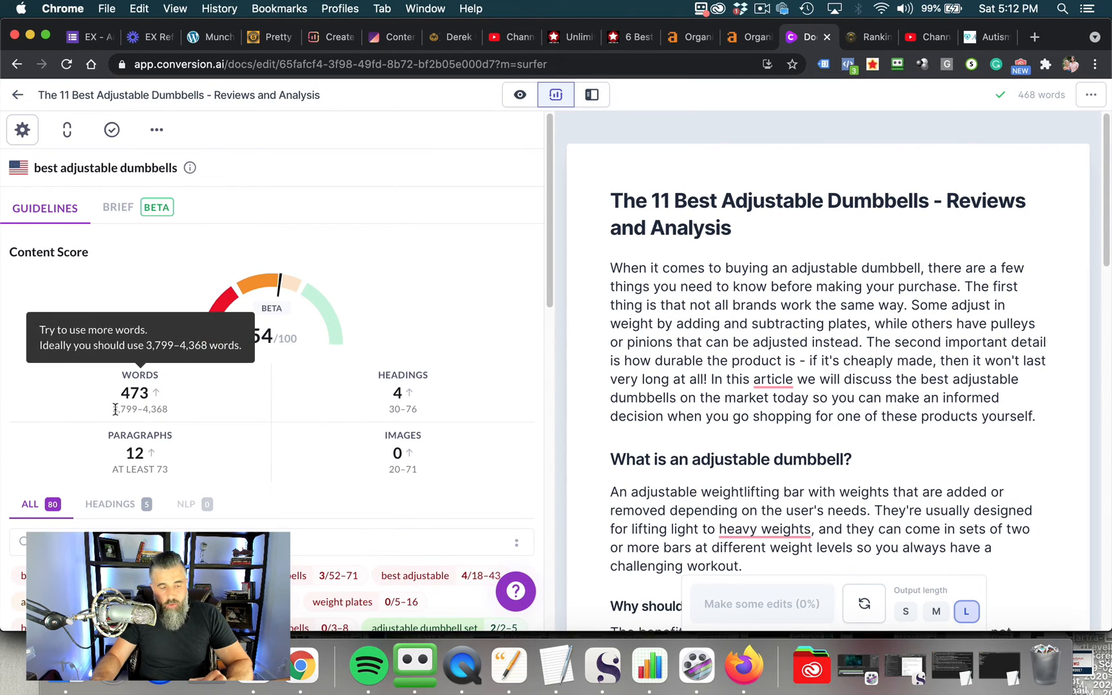